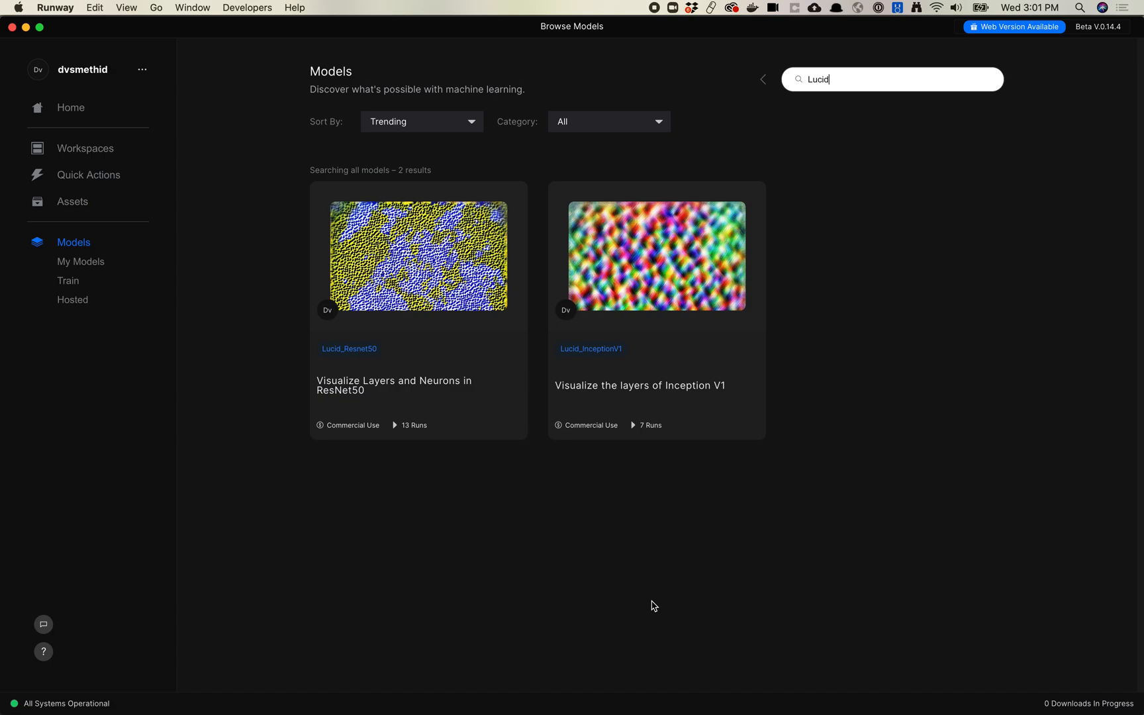
mouse_move(667, 592)
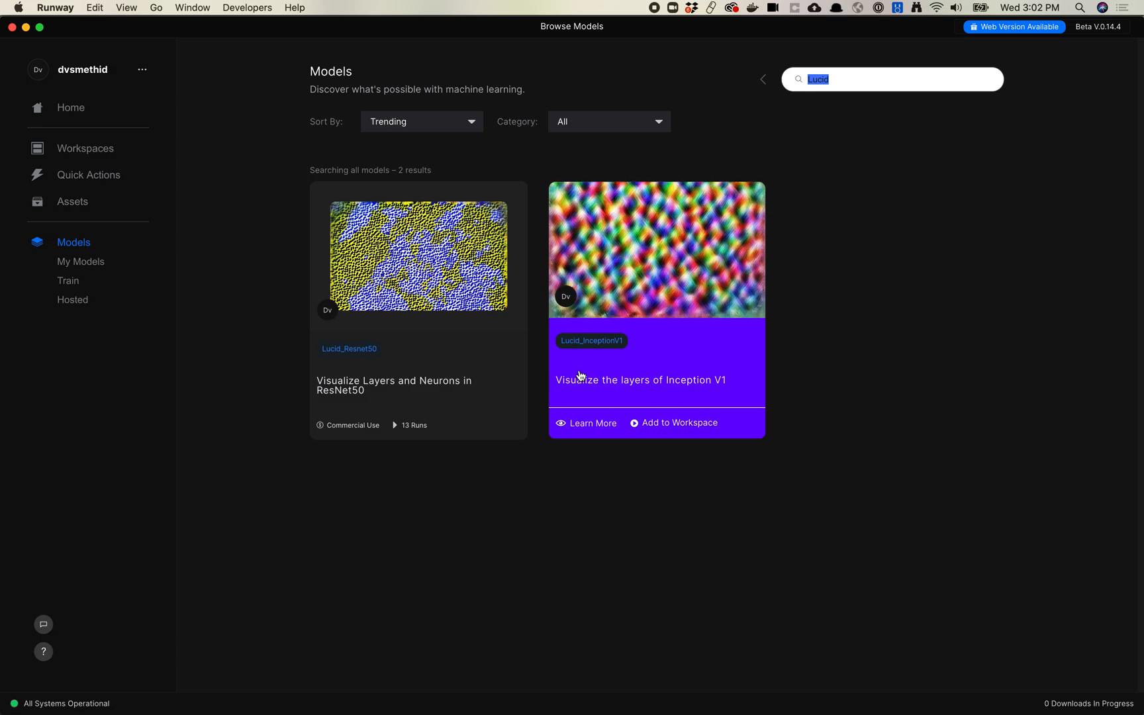
mouse_move(636, 373)
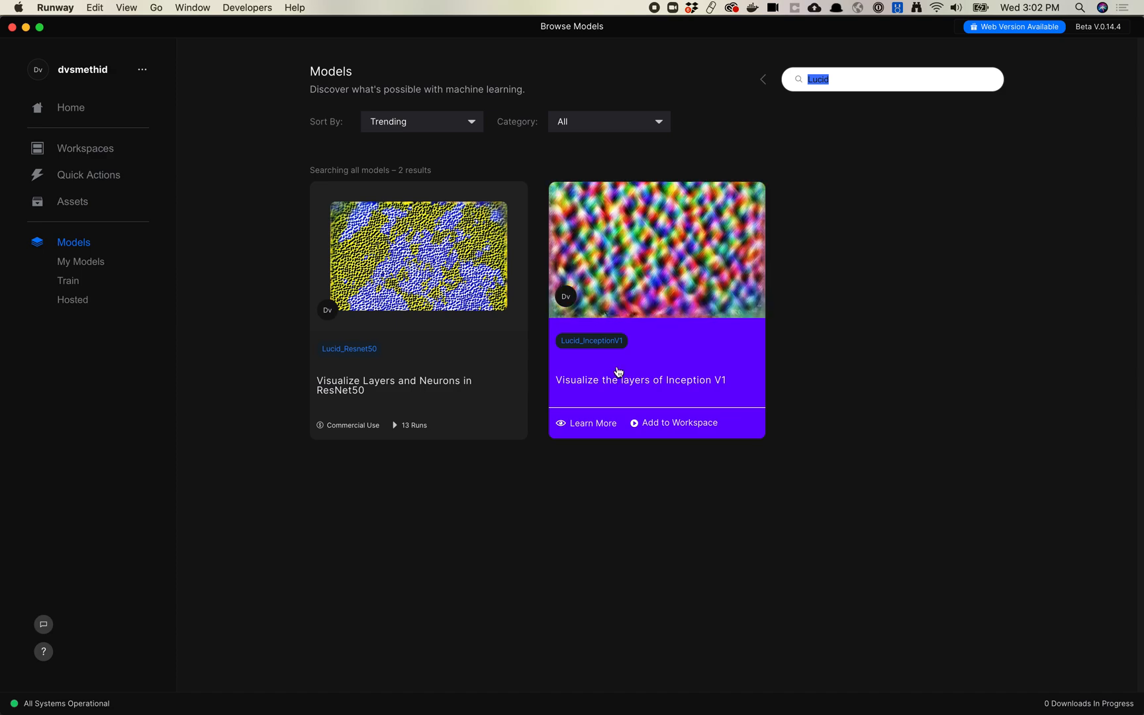
mouse_move(648, 427)
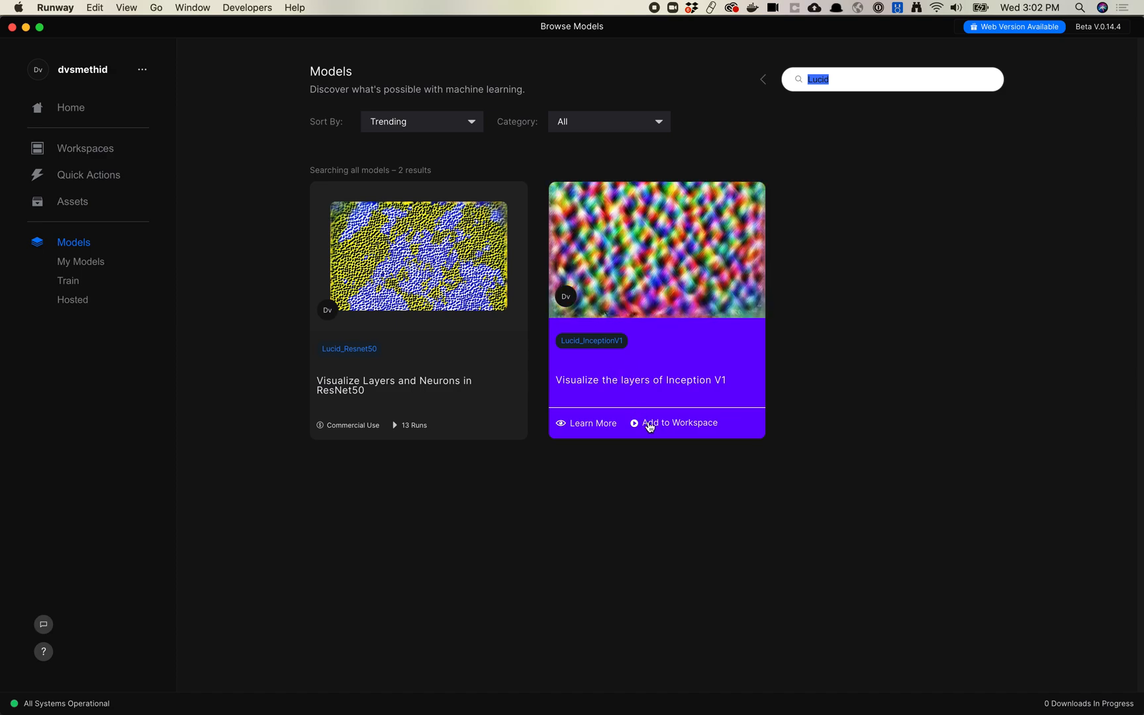
Add Lucid_InceptionV1 to the workspace and start a remote run with default settings.
click(681, 424)
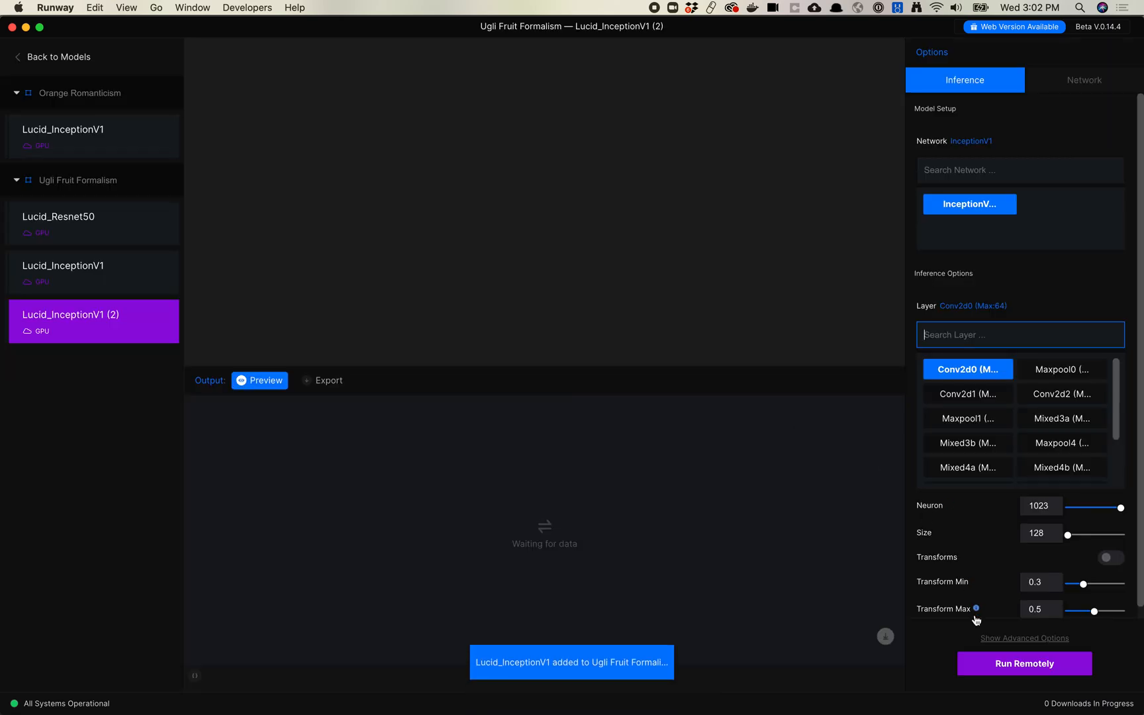
click(1025, 663)
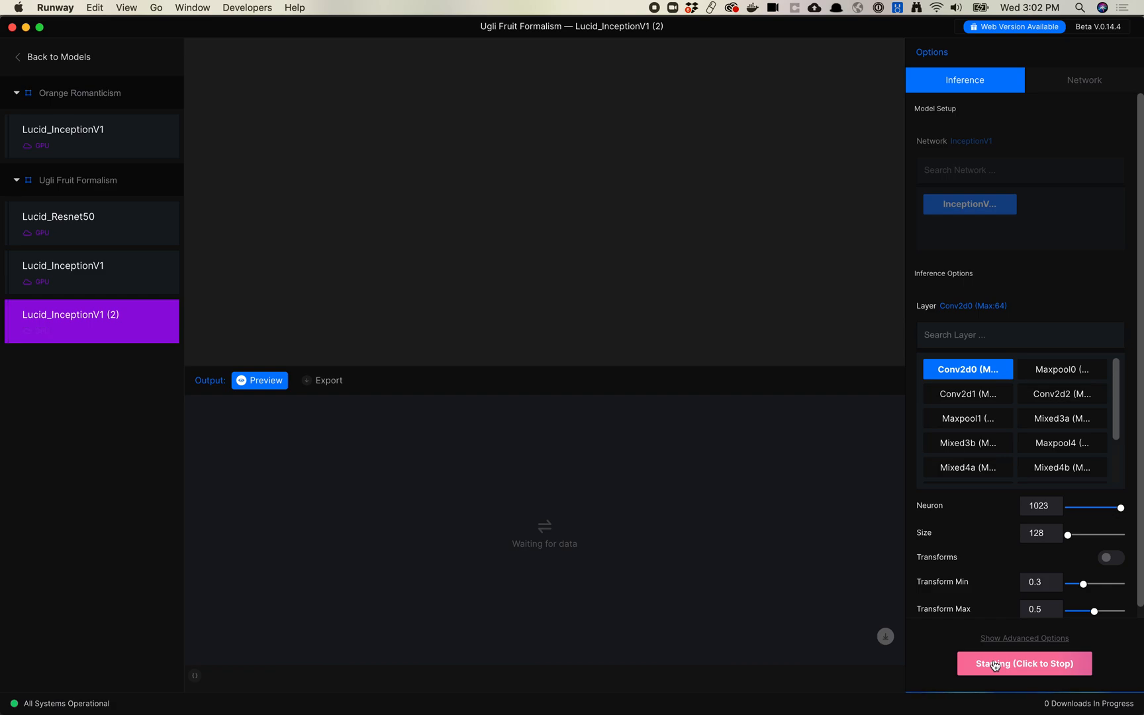
mouse_move(985, 605)
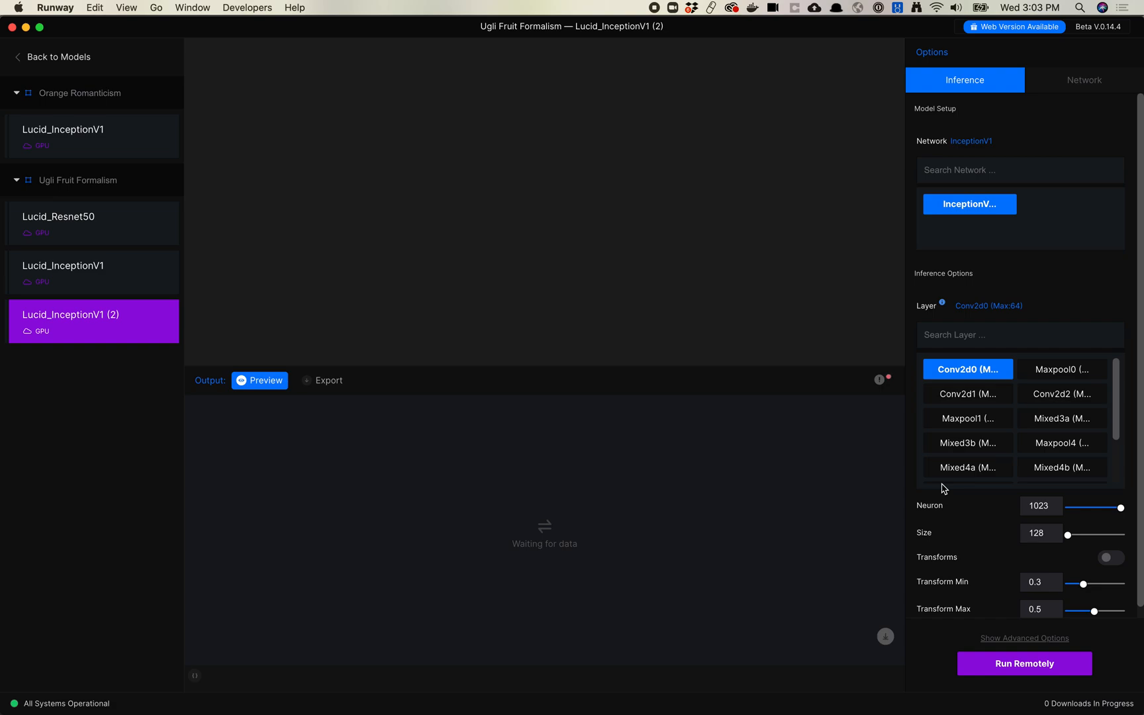
mouse_move(969, 468)
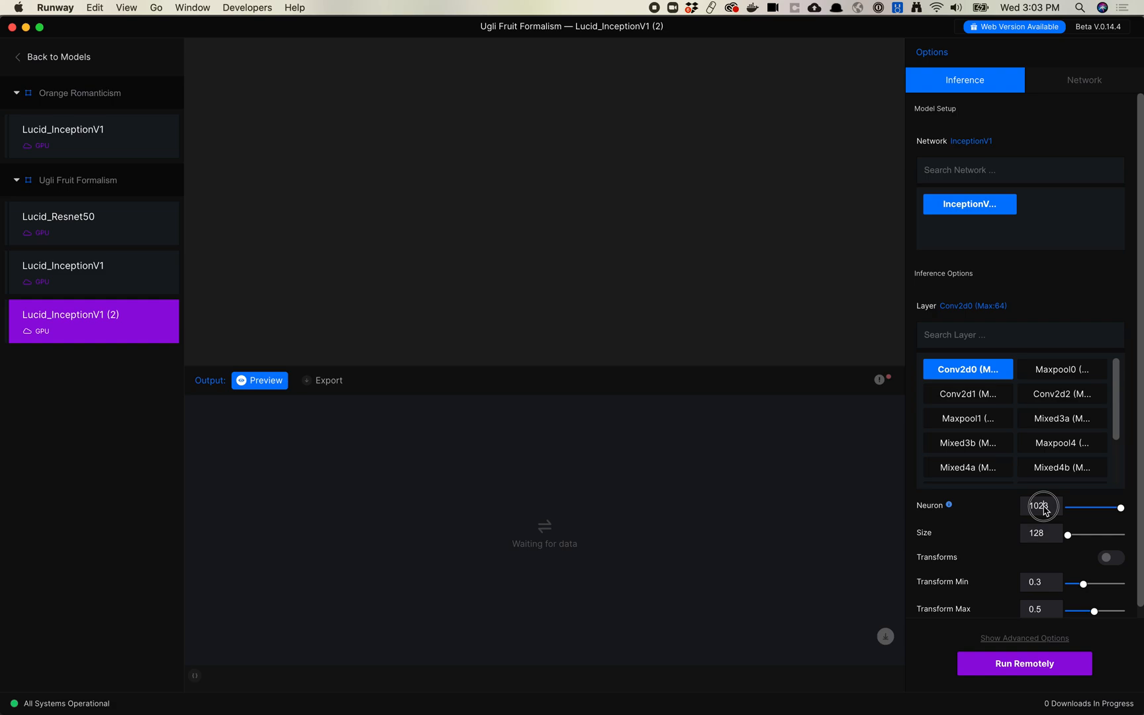
Set Neuron to 0, run remotely, and keep Conv2d0 as the visualised layer.
drag(1115, 507, 1065, 507)
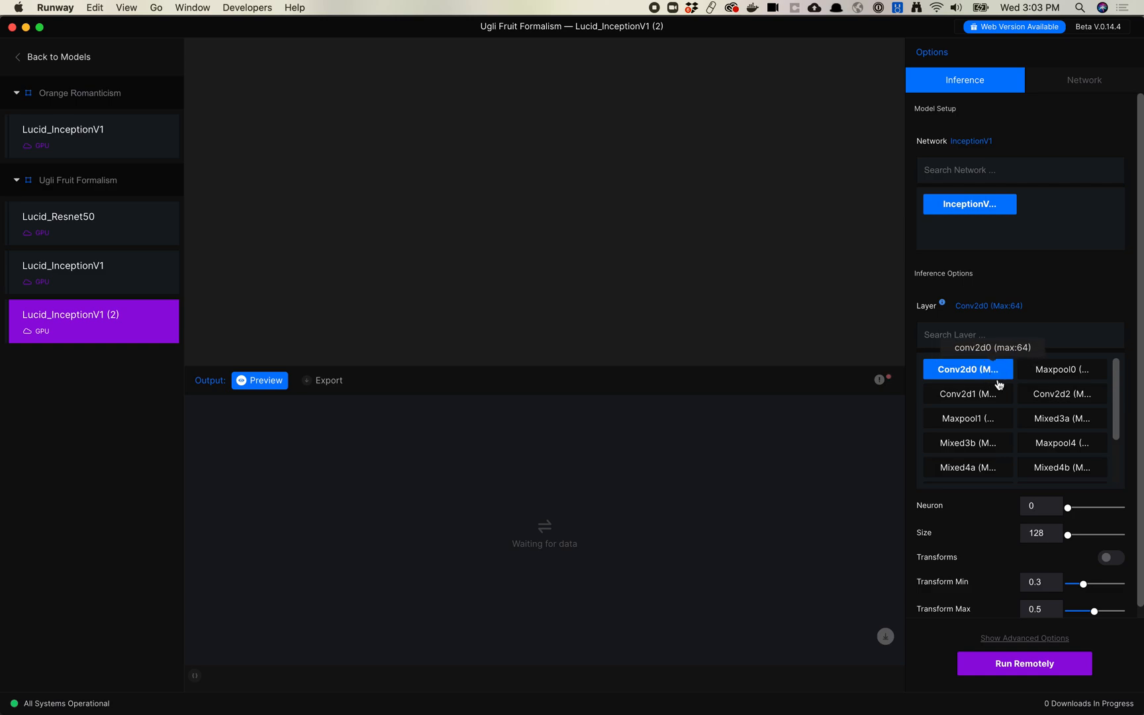
click(1024, 663)
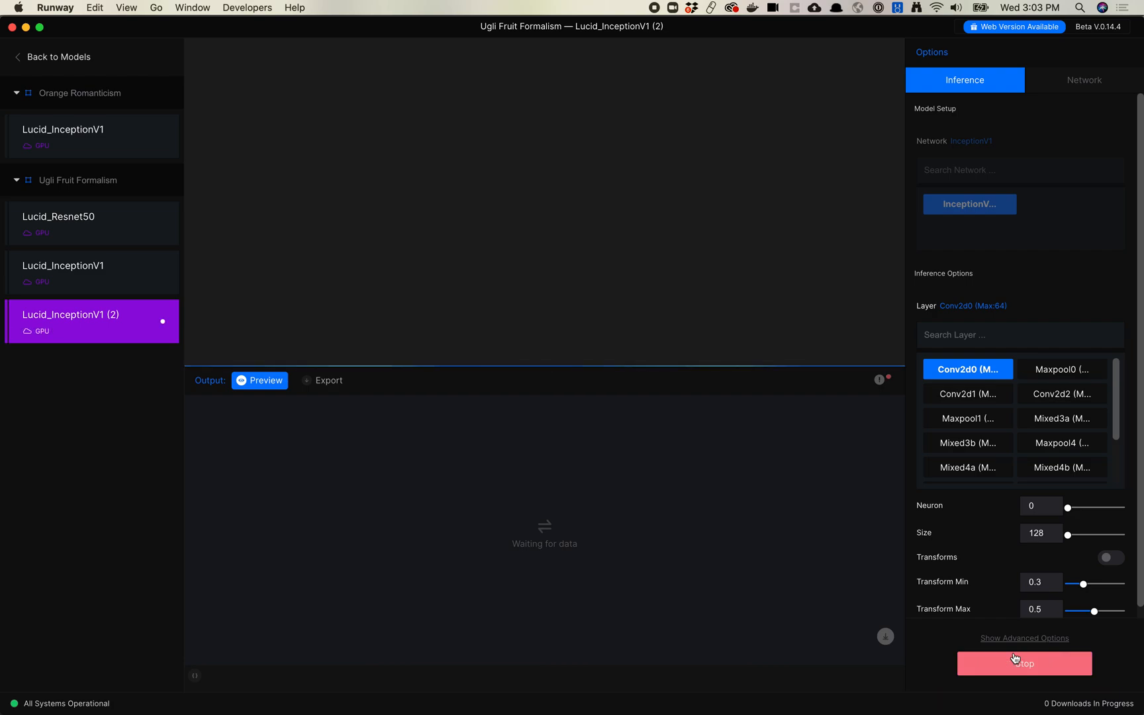
mouse_move(1000, 545)
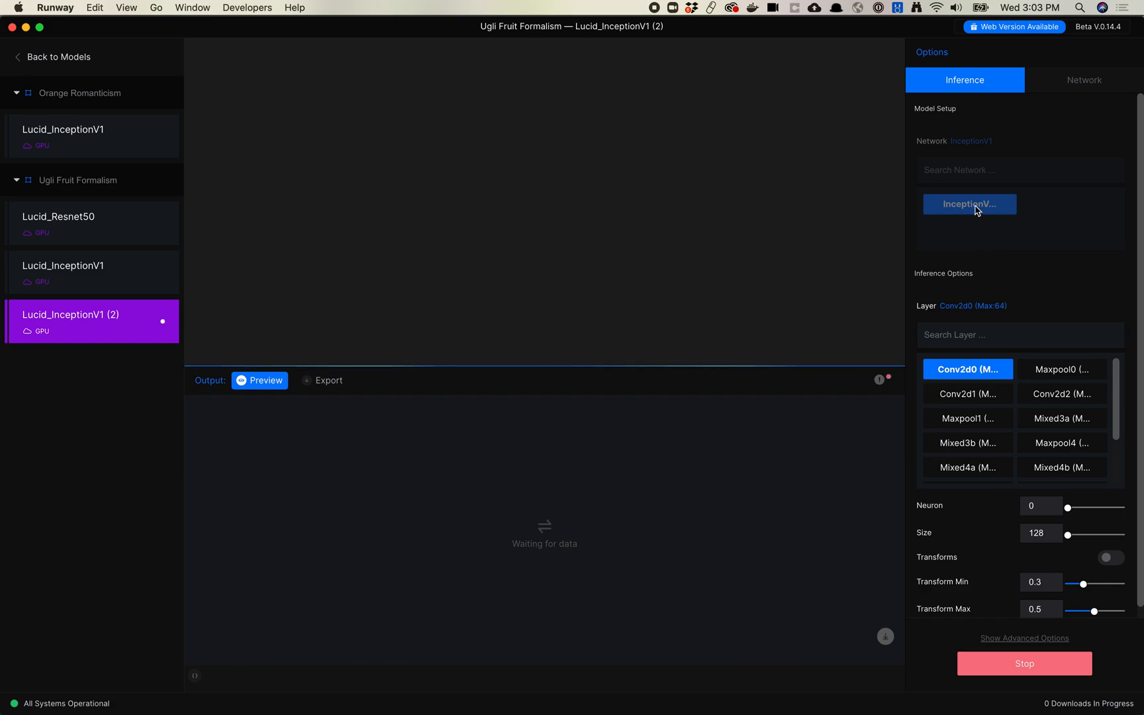
mouse_move(1012, 212)
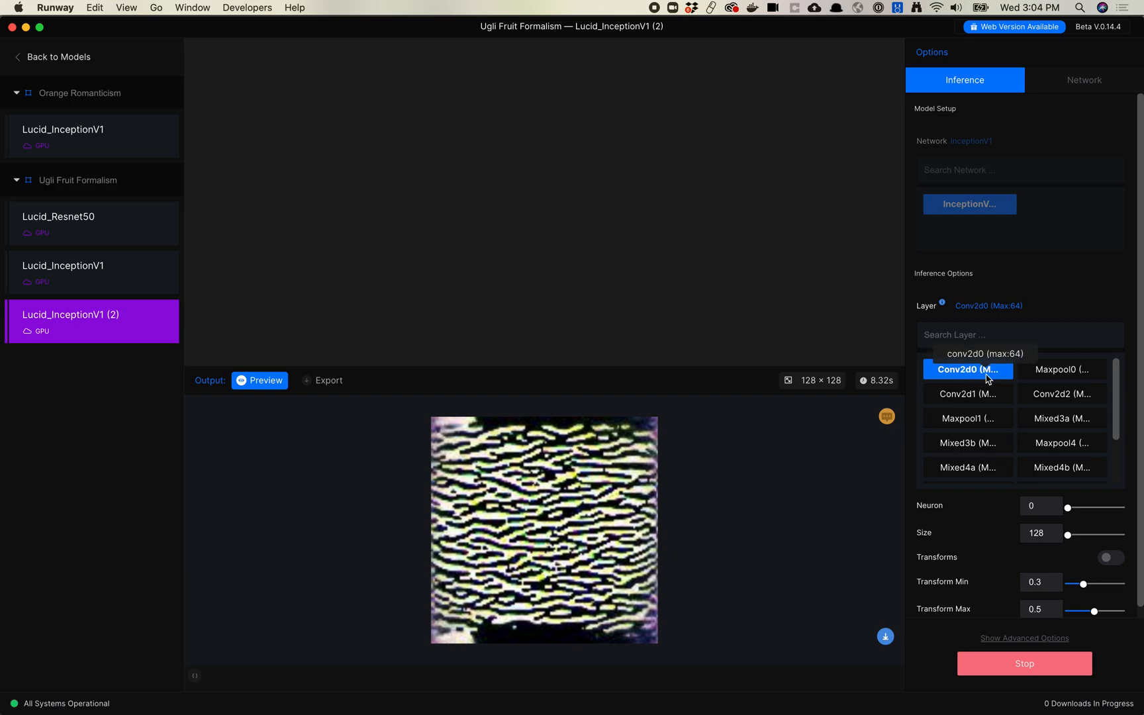
click(984, 354)
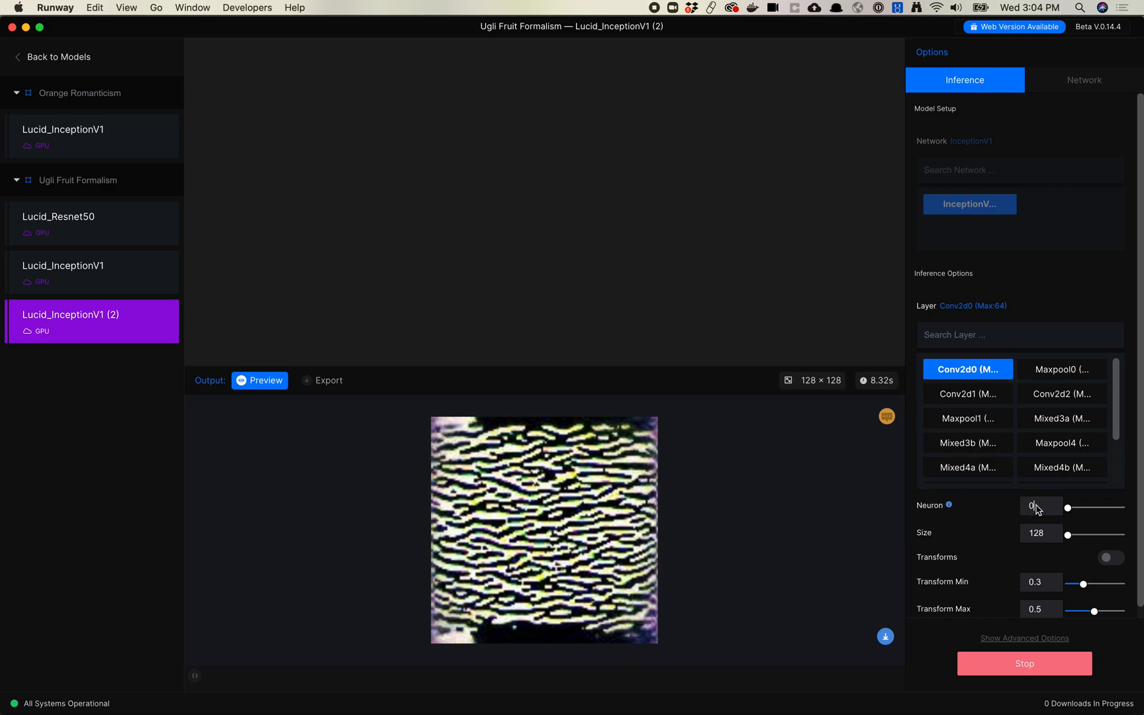
Change the Neuron value to 1 so the Conv2d0 preview regenerates.
text(1)
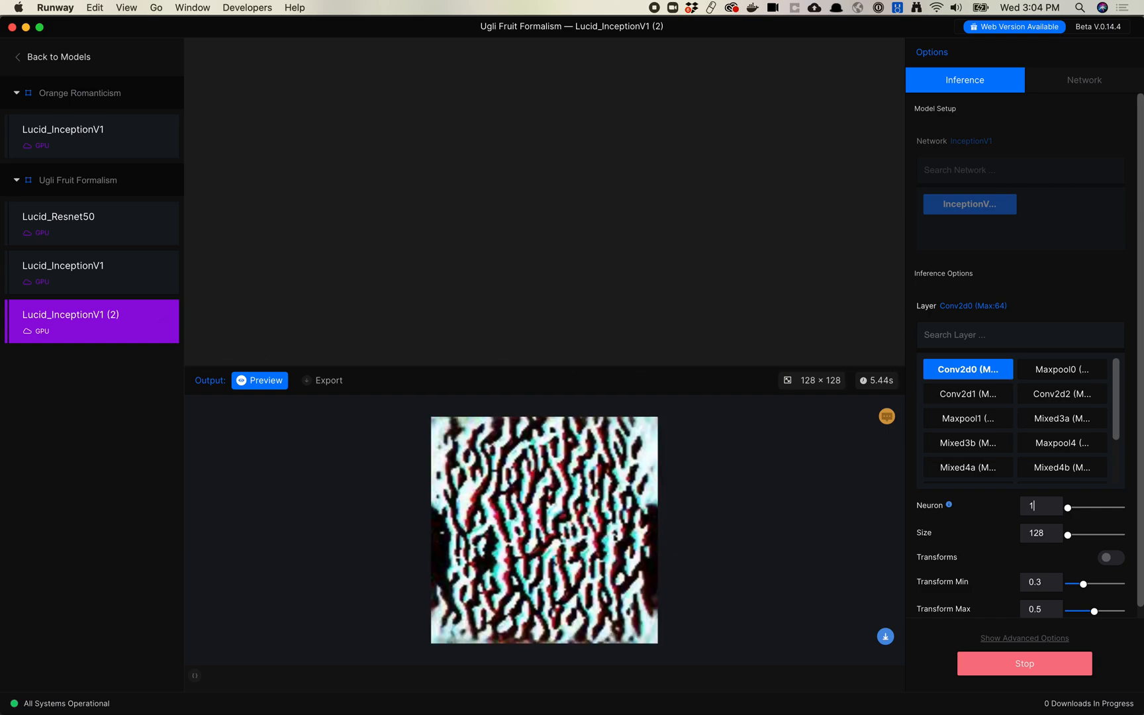
mouse_move(736, 499)
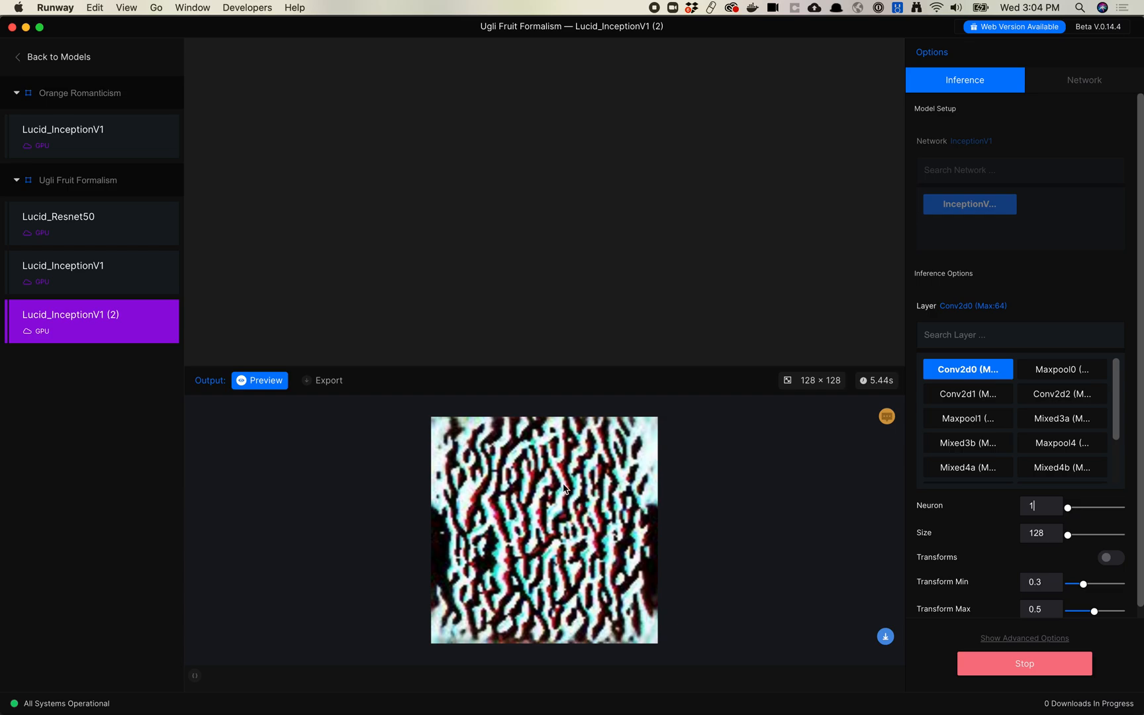
mouse_move(978, 468)
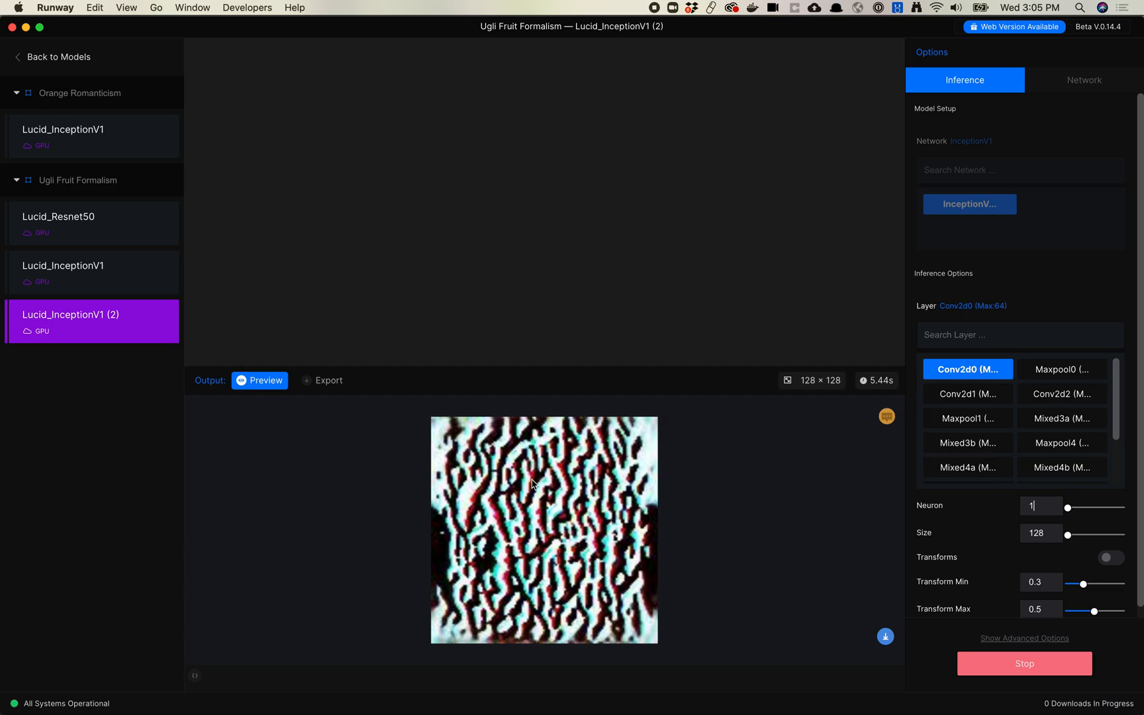
mouse_move(727, 512)
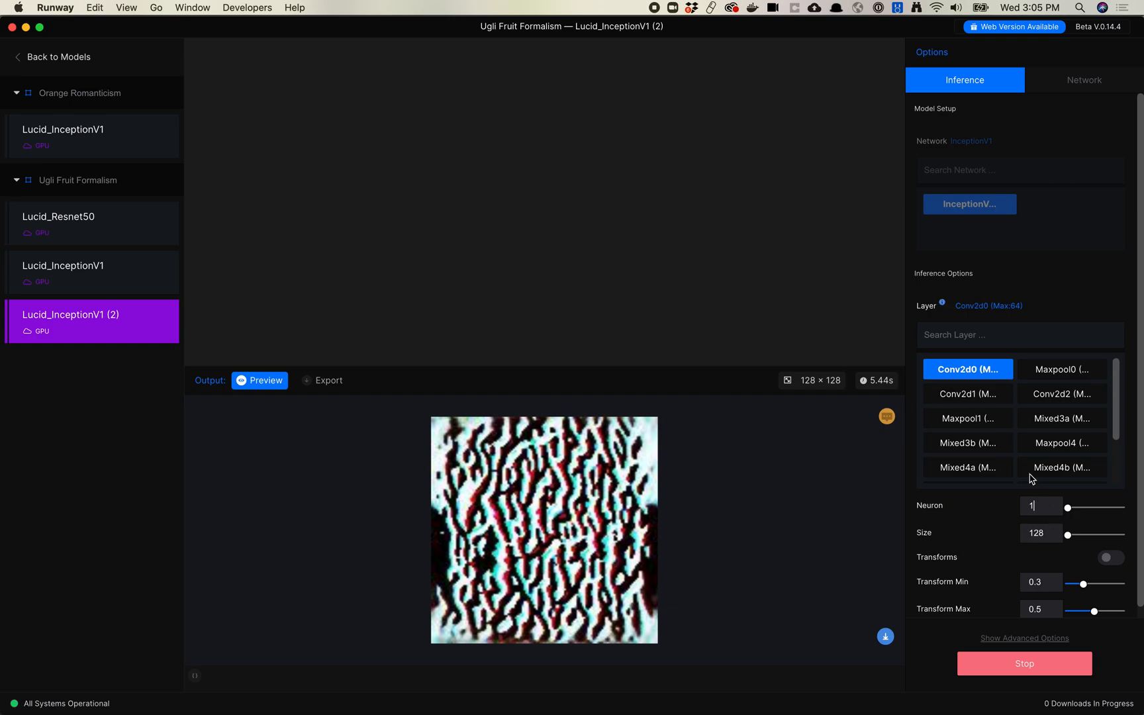
Change the Neuron value to 6 for a new diagonal-striped Conv2d0 texture.
click(1041, 505)
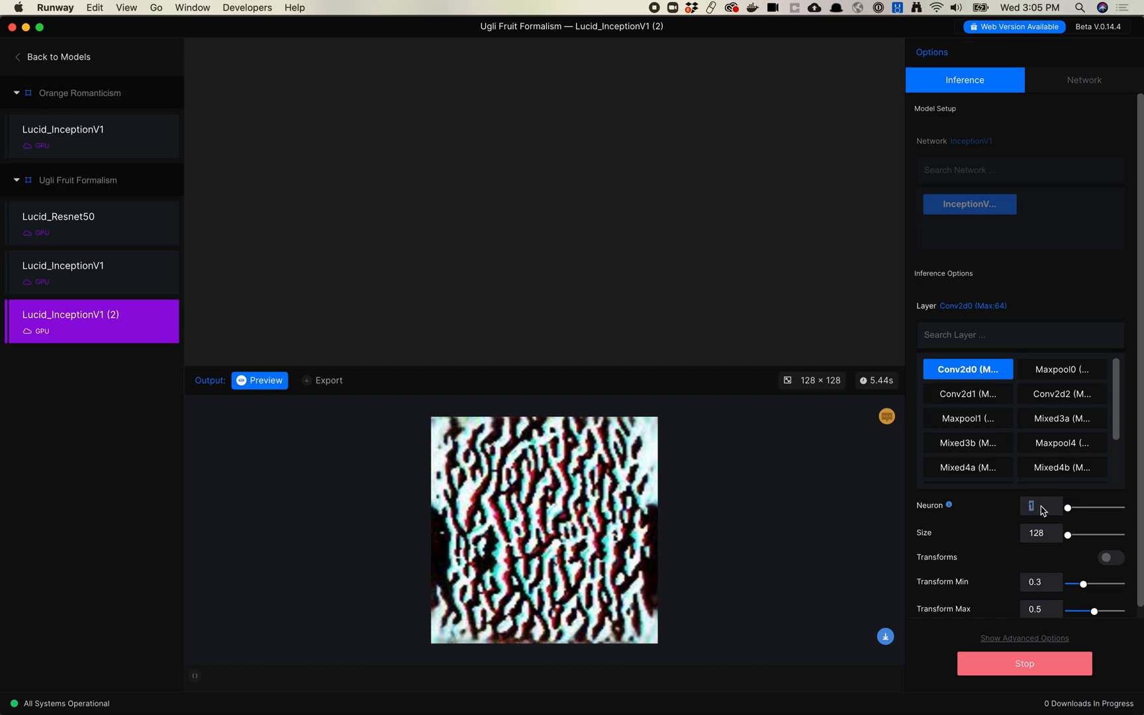
text(6)
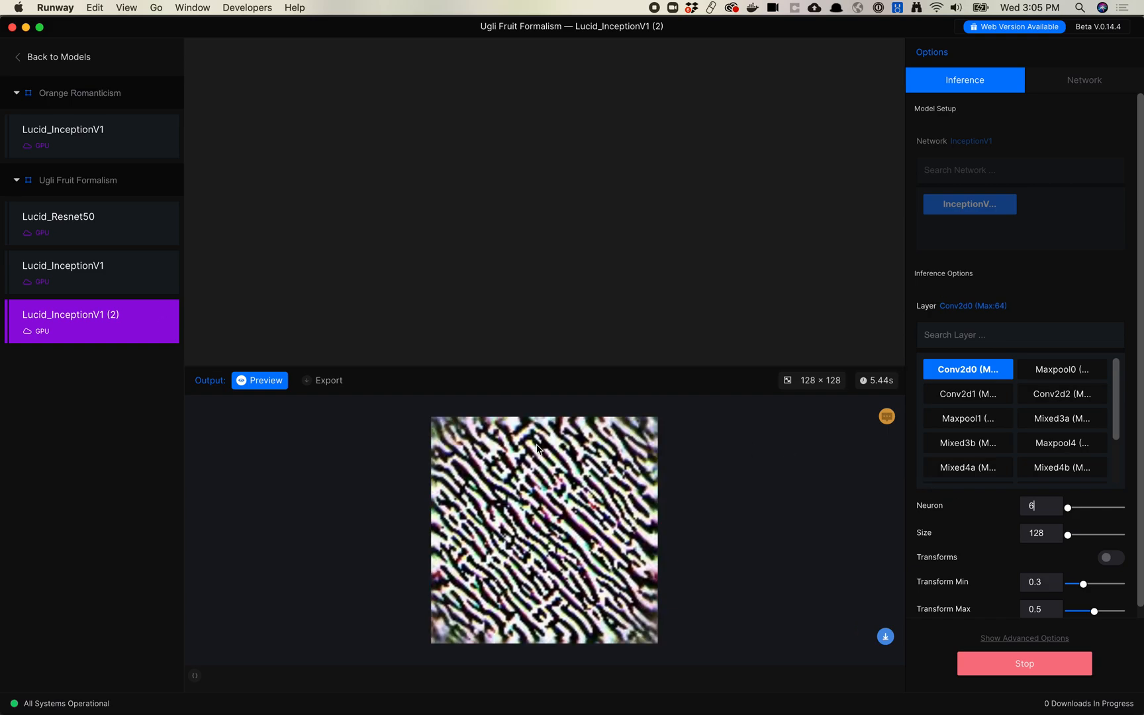
mouse_move(561, 537)
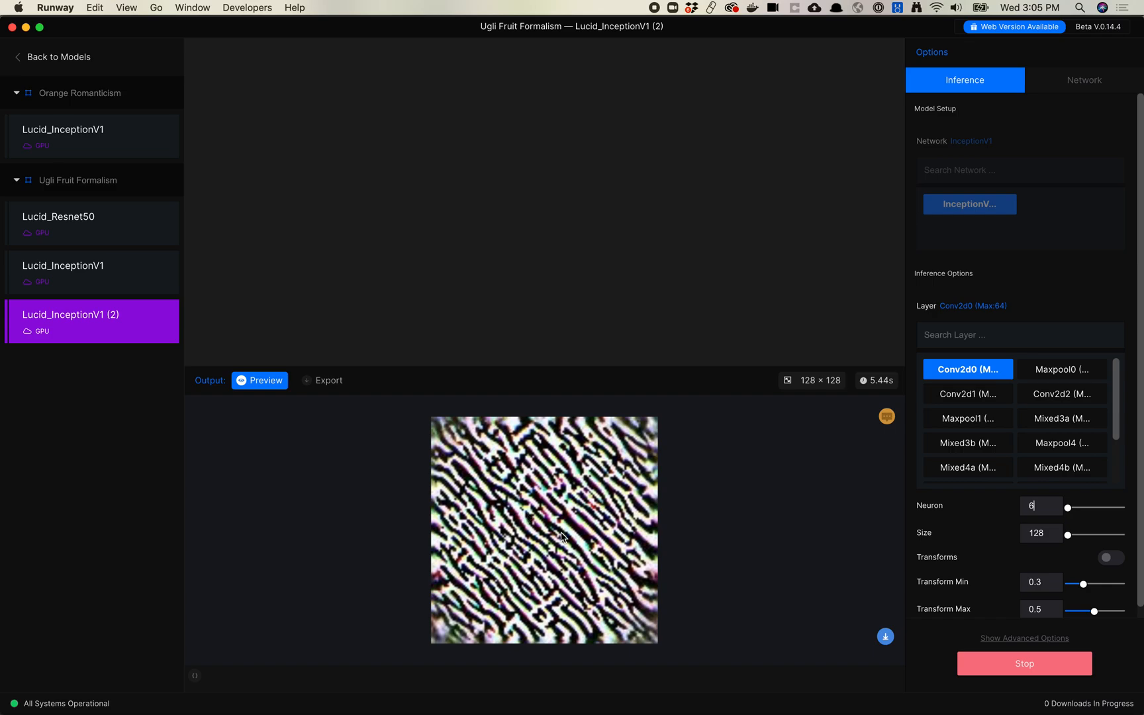
mouse_move(713, 389)
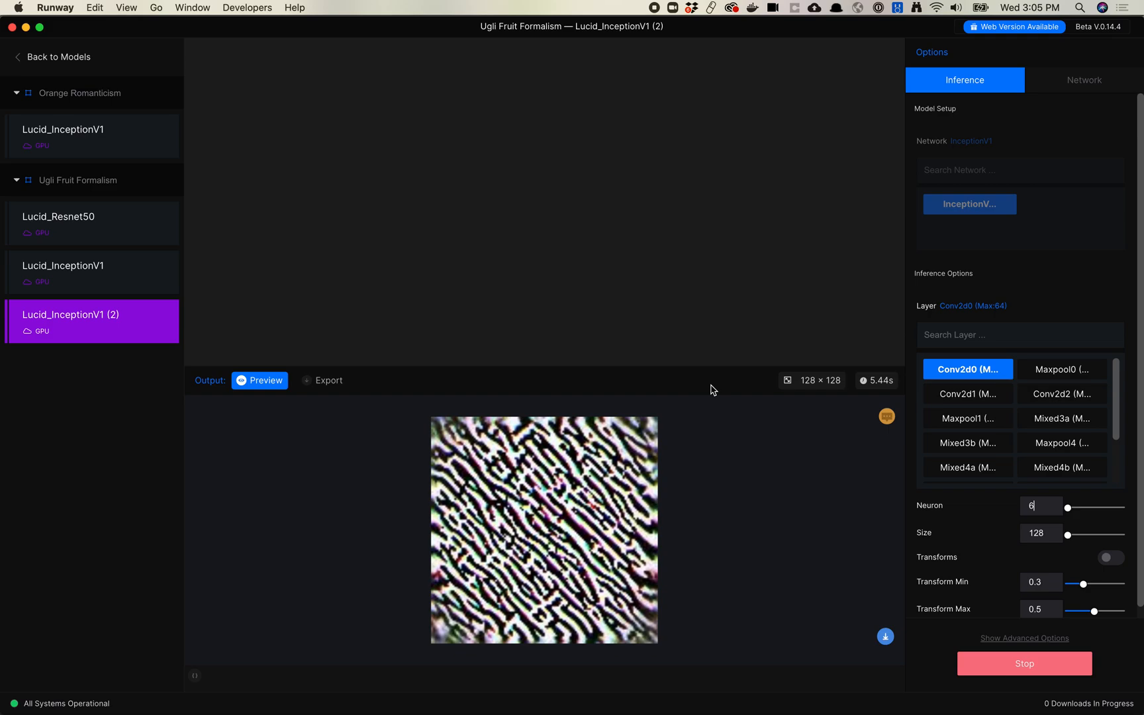
mouse_move(965, 419)
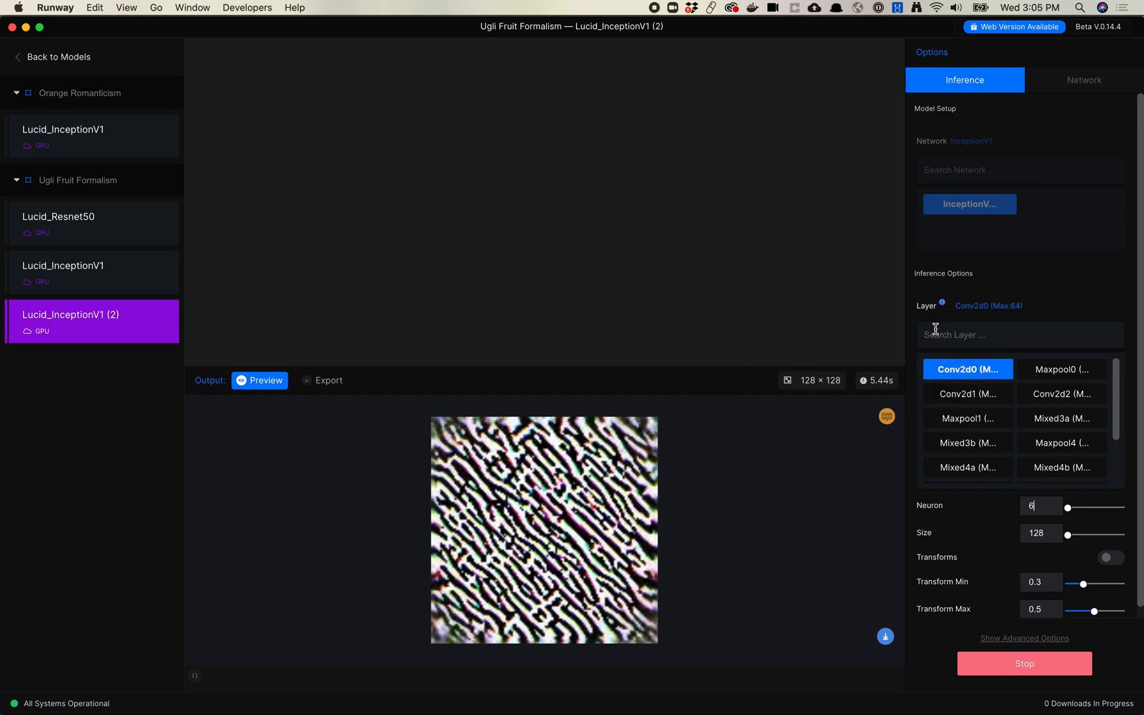
mouse_move(989, 306)
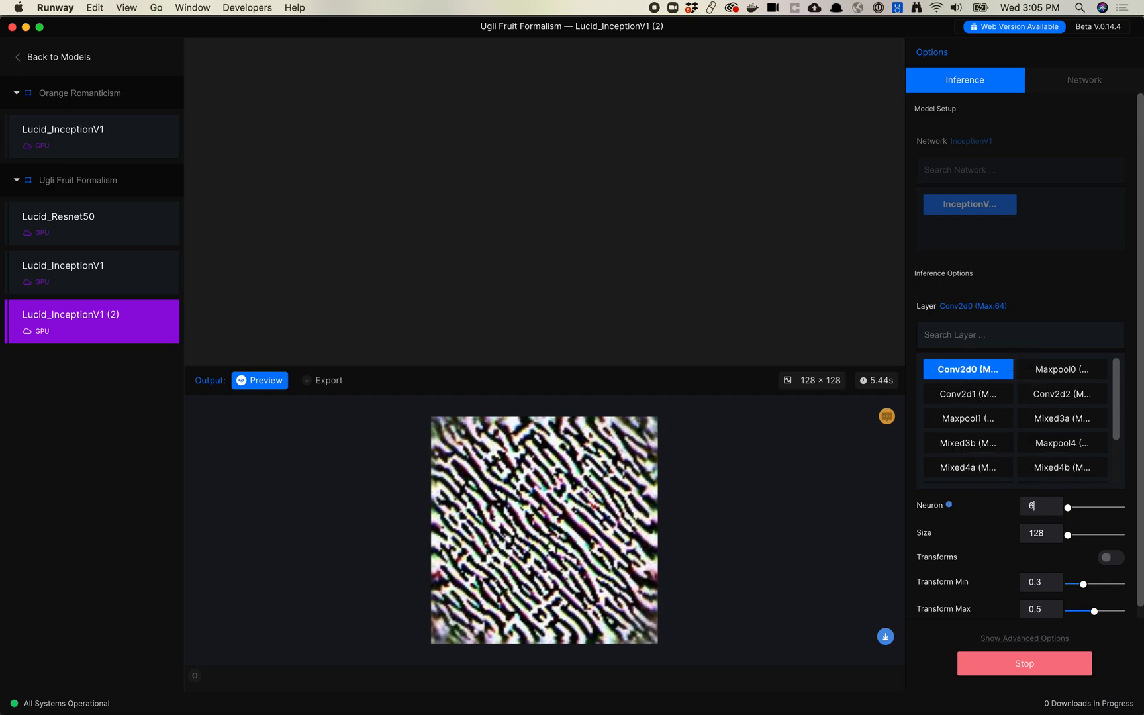
Extend the neuron to 63, then switch the visualised layer to Mixed3b.
text(3)
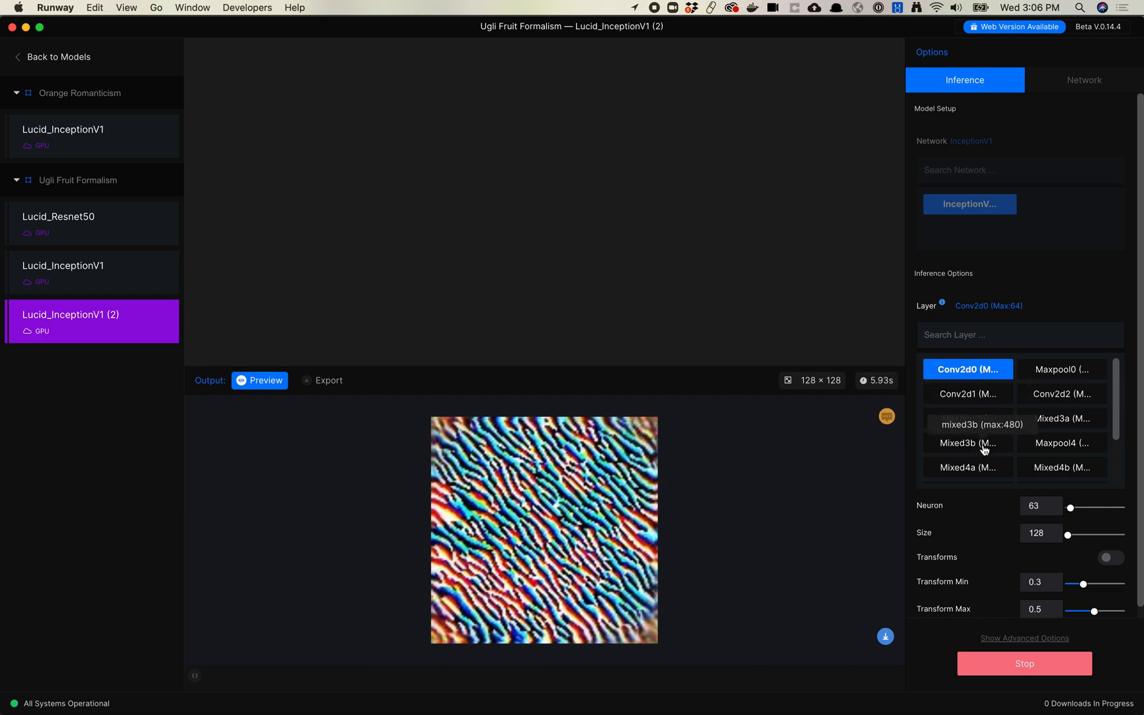
mouse_move(1021, 419)
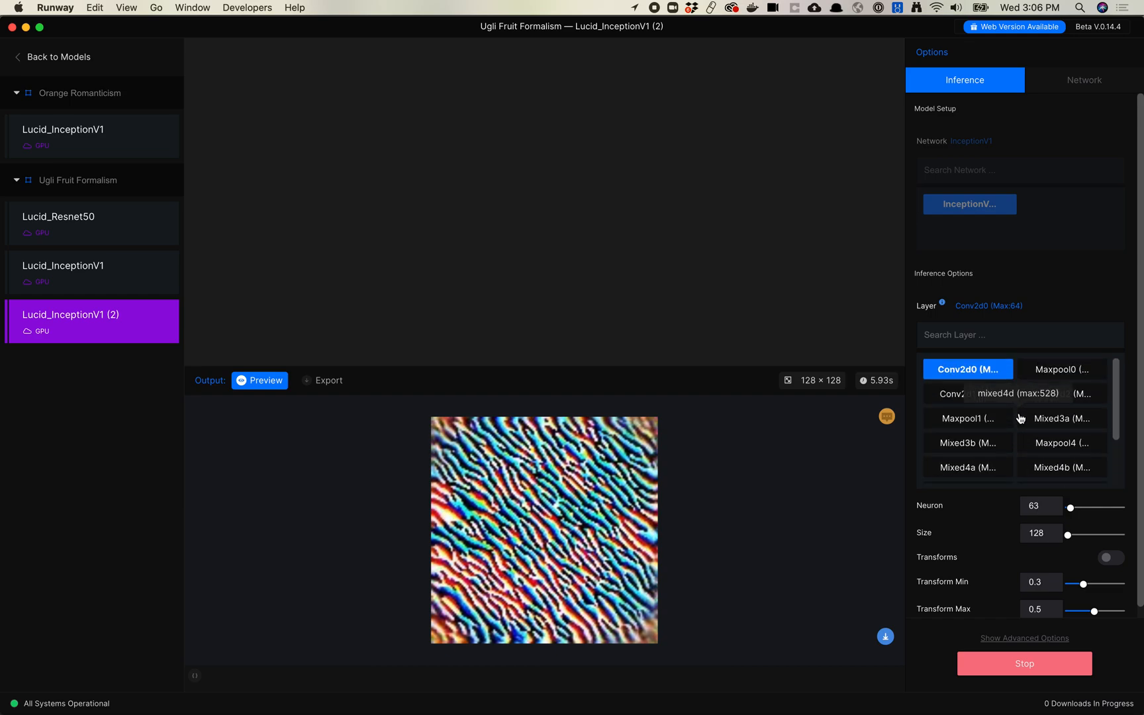
mouse_move(985, 444)
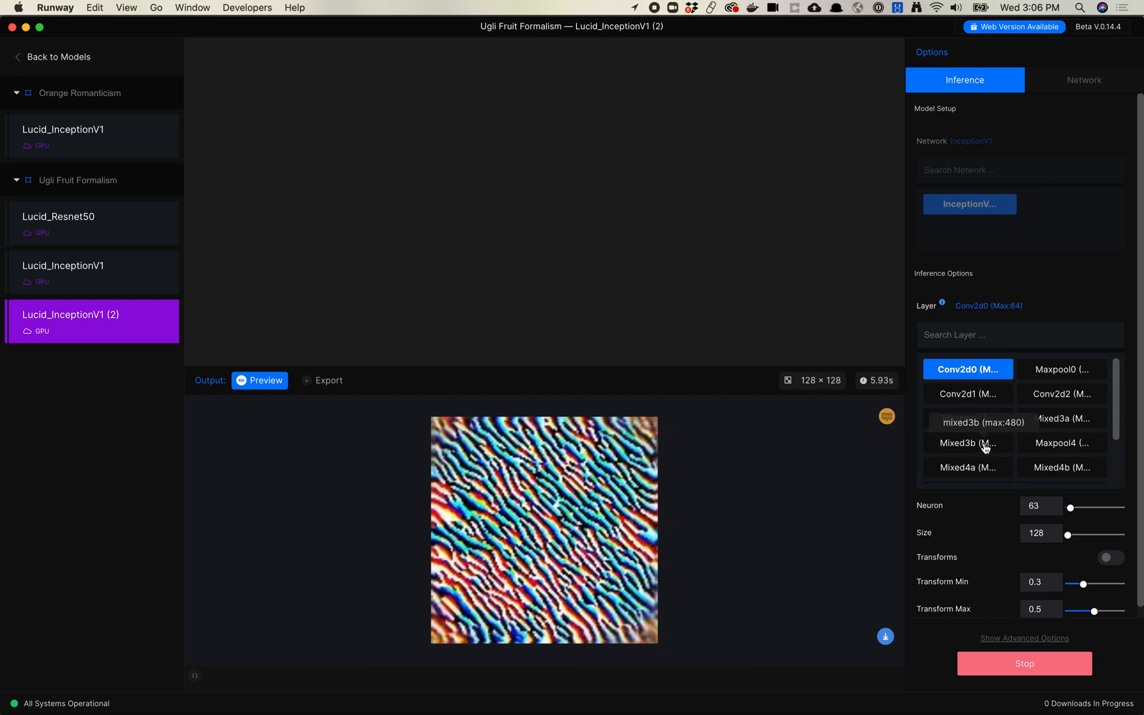
click(968, 442)
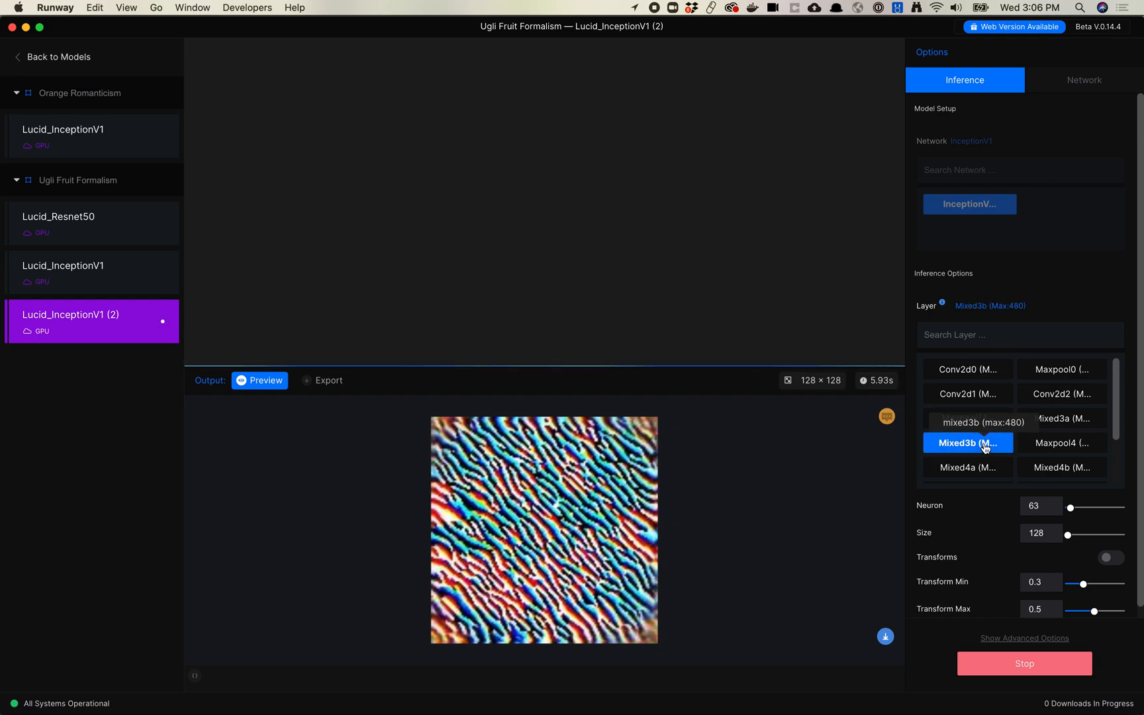
Switch the visualised layer to Mixed4a and focus the Neuron field.
click(969, 468)
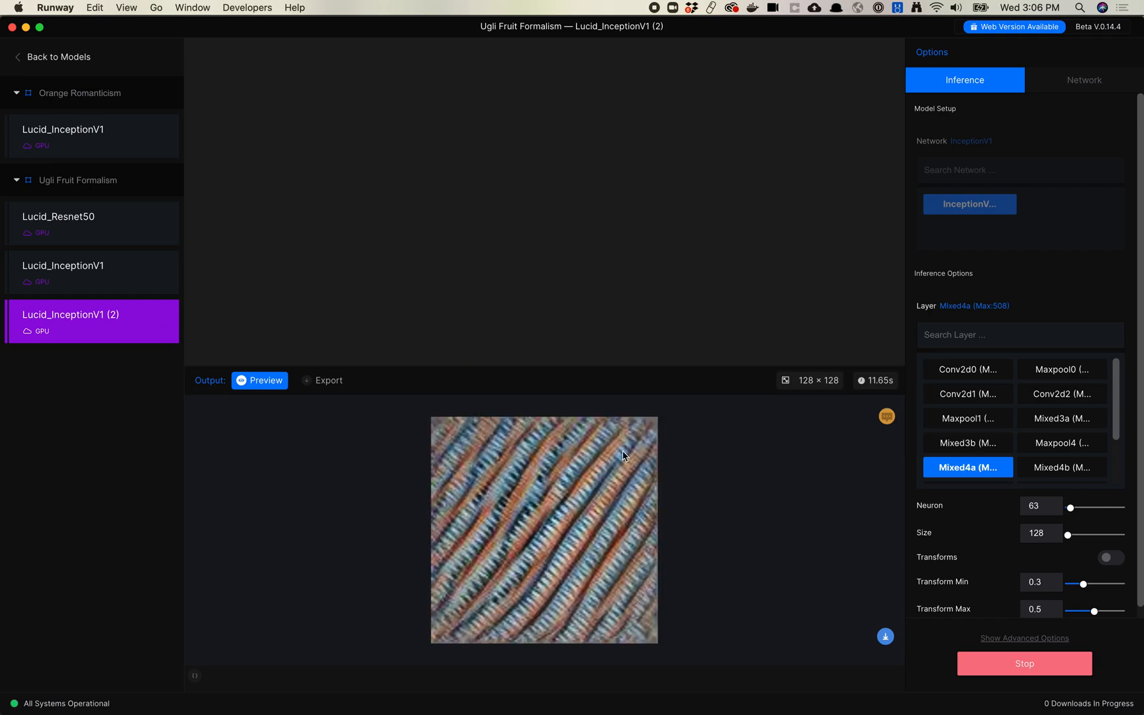
mouse_move(540, 536)
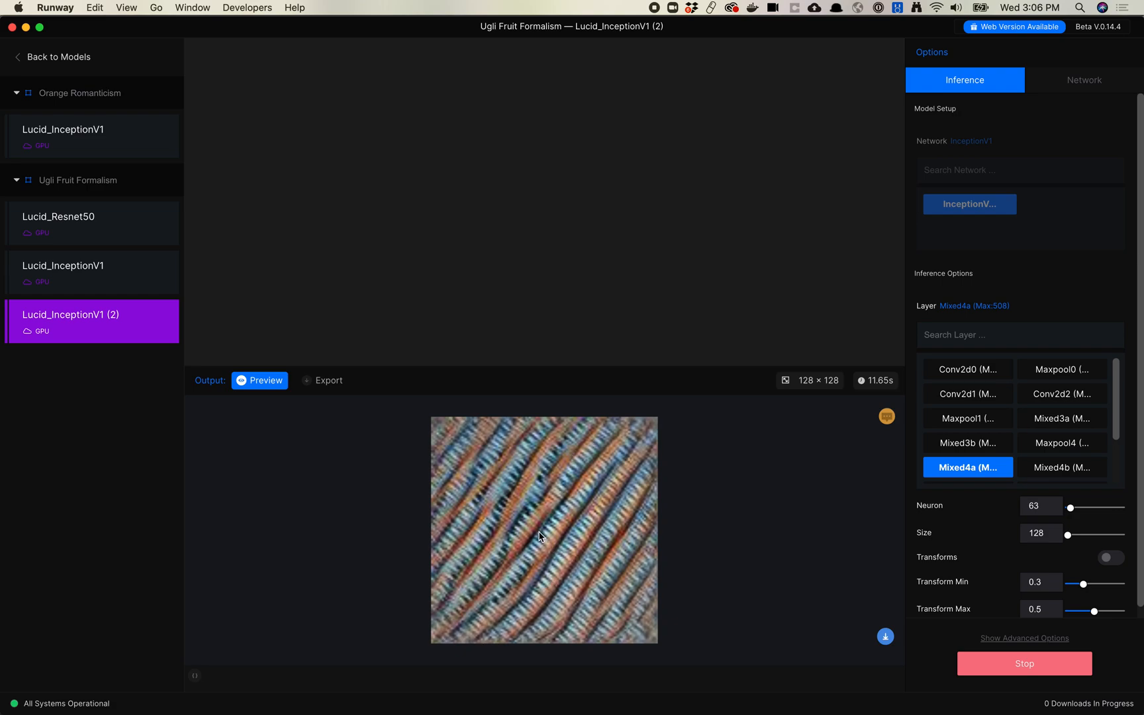
mouse_move(570, 517)
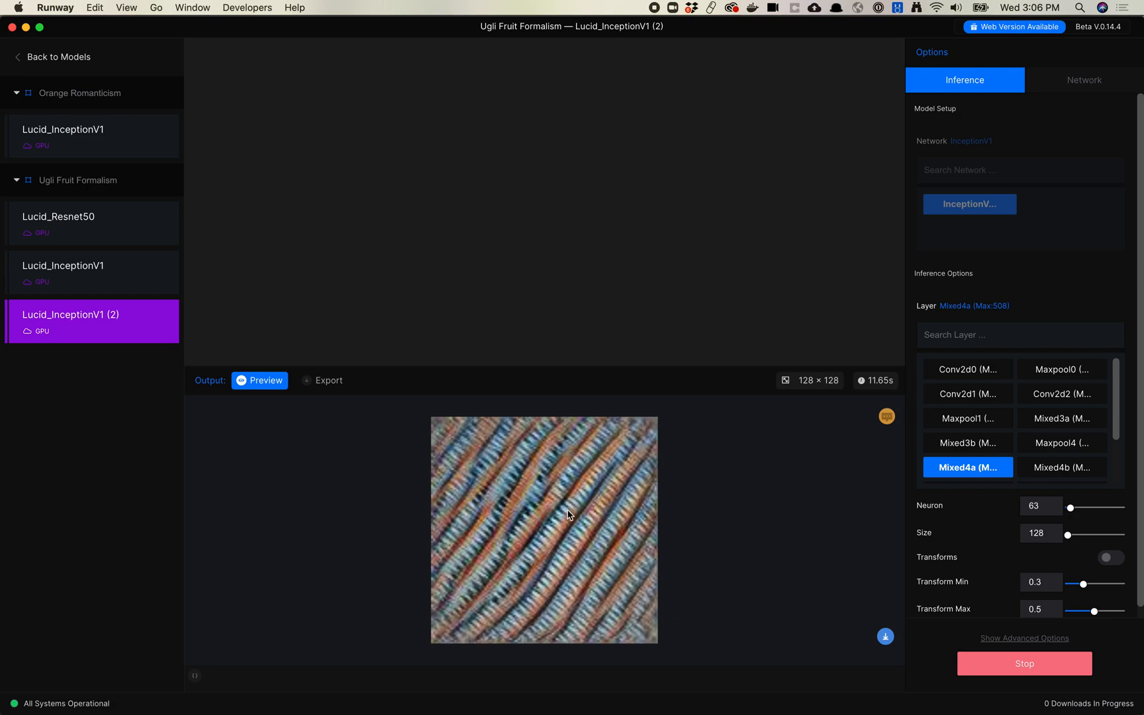
mouse_move(563, 547)
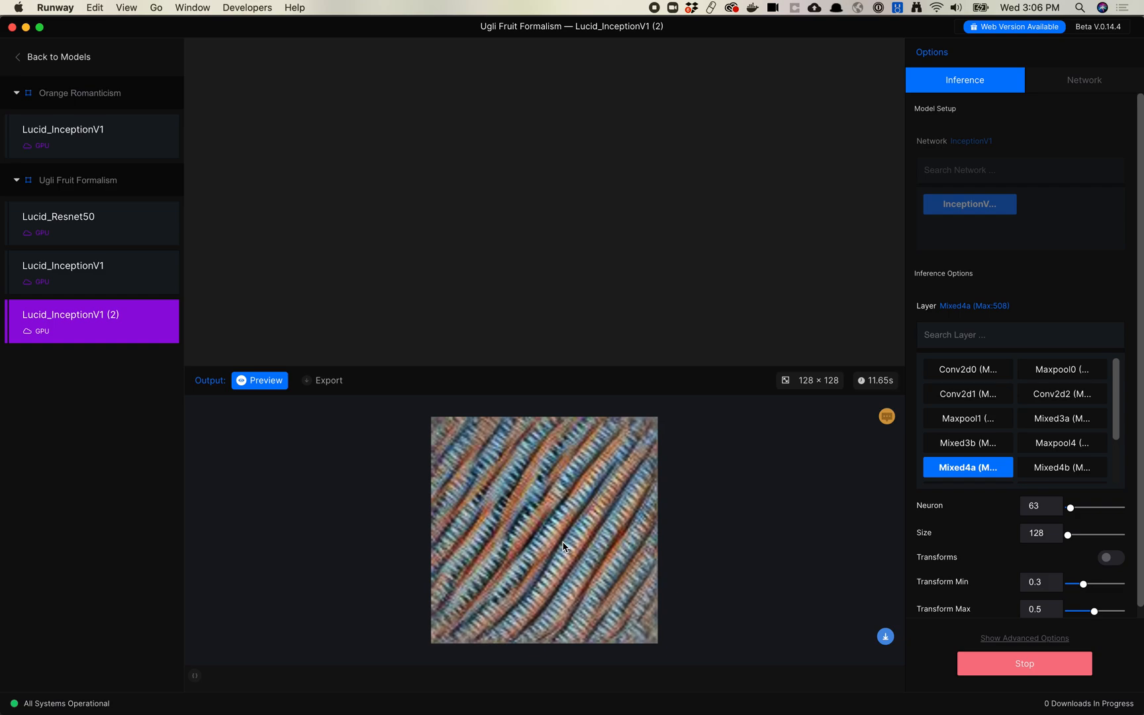
mouse_move(937, 535)
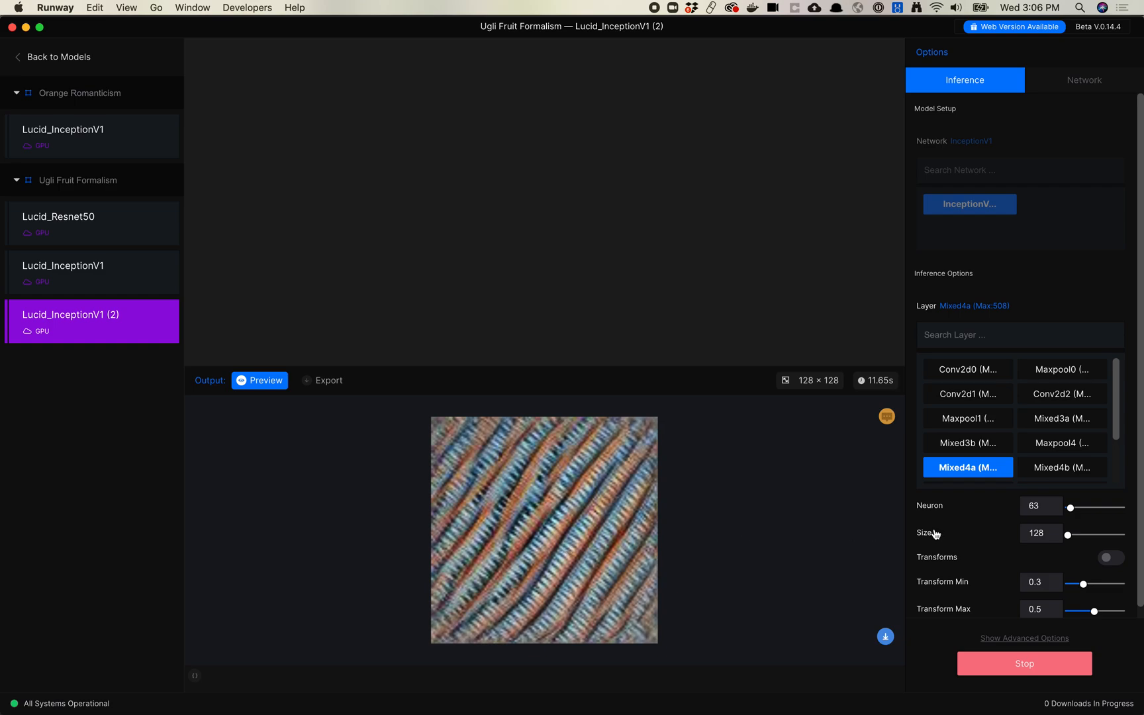
click(1040, 506)
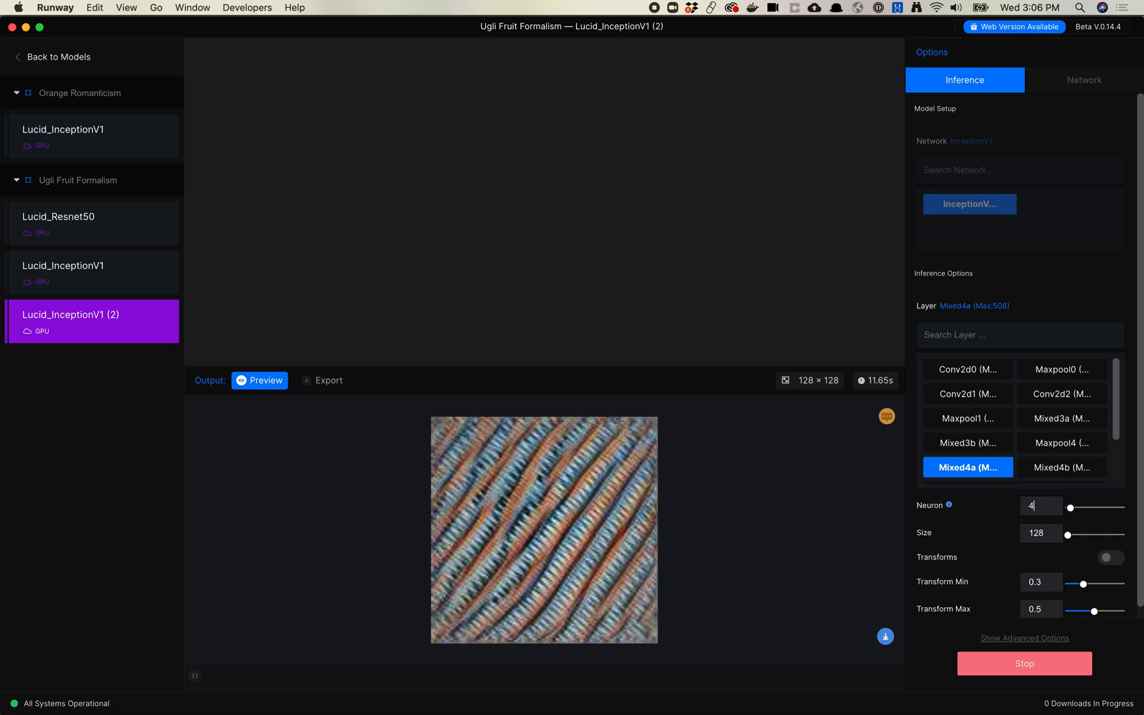
Enter 453 as the Mixed4a neuron to regenerate the texture.
text(453)
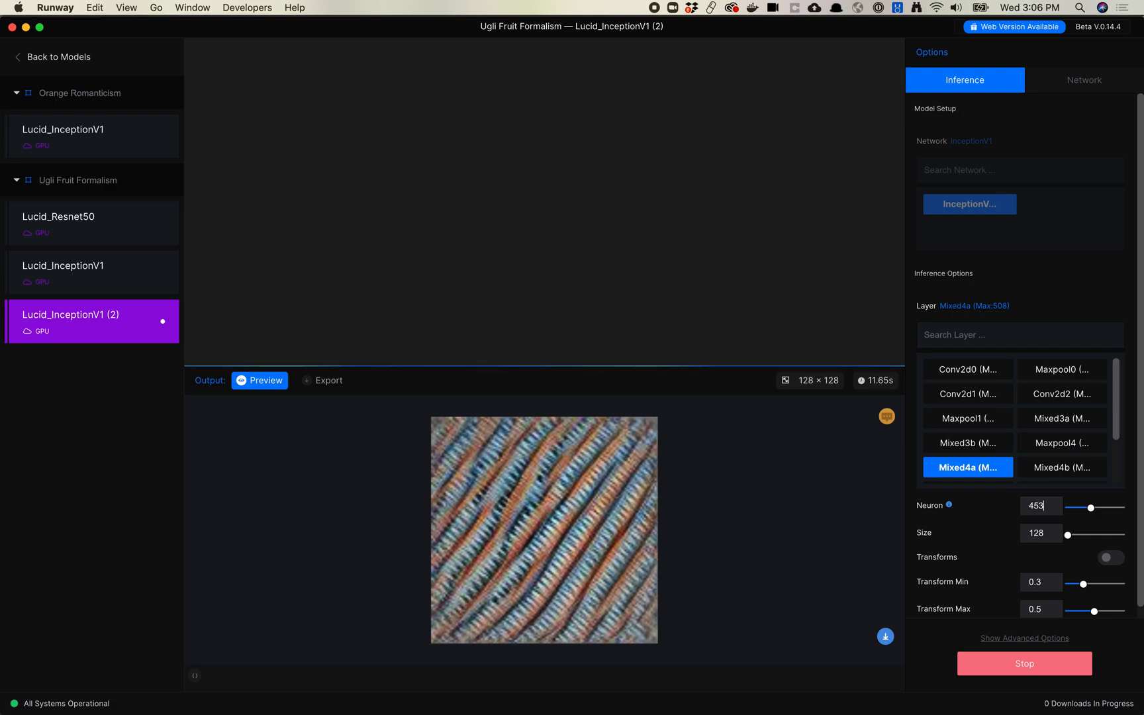
mouse_move(968, 419)
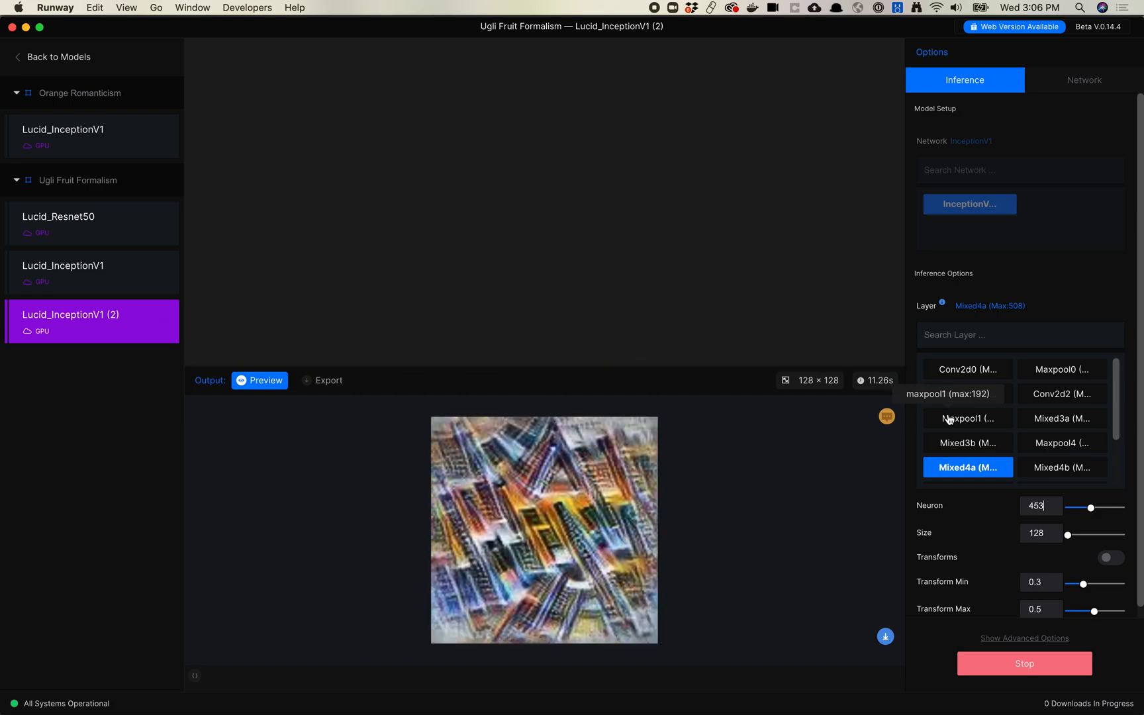
mouse_move(529, 502)
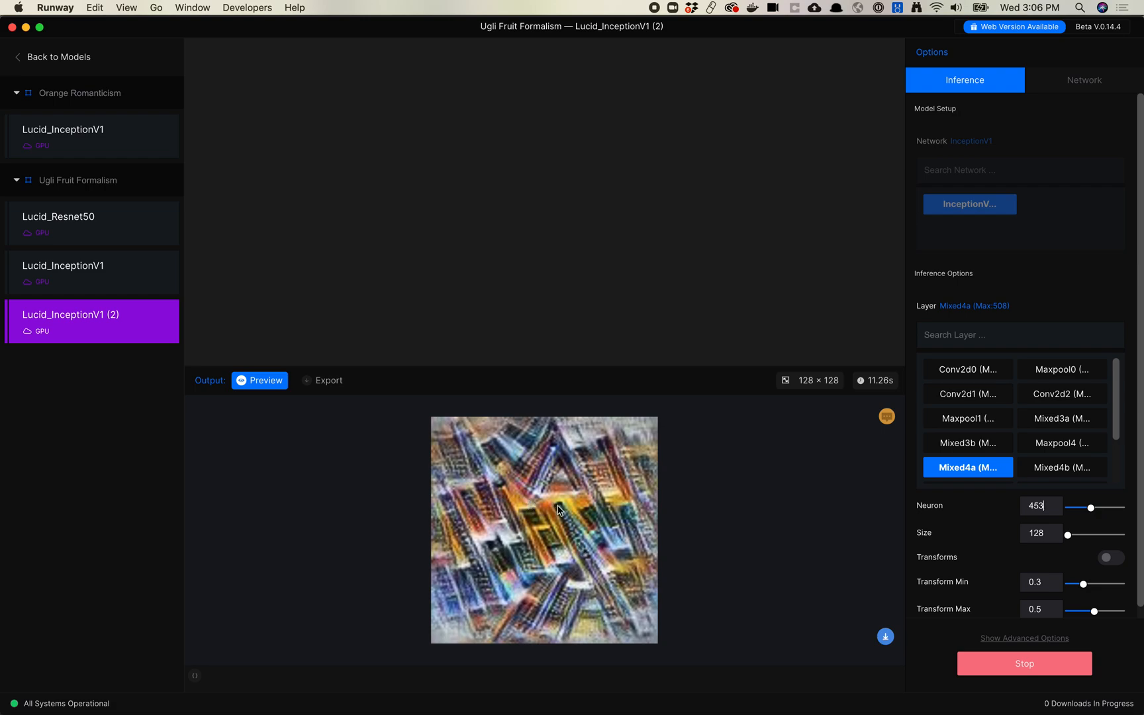
mouse_move(617, 524)
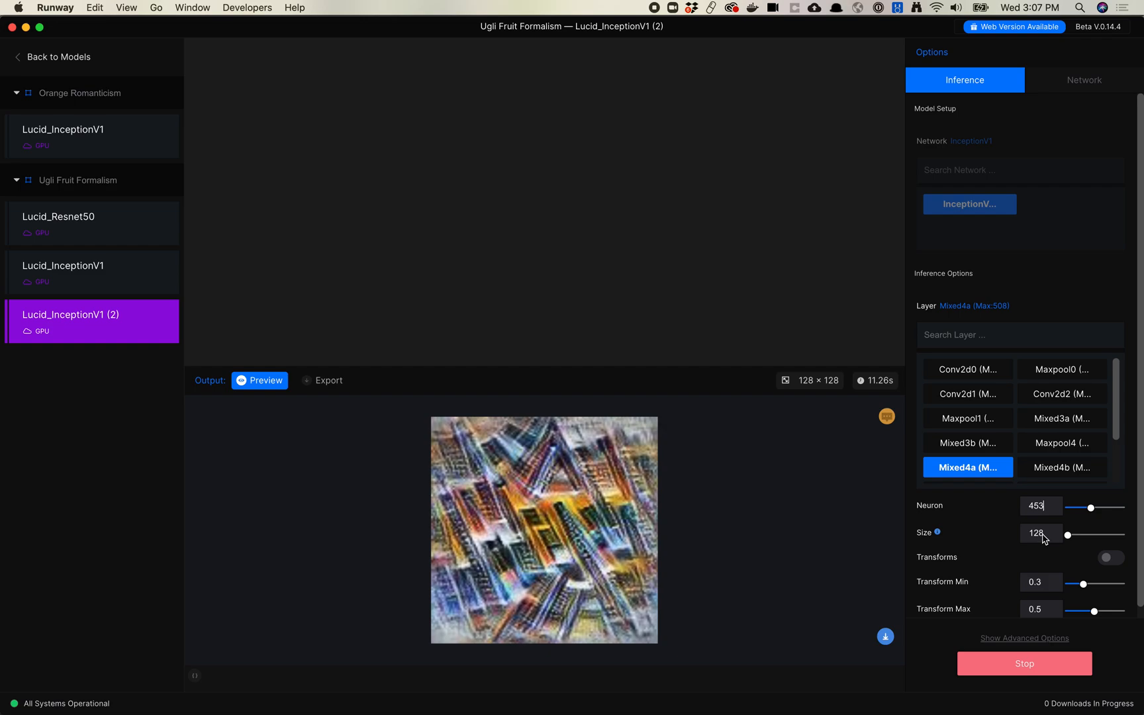
mouse_move(1062, 541)
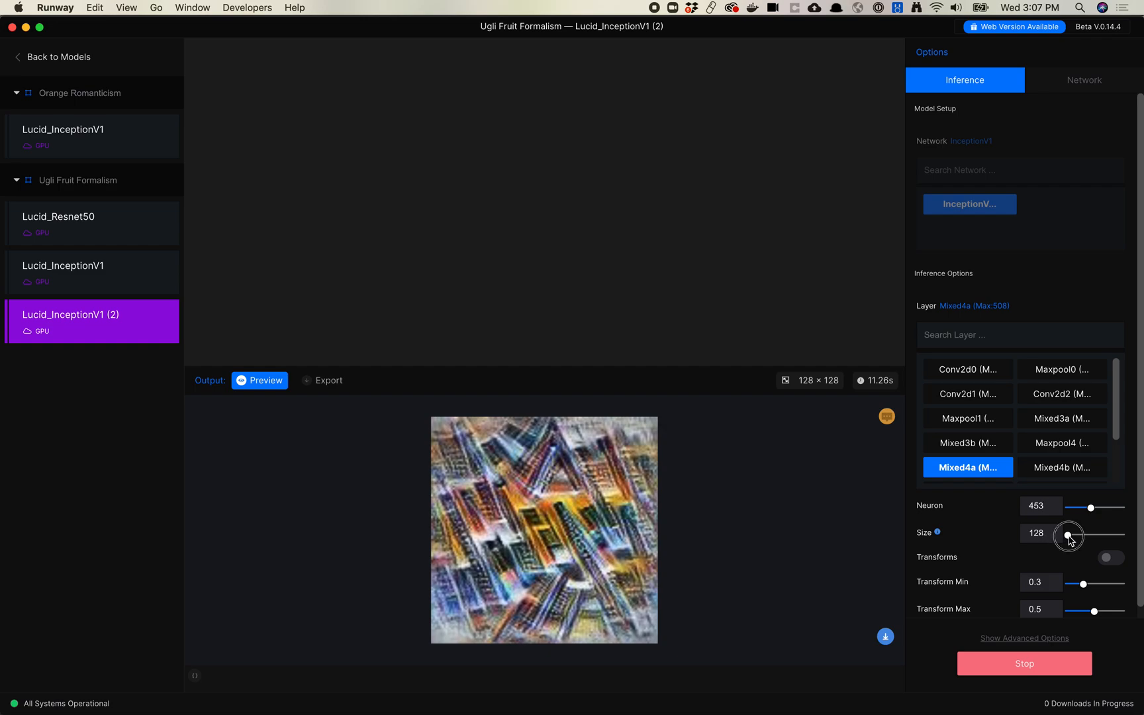
Raise the output Size to 512 for a larger neuron 453 texture.
drag(1070, 534, 1125, 534)
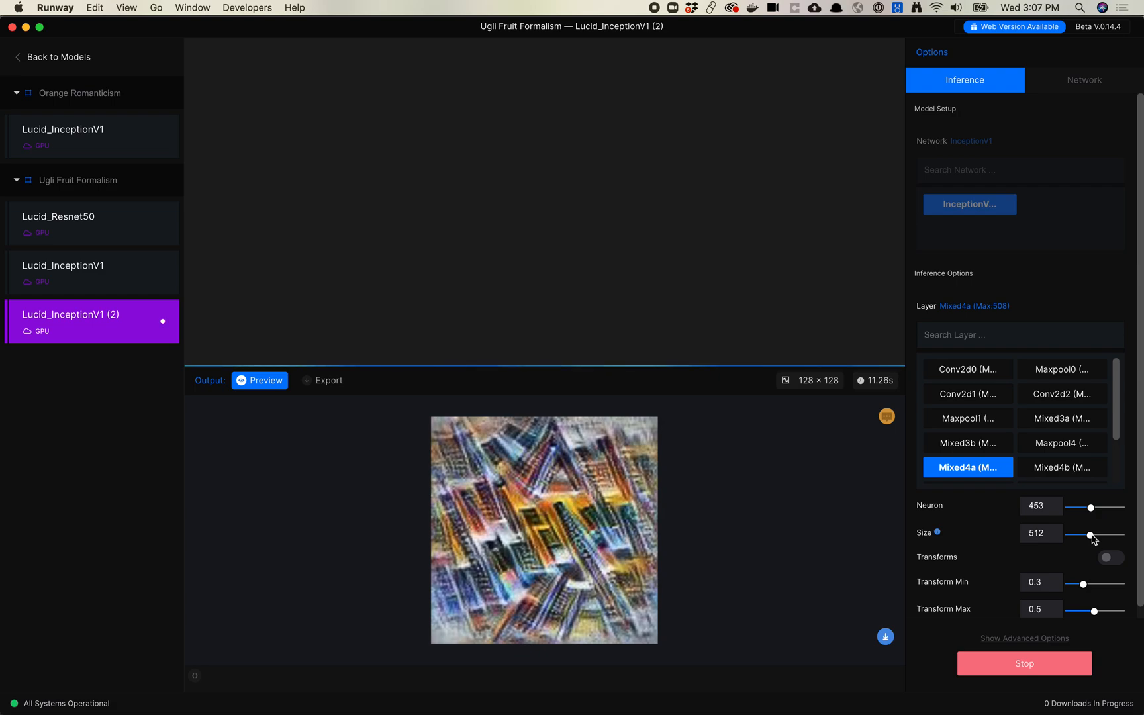
mouse_move(877, 380)
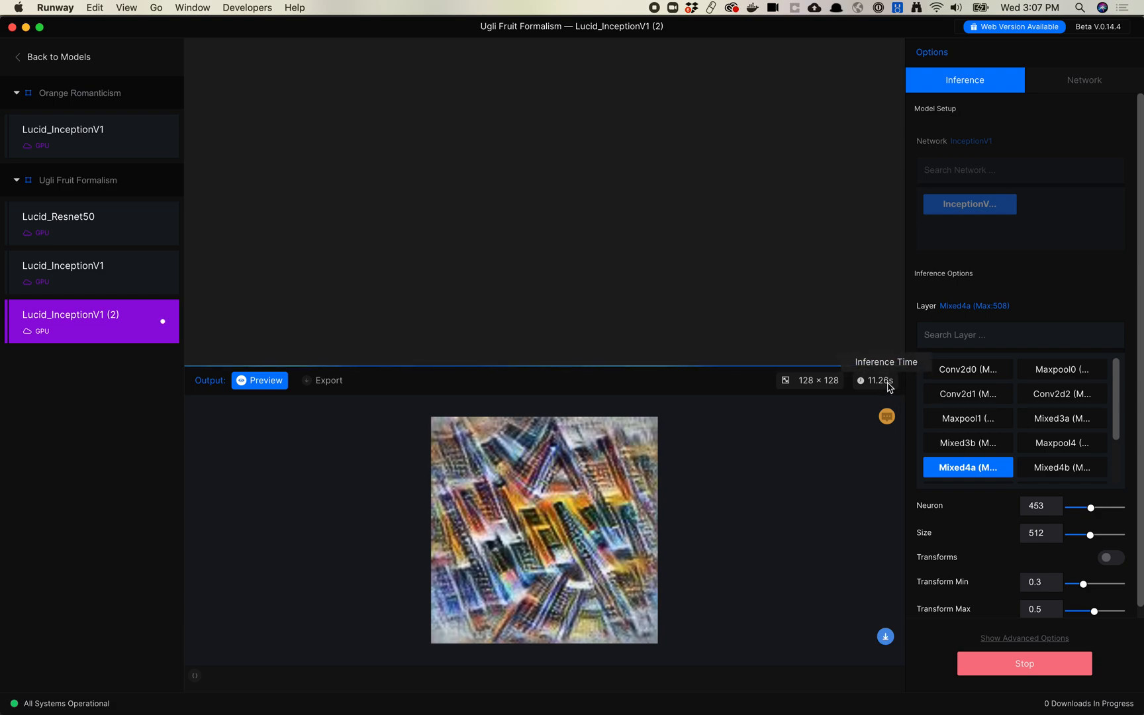
mouse_move(887, 388)
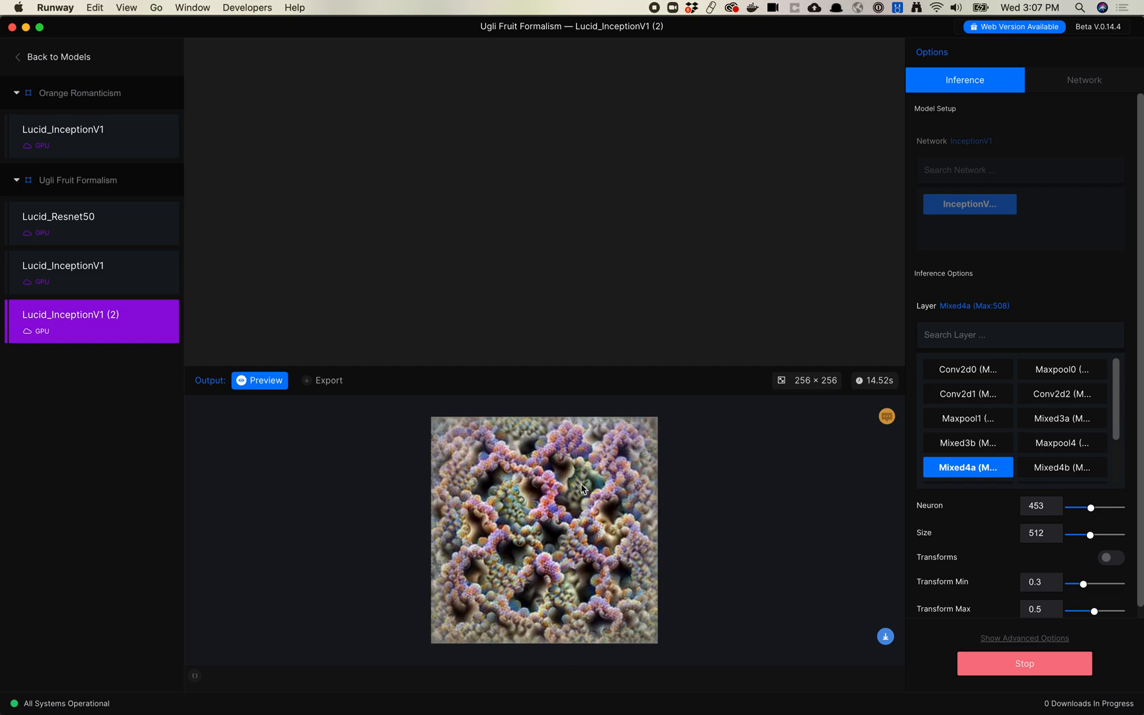
mouse_move(571, 521)
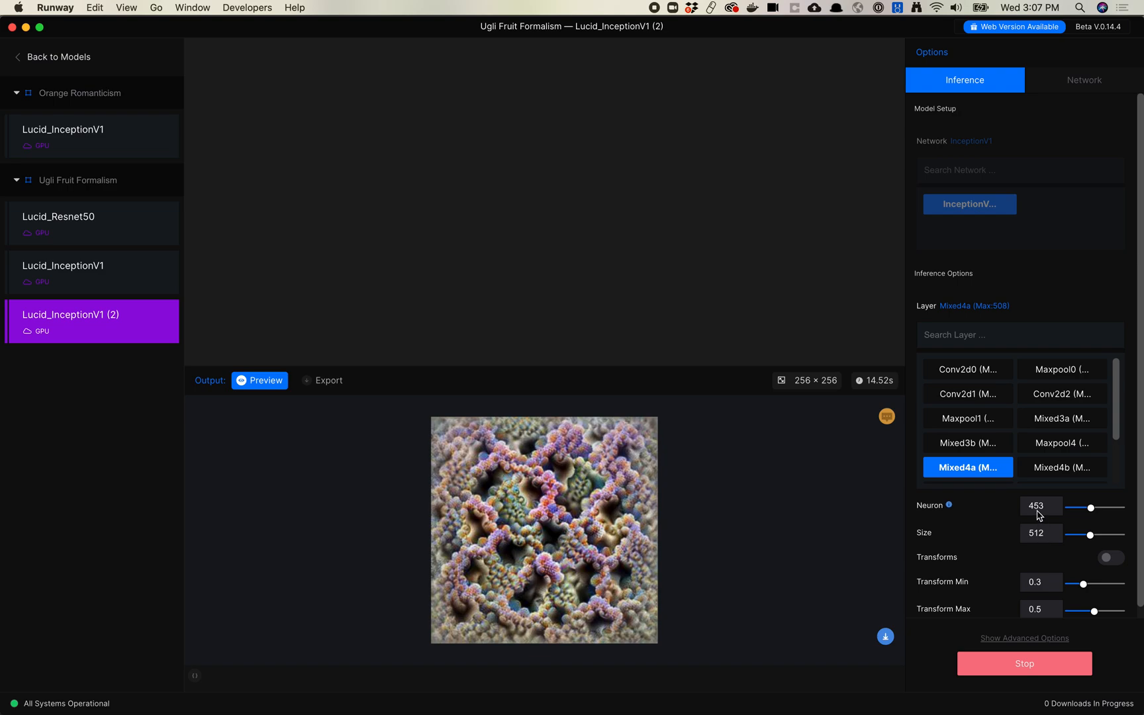
mouse_move(1041, 516)
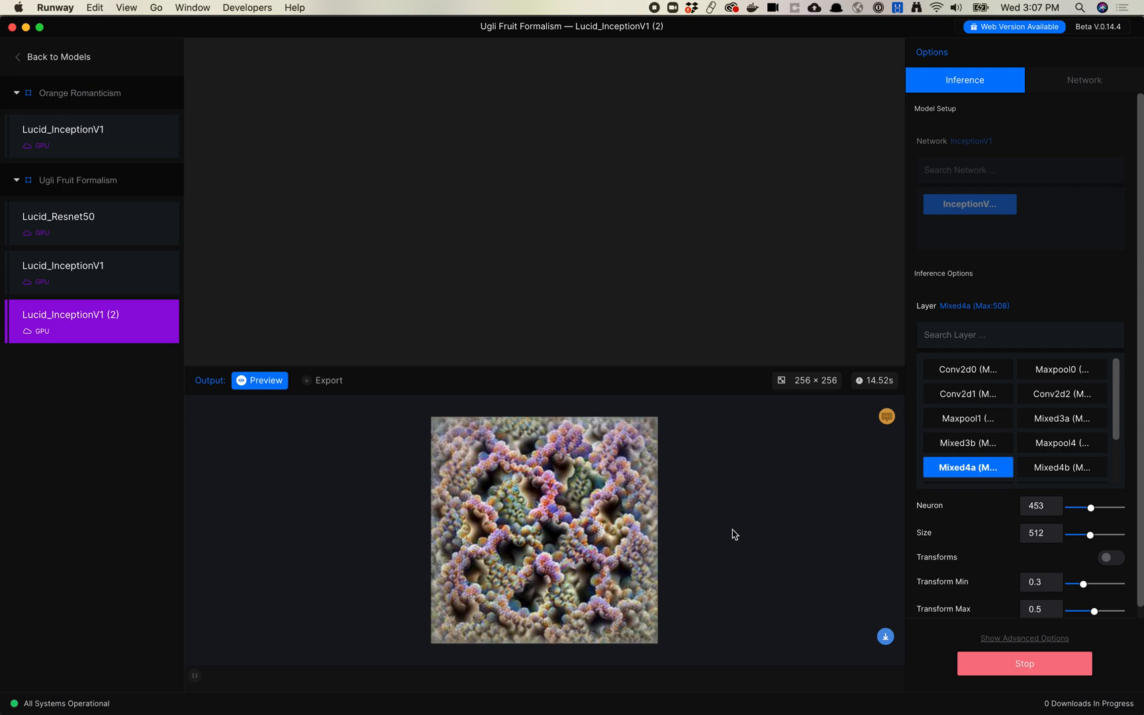
mouse_move(1009, 495)
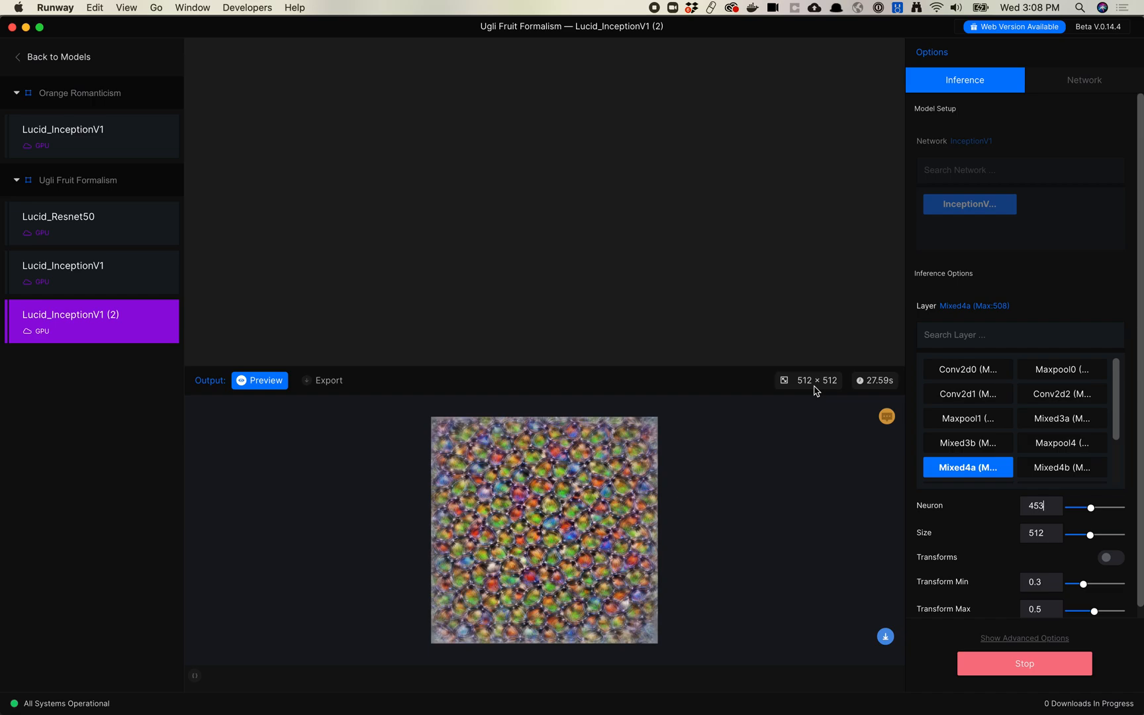
mouse_move(612, 543)
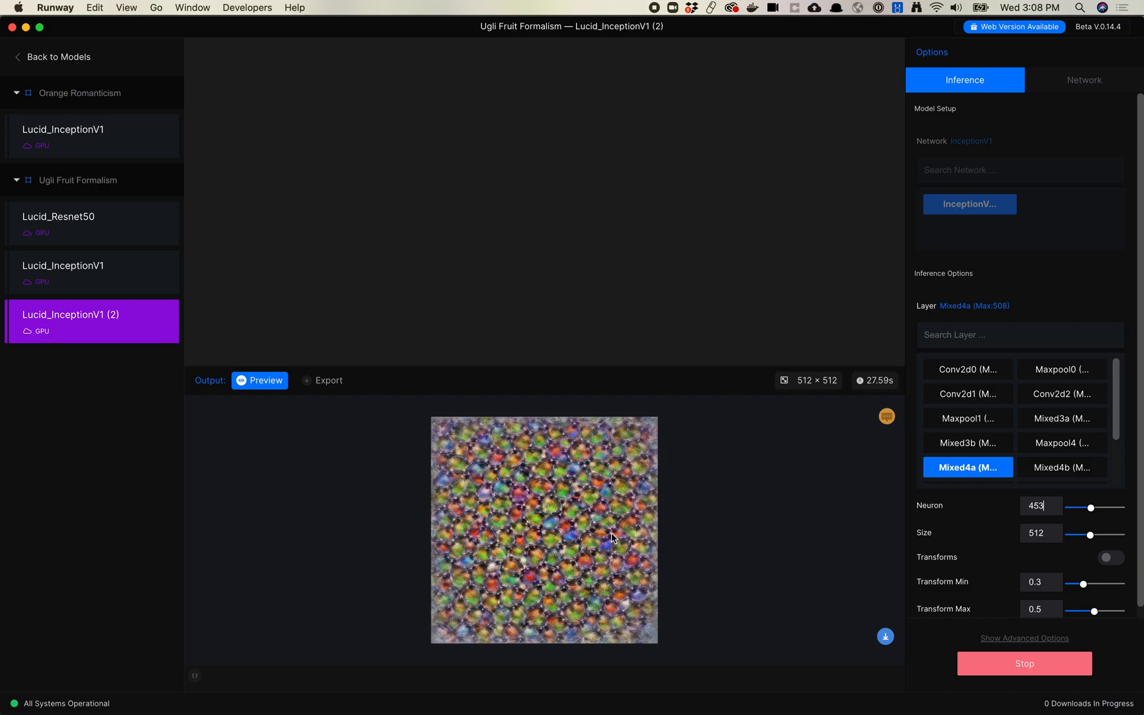
mouse_move(966, 418)
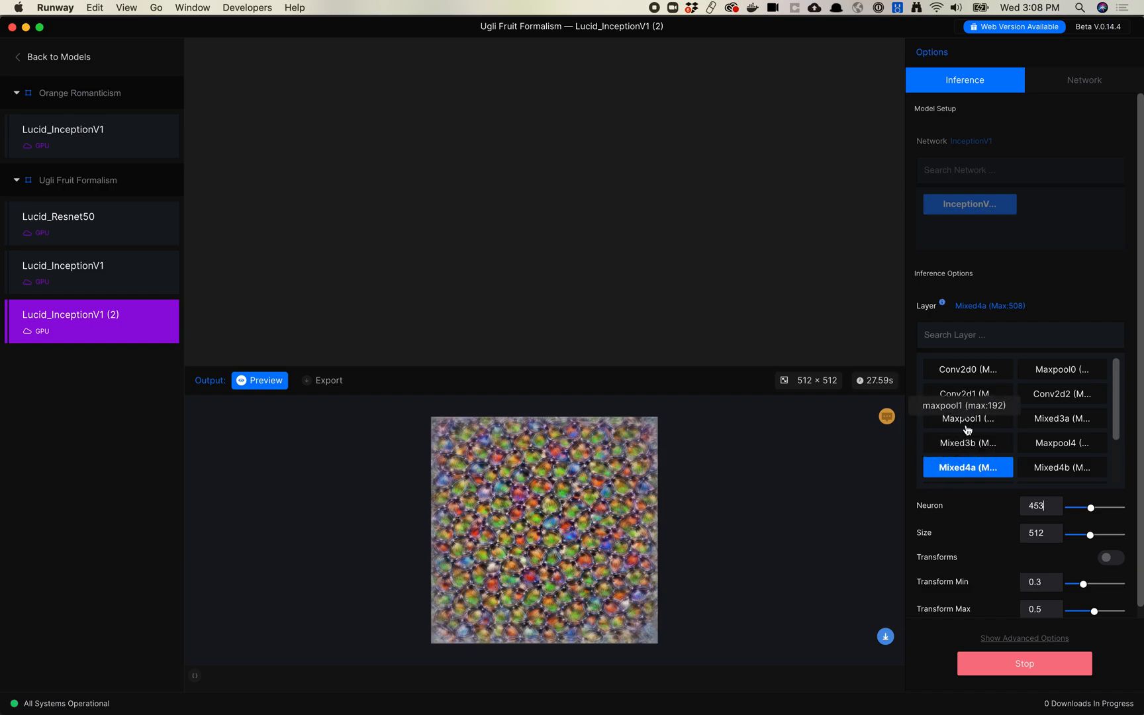
Switch the layer to Mixed5b and bring Size back down to 128.
scroll(down, 3)
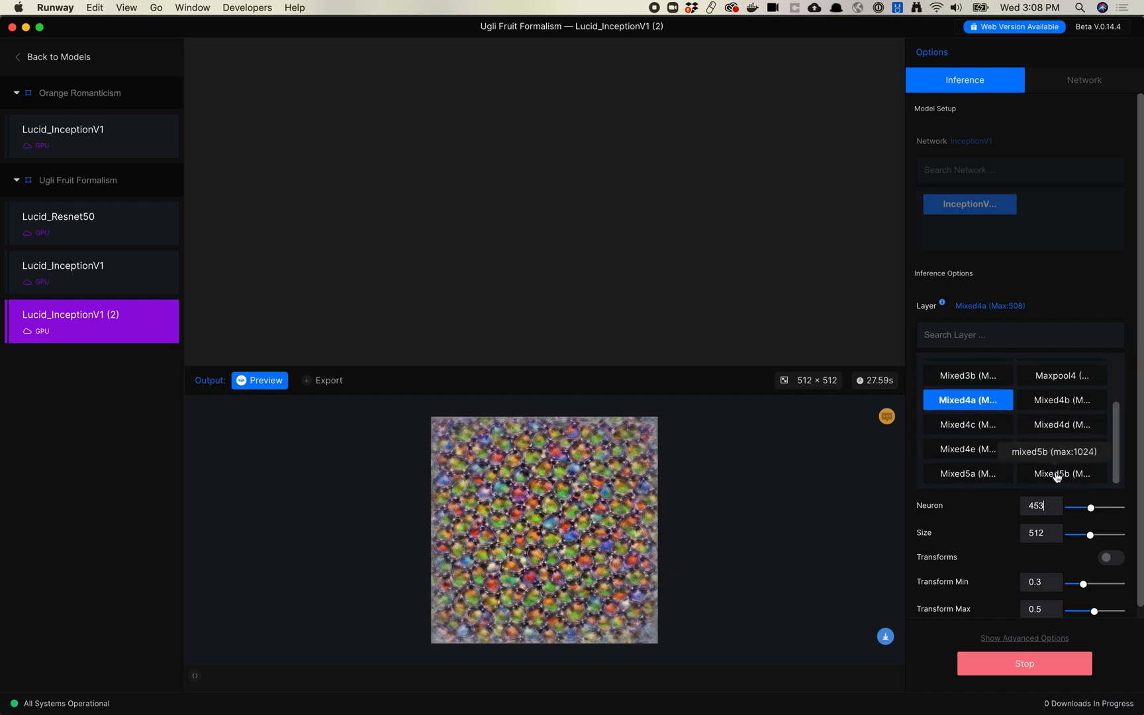
click(1062, 474)
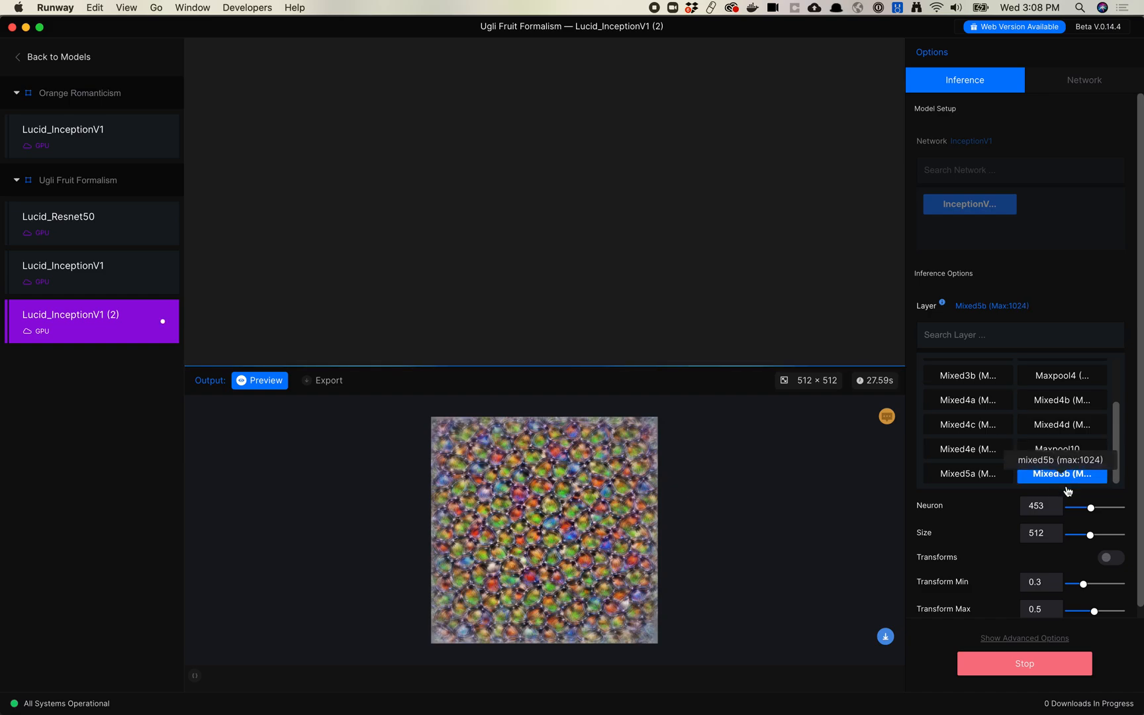
drag(1102, 533, 1069, 534)
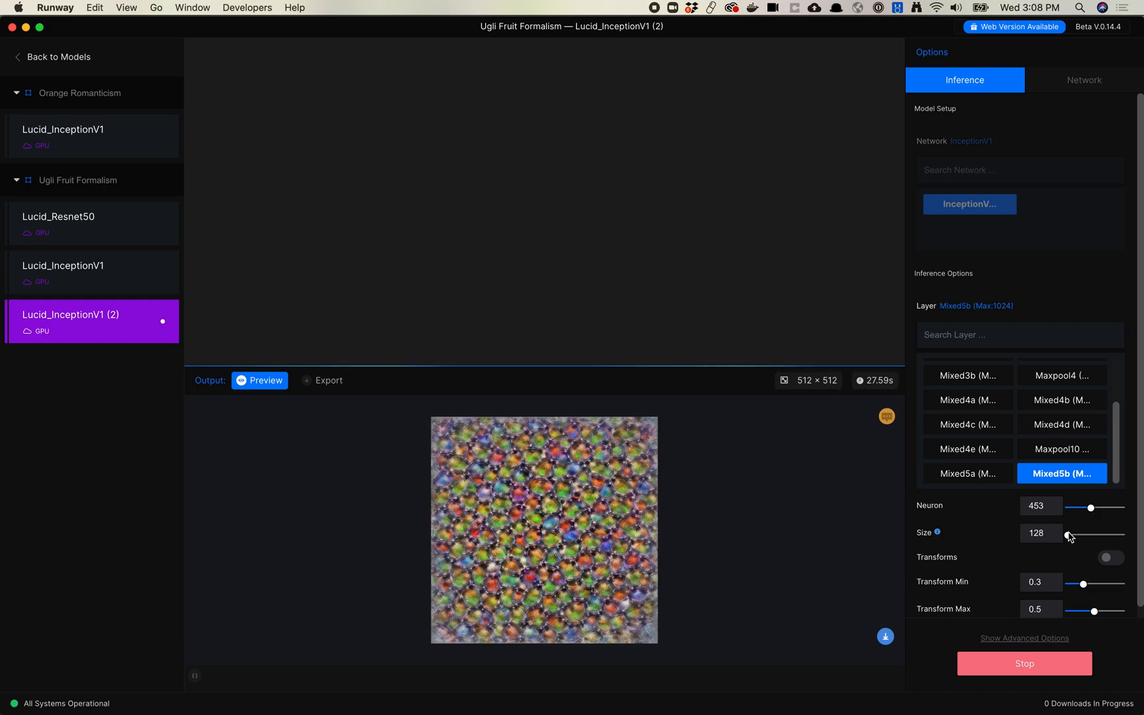
mouse_move(846, 392)
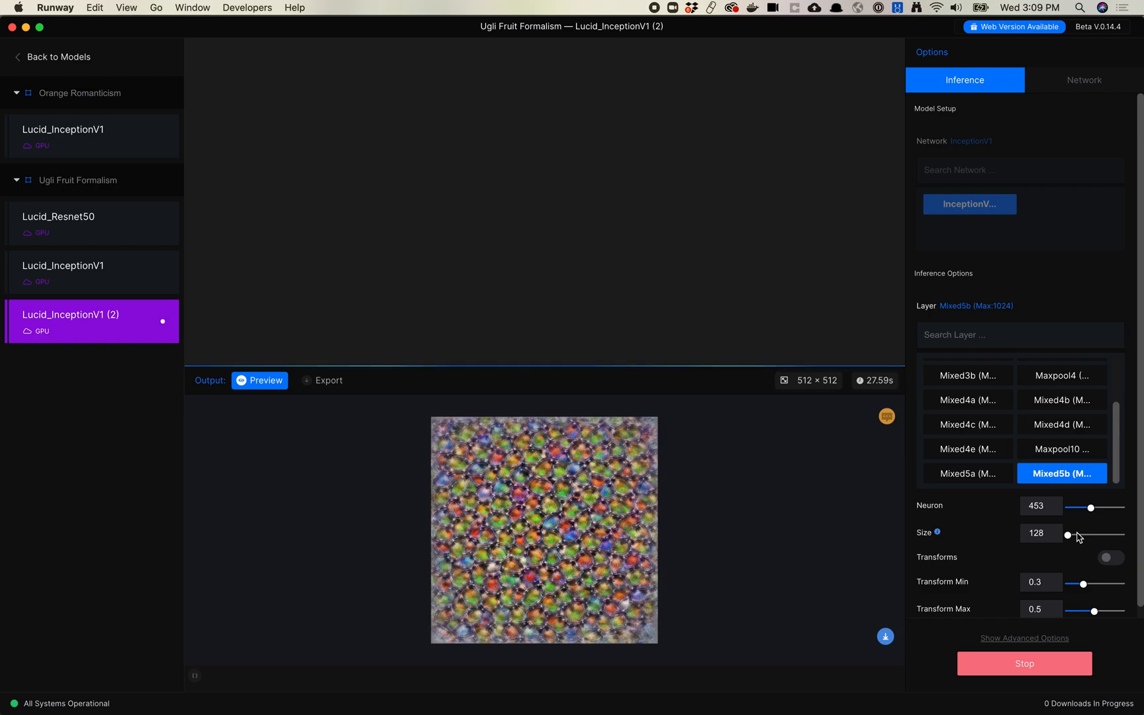
mouse_move(202, 686)
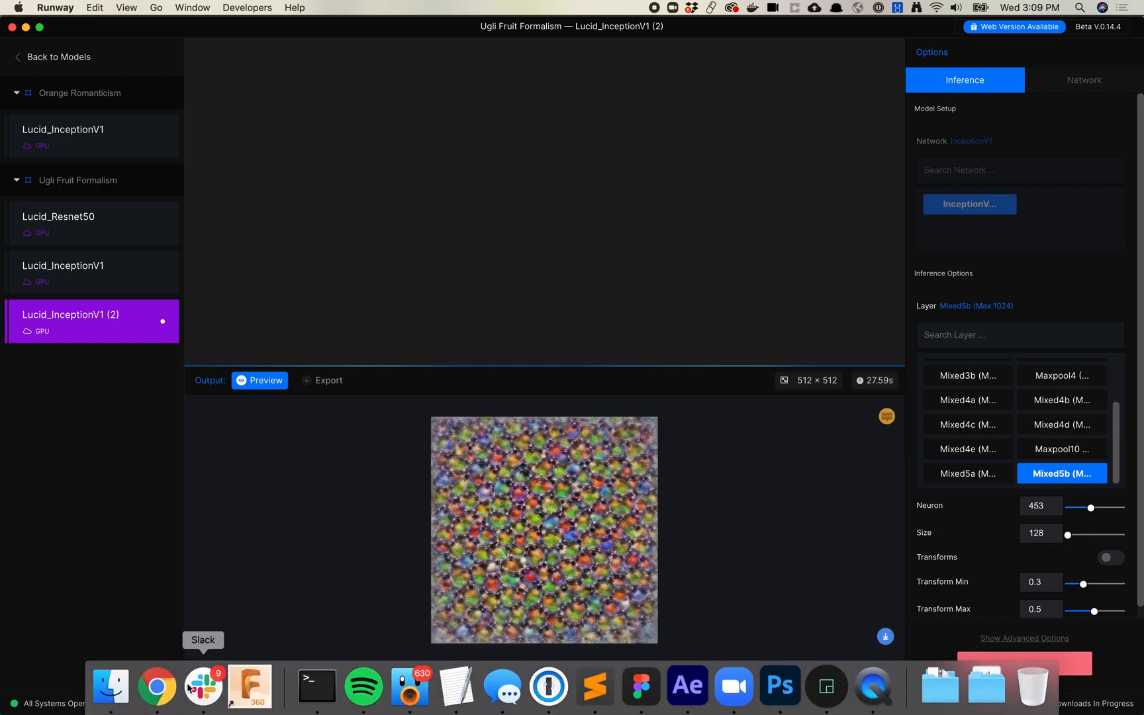
mouse_move(157, 686)
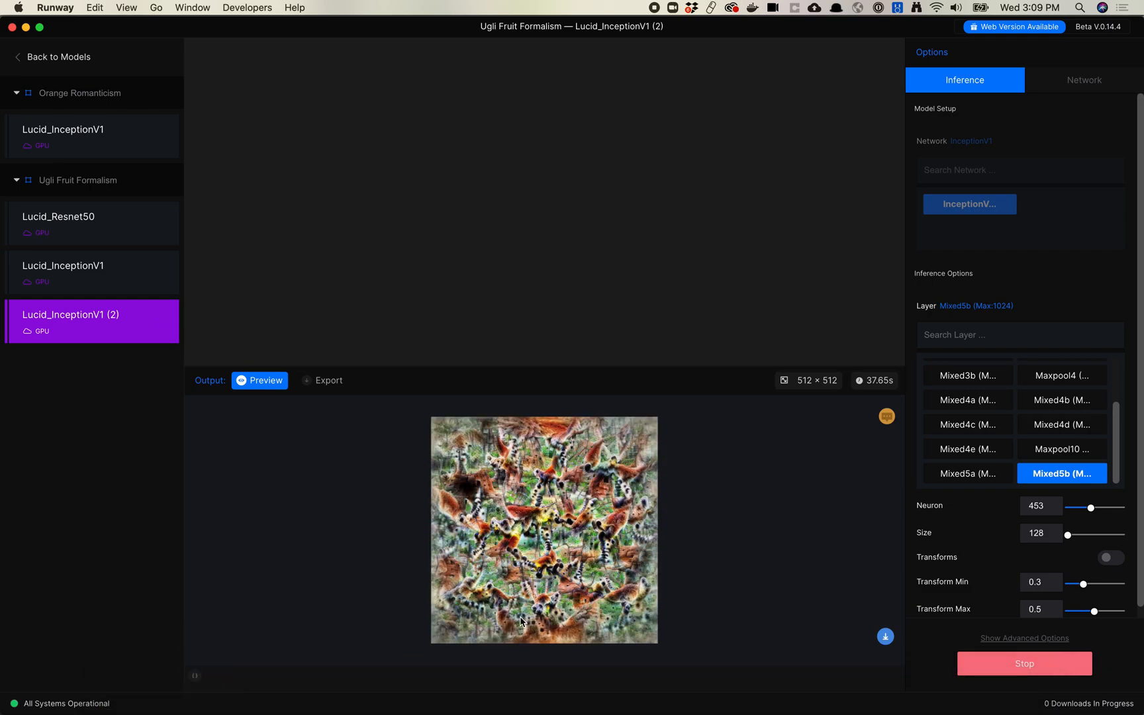
mouse_move(560, 512)
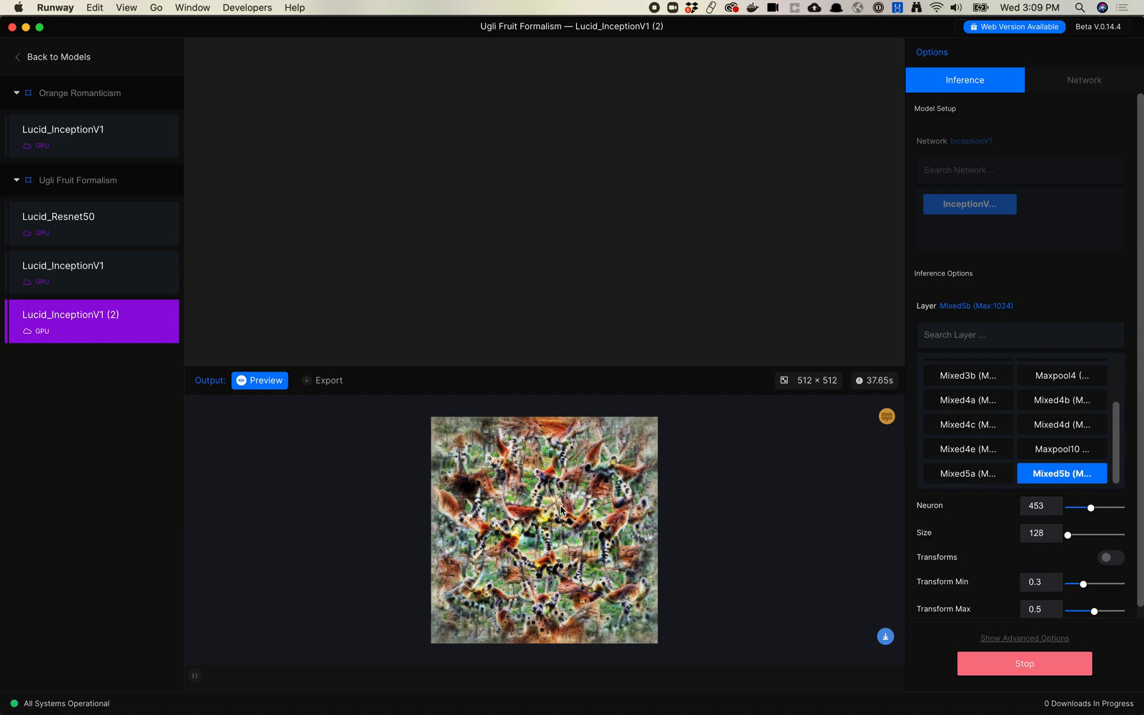
mouse_move(580, 628)
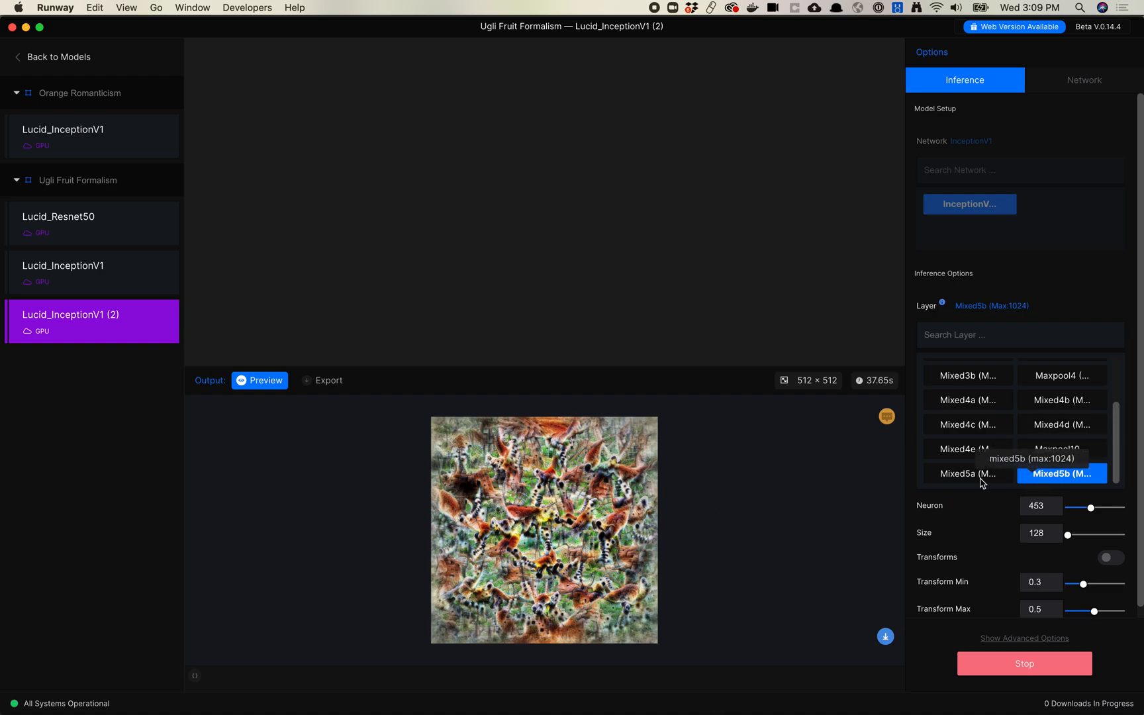
mouse_move(548, 514)
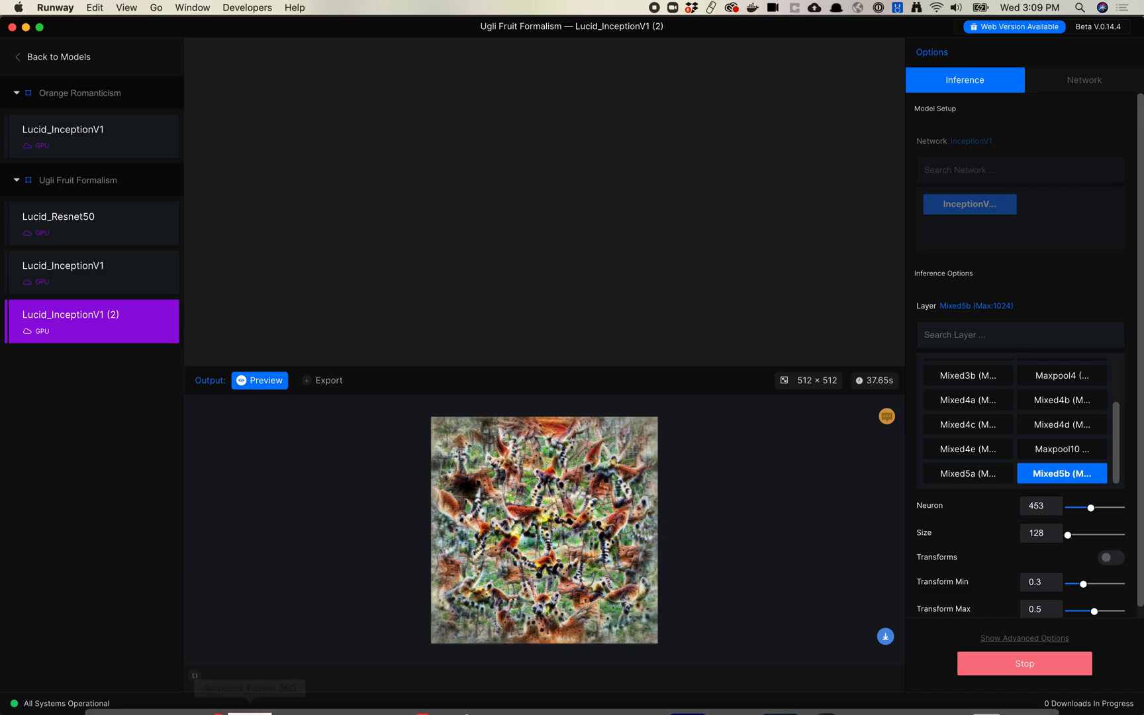
mouse_move(160, 685)
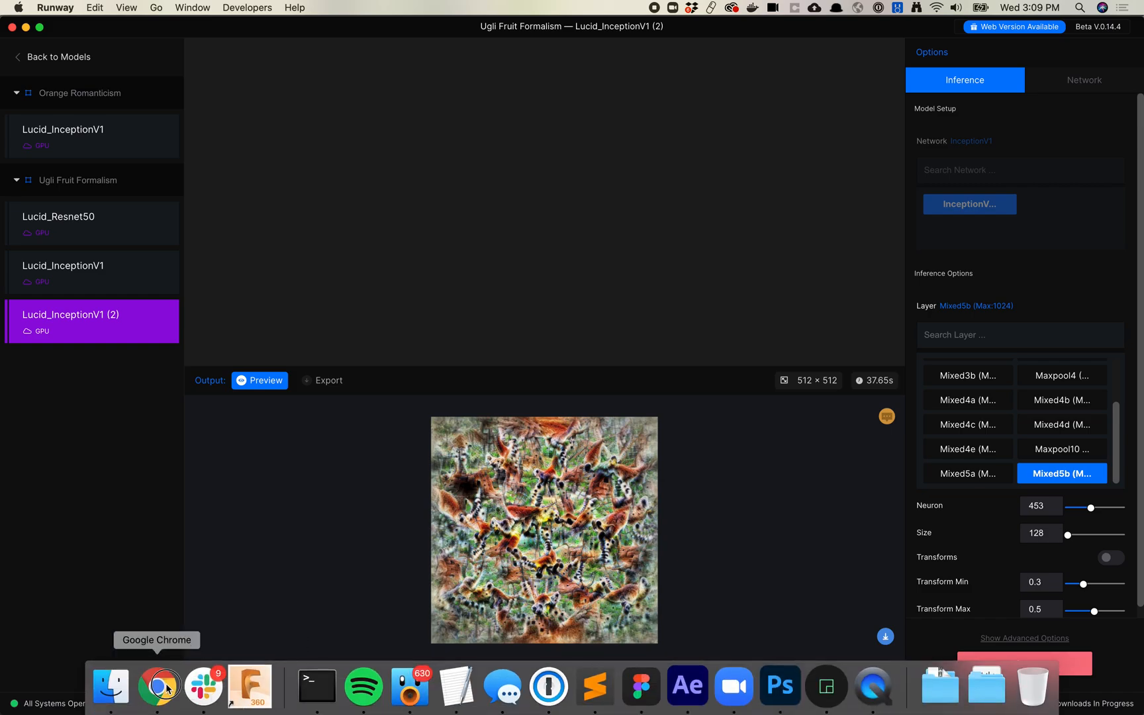
Bring Google Chrome to the front from the Dock.
click(158, 687)
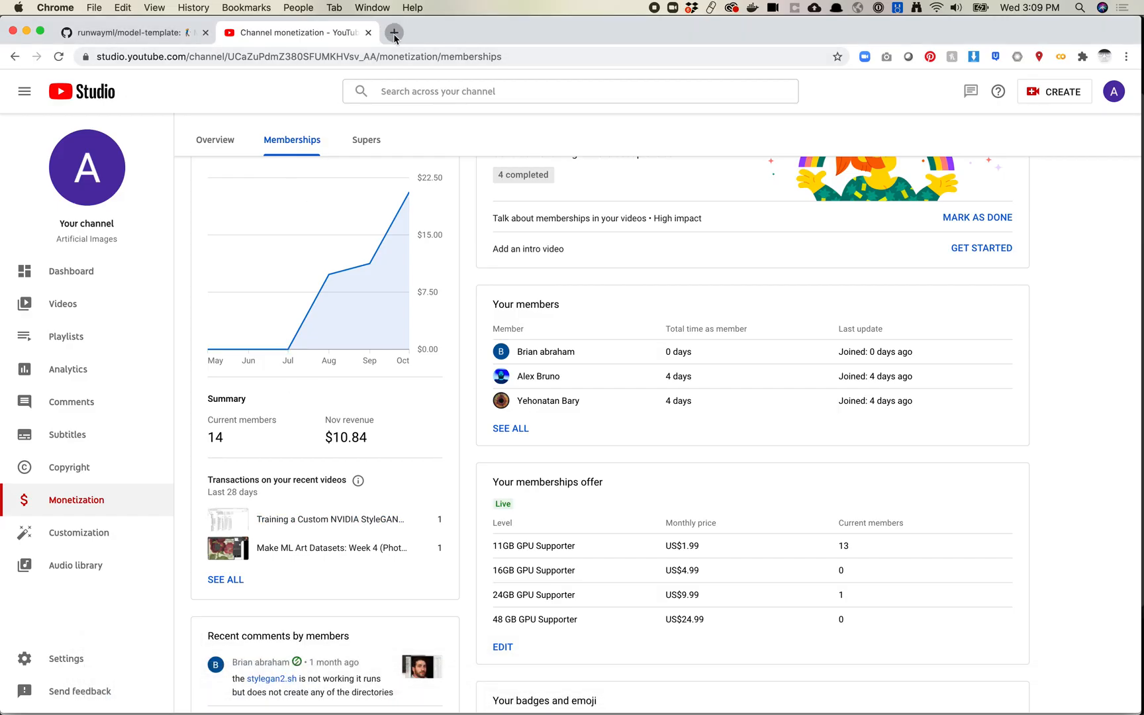
Open OpenAI Microscope in a new browser tab and enter the Inception v1 model.
click(394, 32)
text(microscope.openai.com/models/inceptionv1)
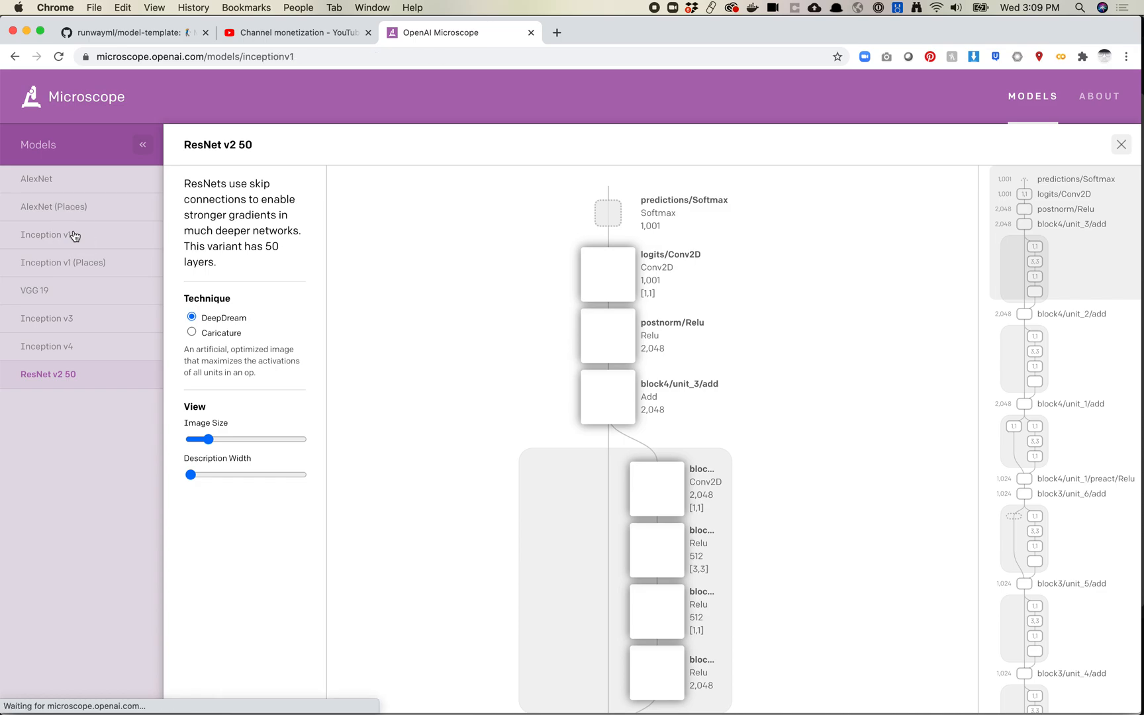
click(45, 235)
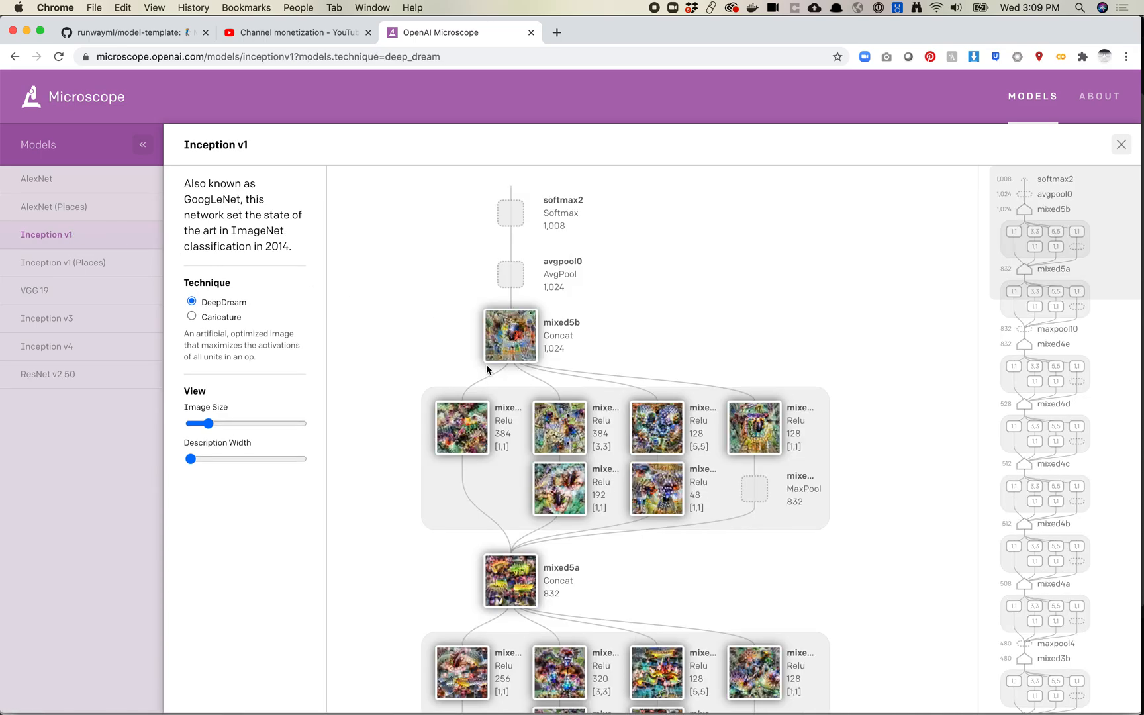
Browse the mixed4a channel grid down to the unit 100 range and open Unit 100's detail page.
scroll(down, 3)
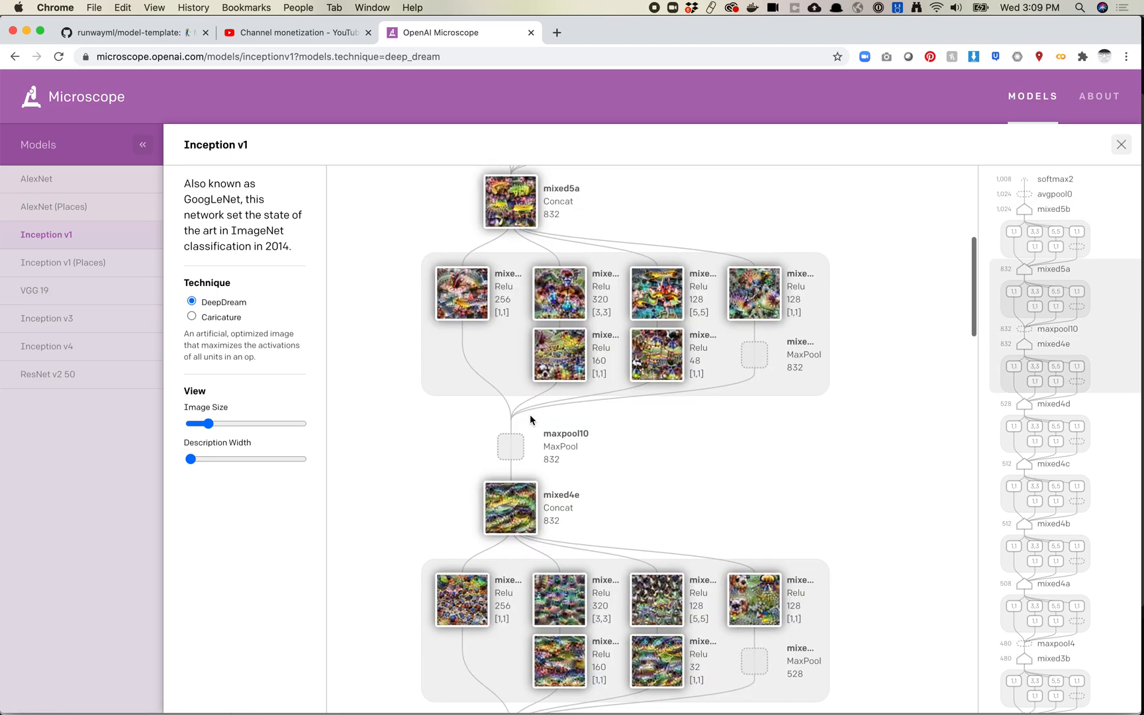
scroll(down, 3)
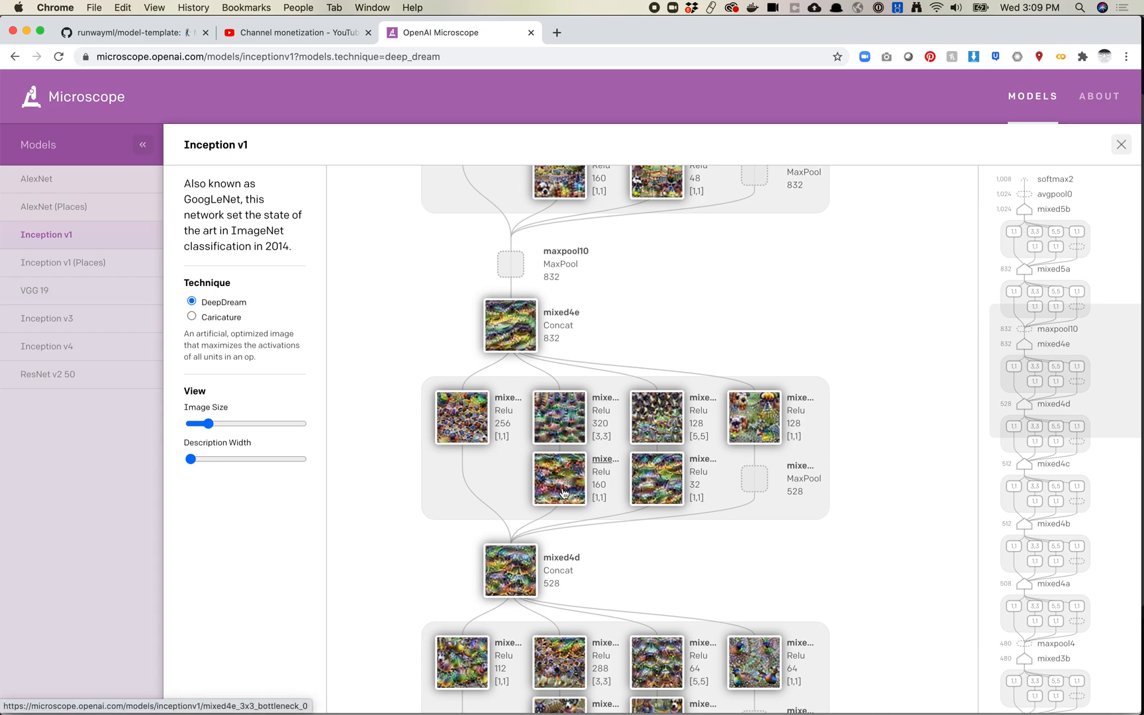
scroll(down, 3)
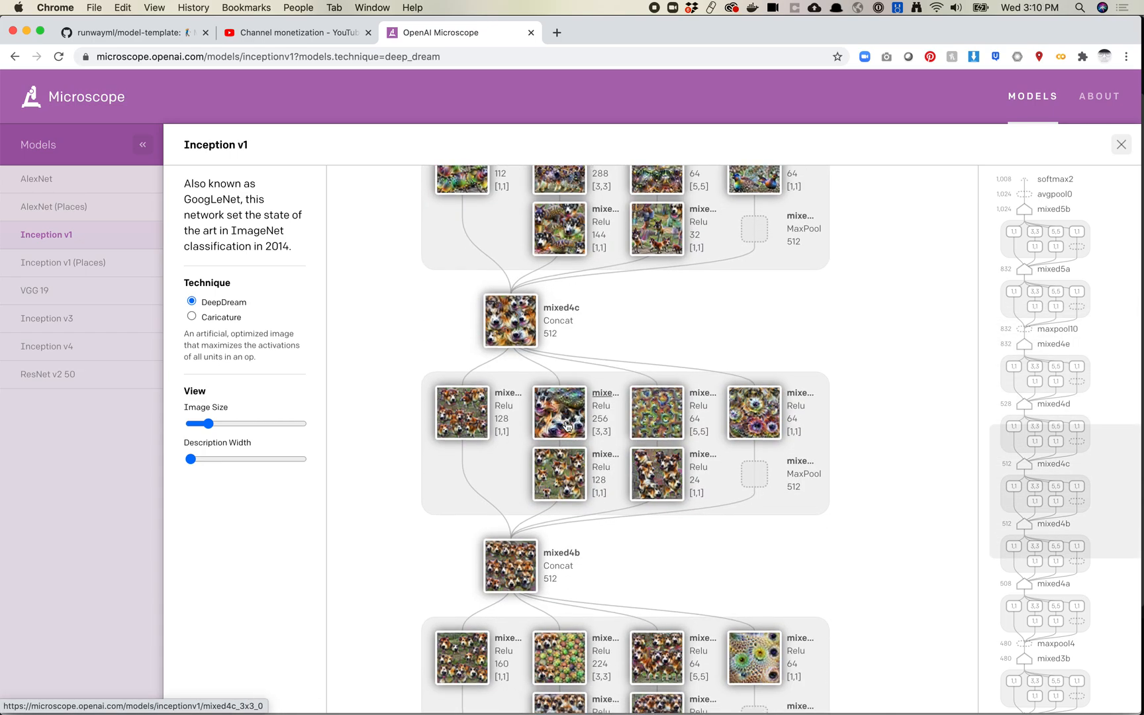
scroll(down, 3)
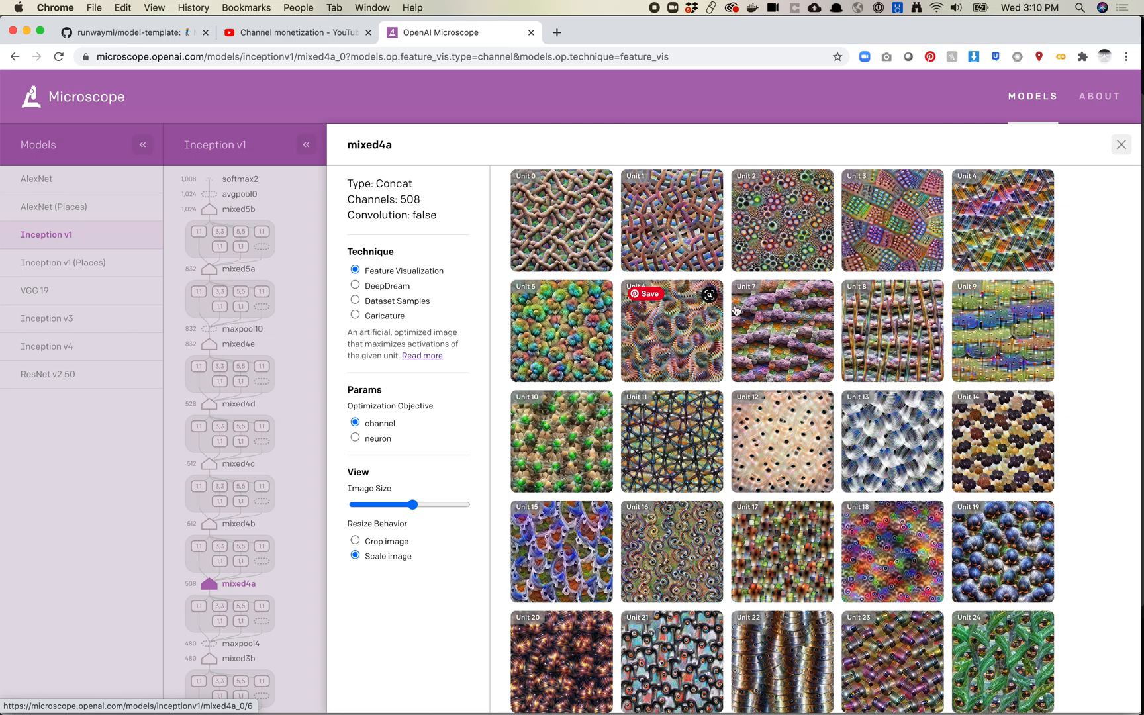
scroll(down, 3)
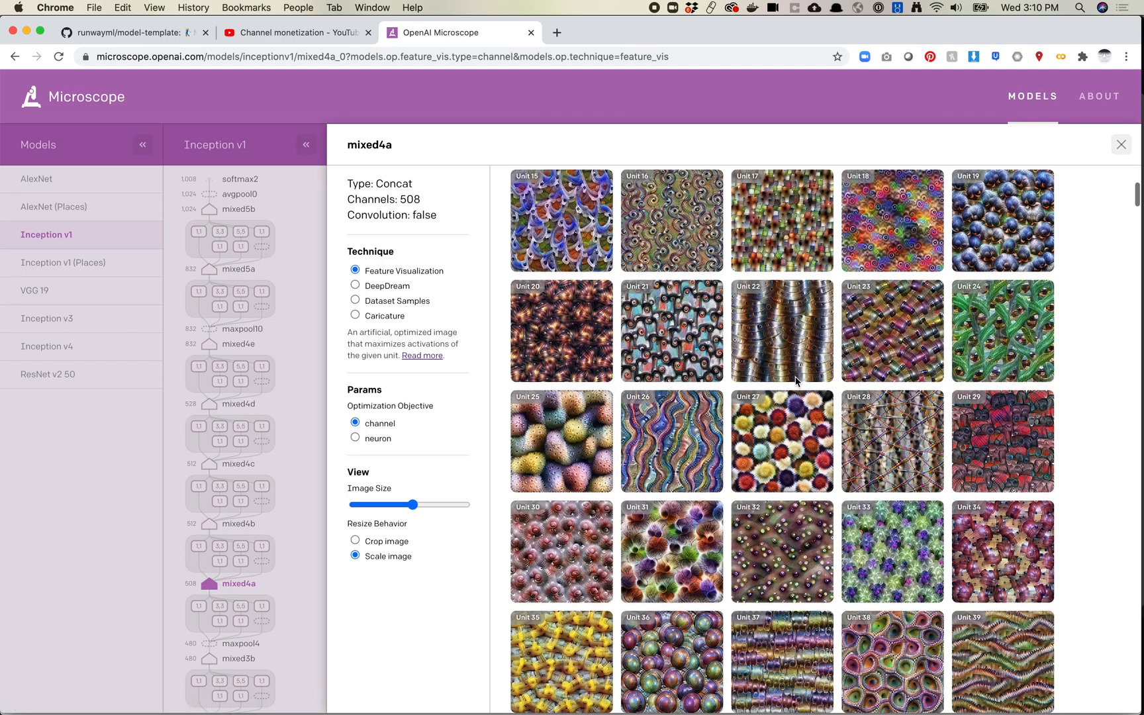
scroll(down, 3)
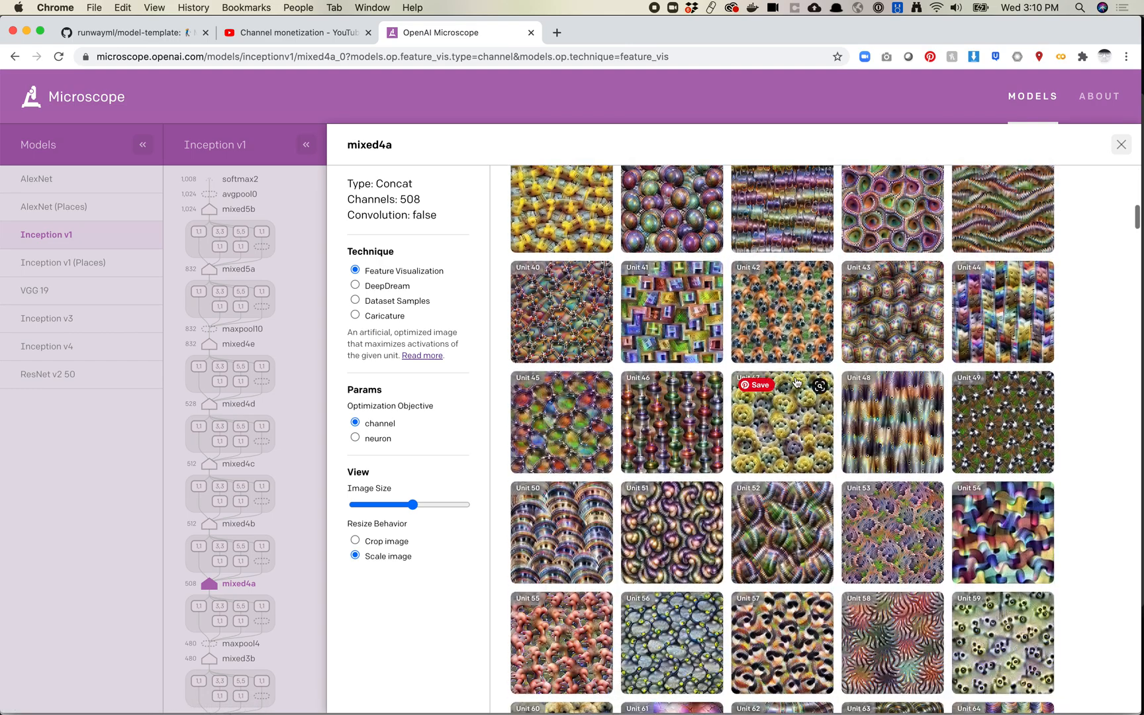
scroll(down, 3)
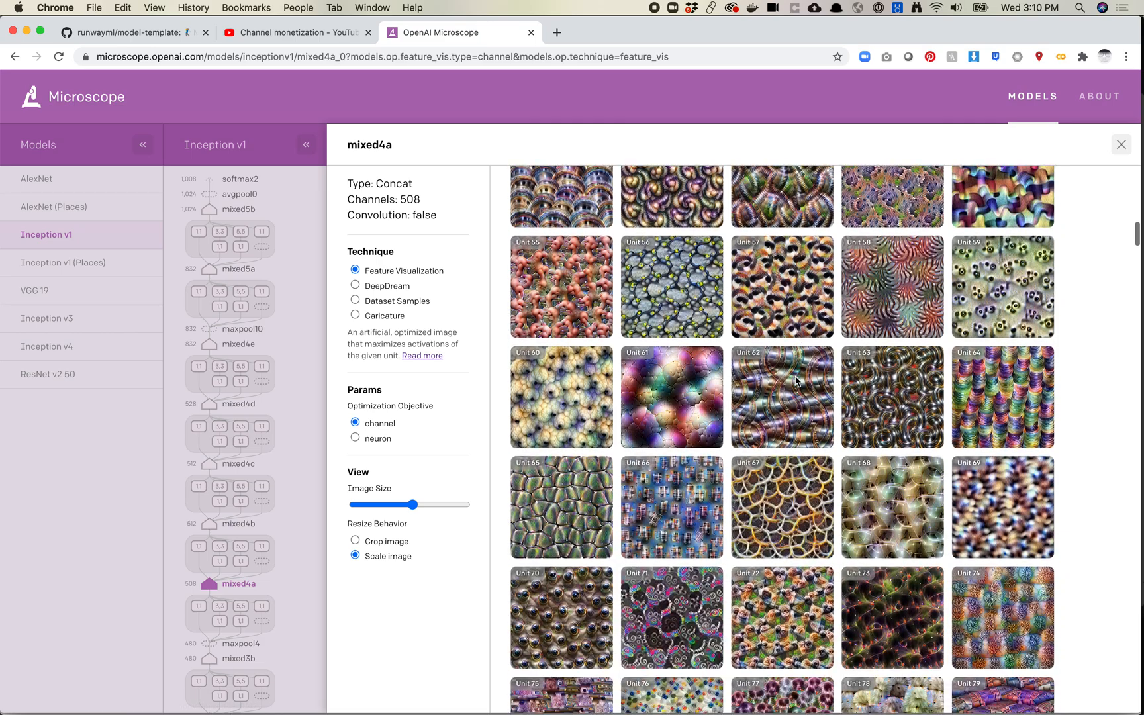
scroll(down, 3)
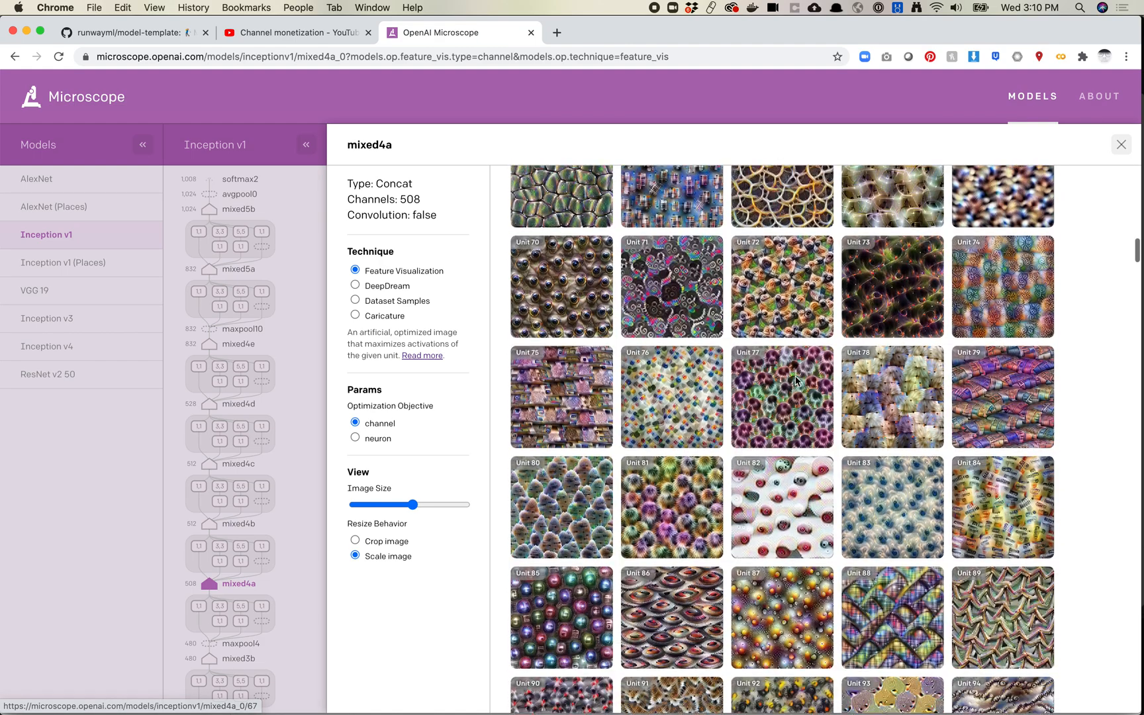
scroll(down, 3)
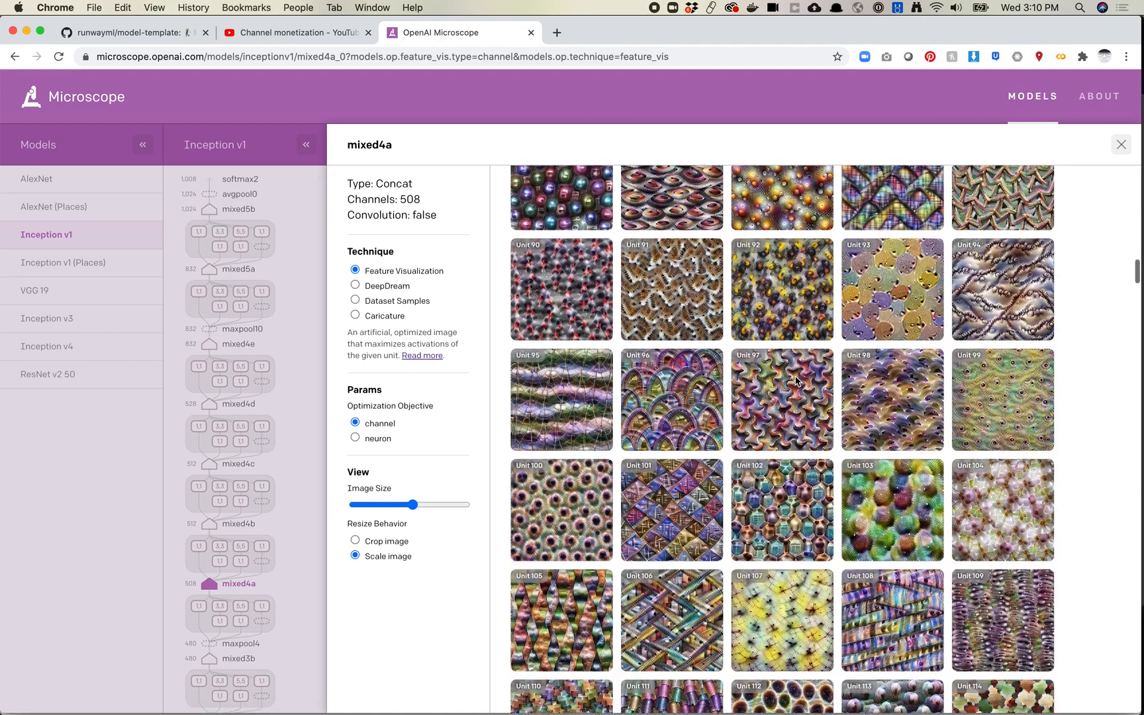
scroll(down, 3)
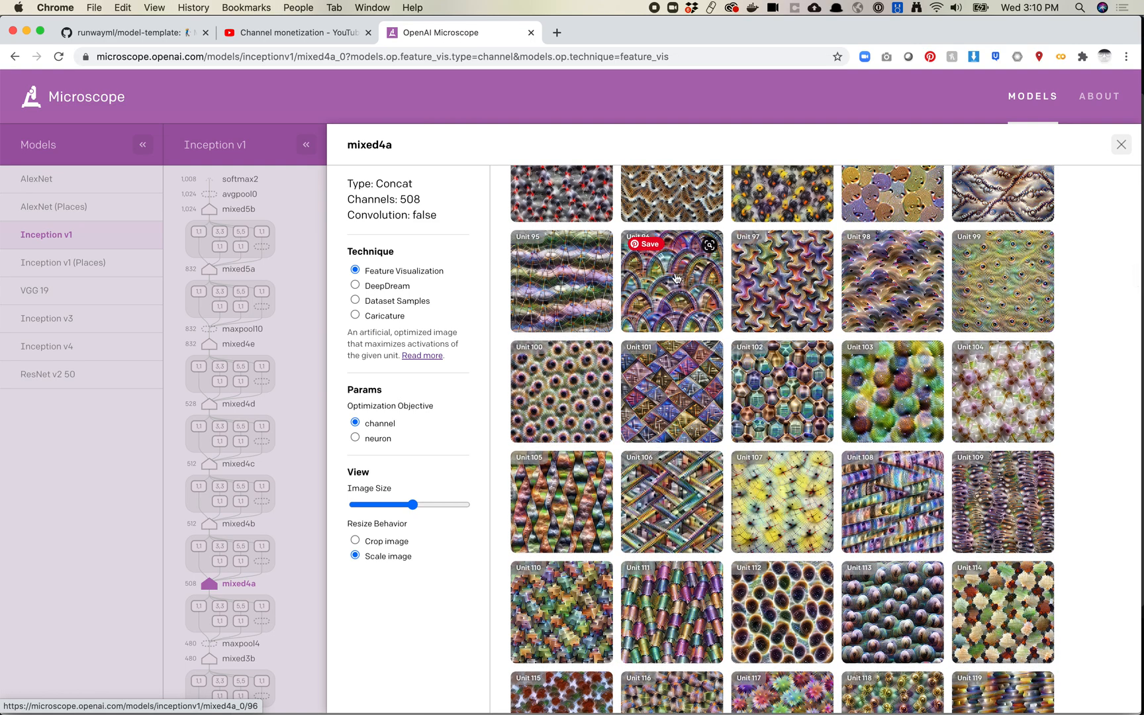
mouse_move(548, 405)
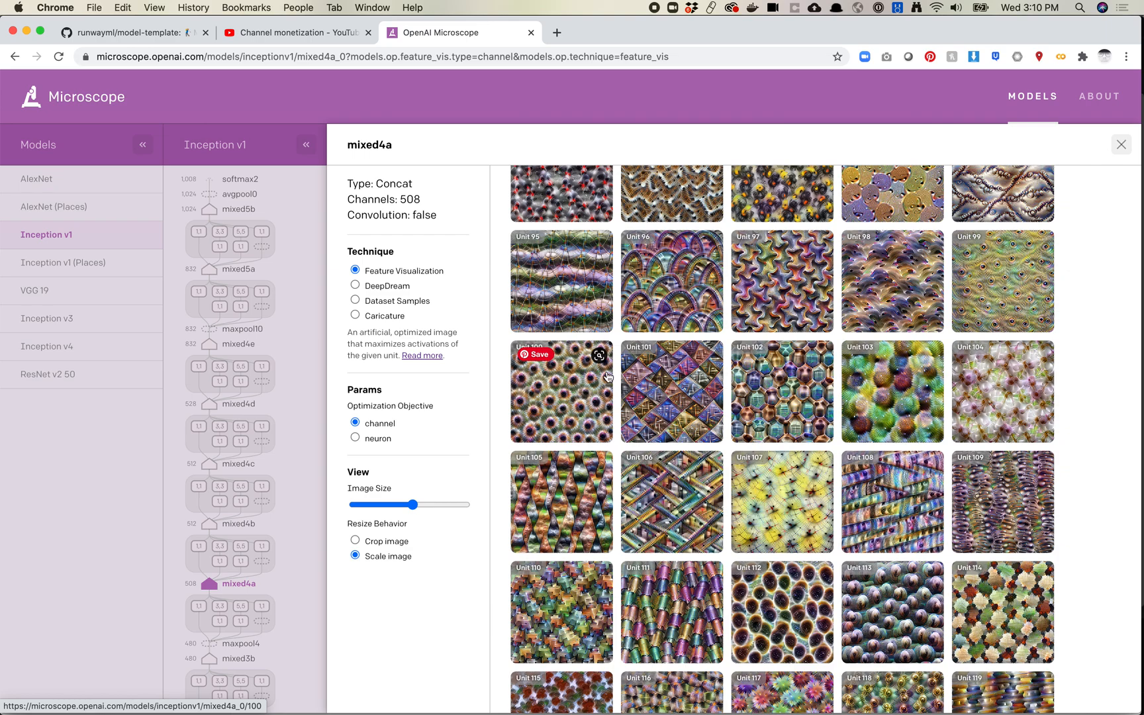
mouse_move(551, 400)
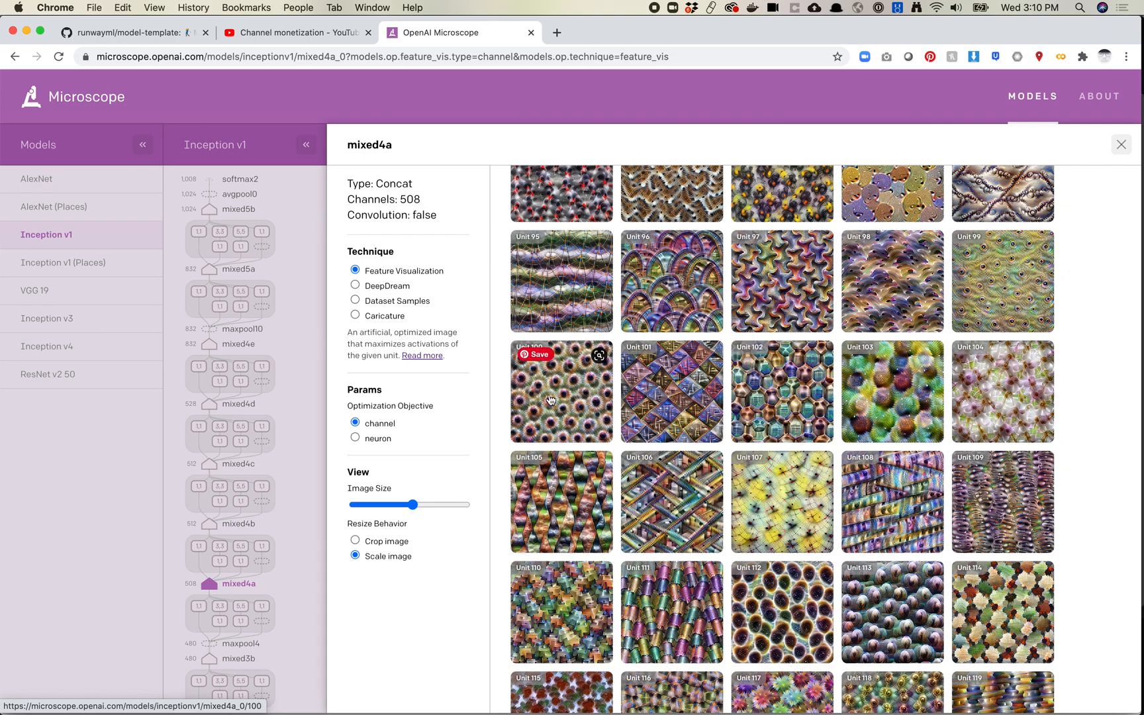
click(560, 390)
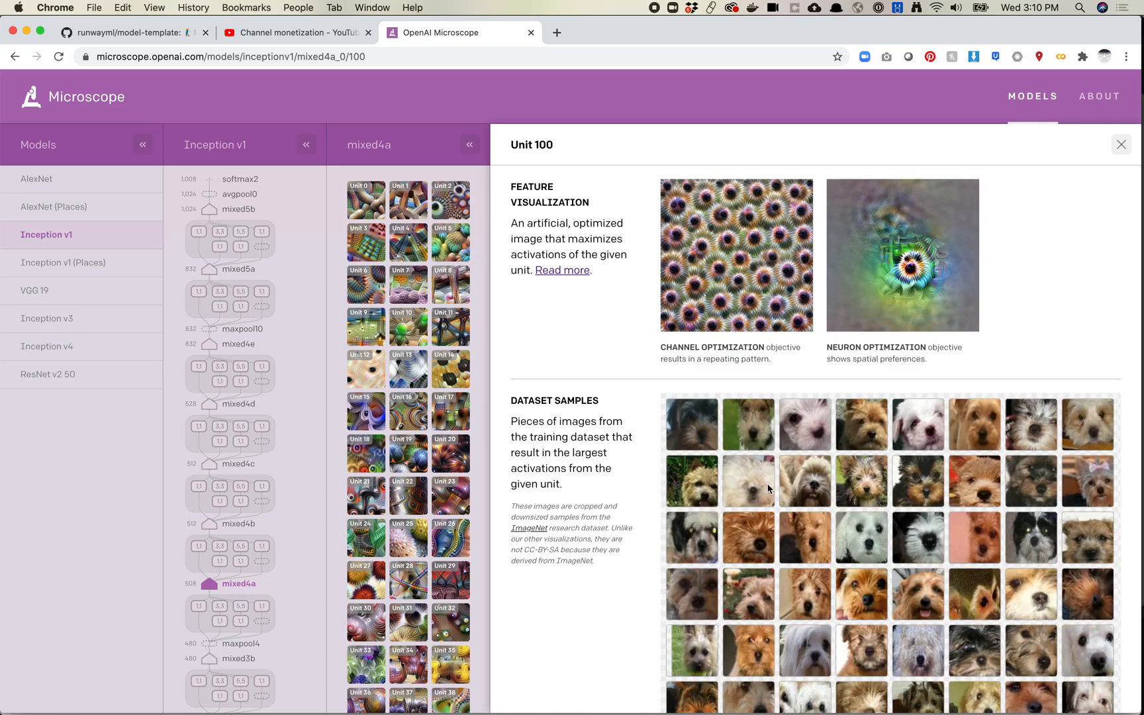
Look over Unit 100's dog dataset samples, then switch back to Runway.
scroll(down, 3)
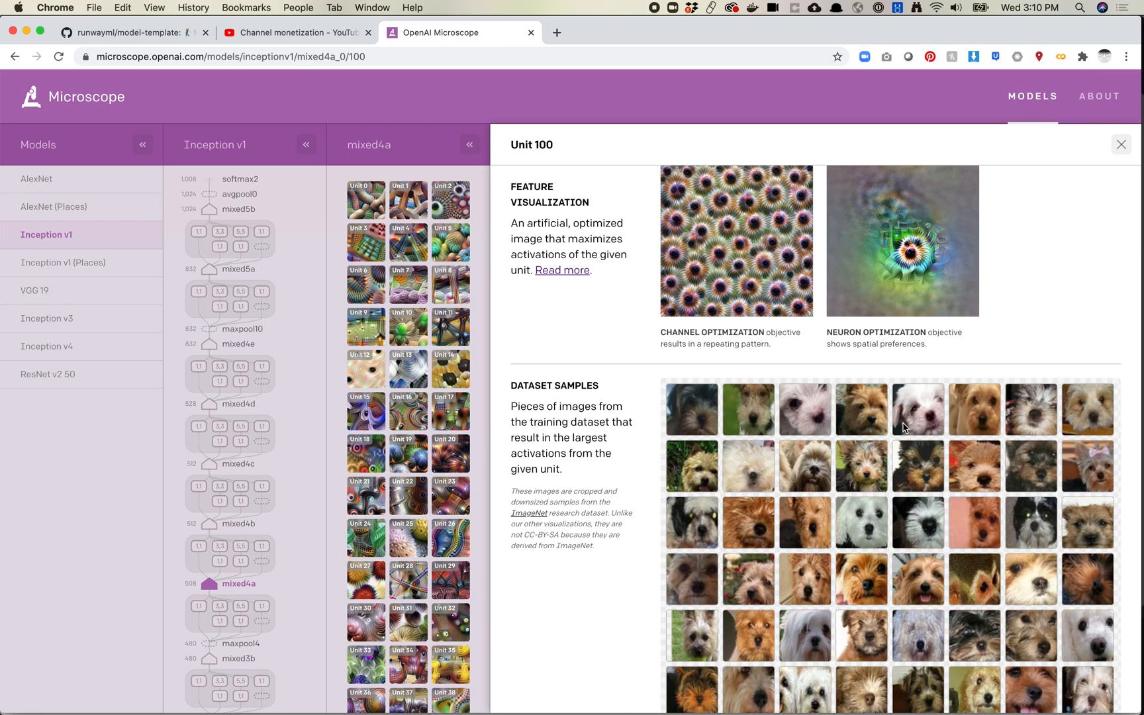
mouse_move(921, 547)
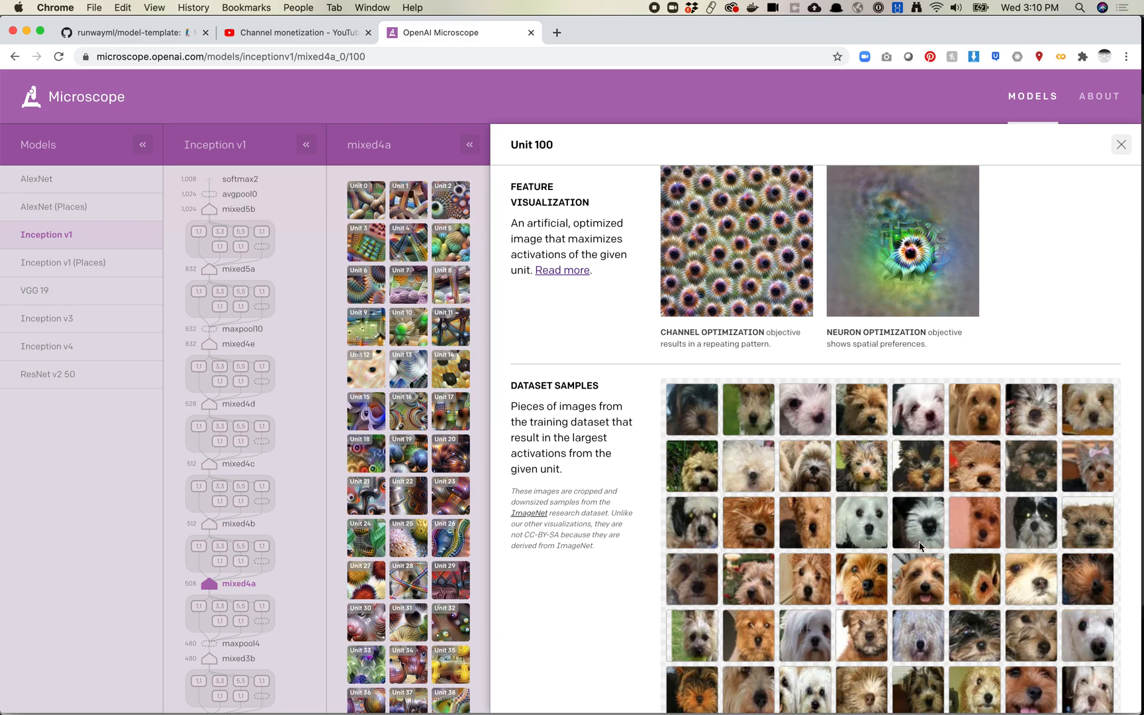
mouse_move(820, 538)
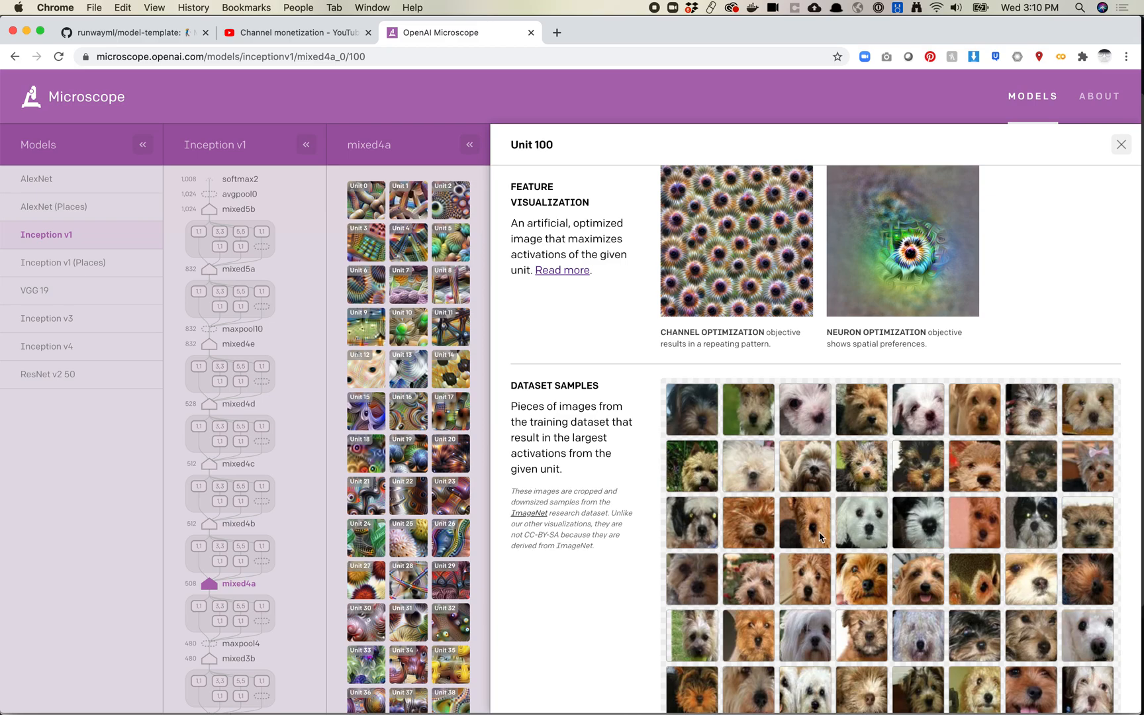
mouse_move(470, 223)
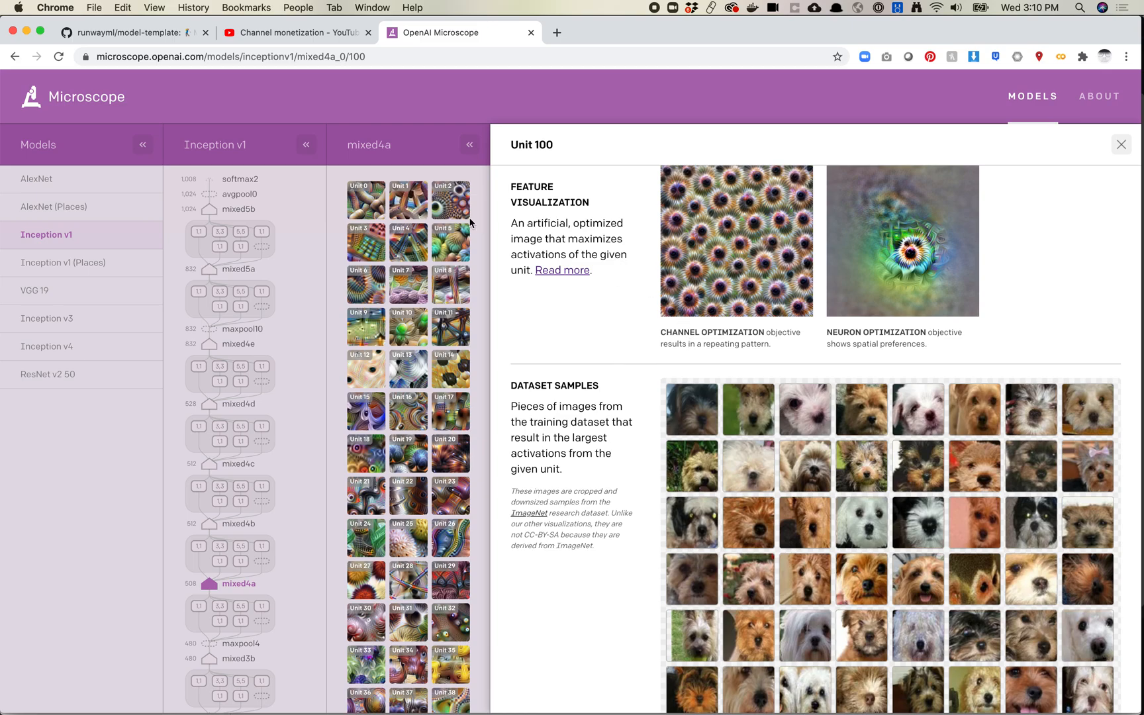
mouse_move(1109, 148)
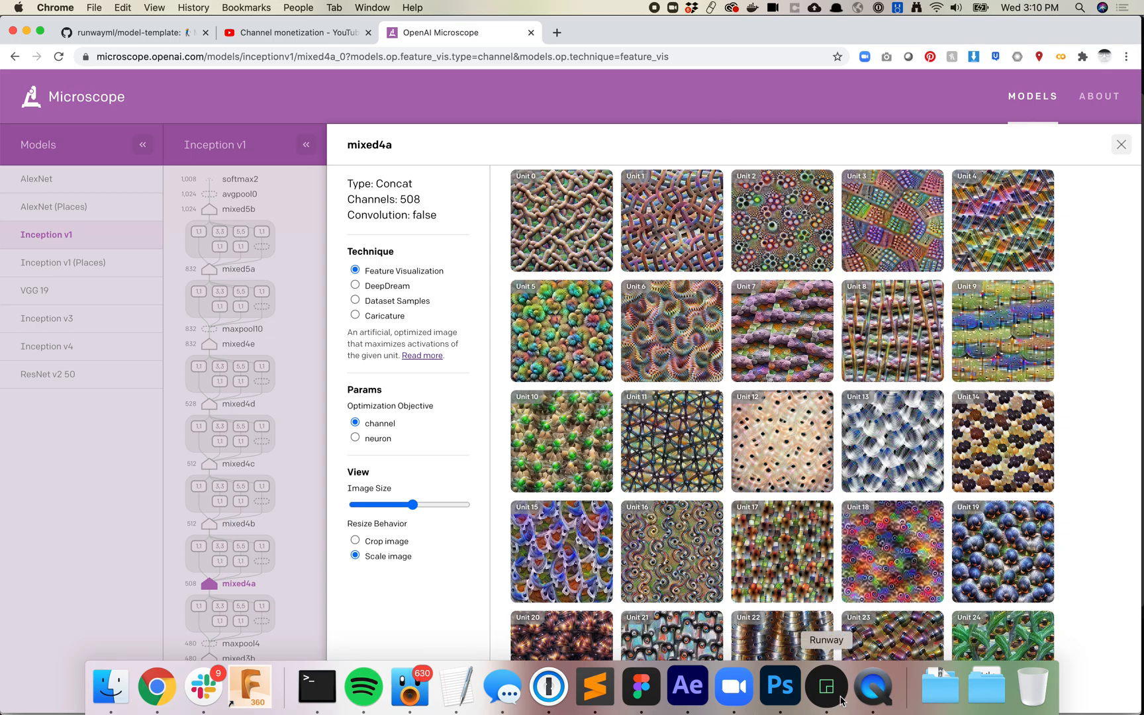
click(826, 687)
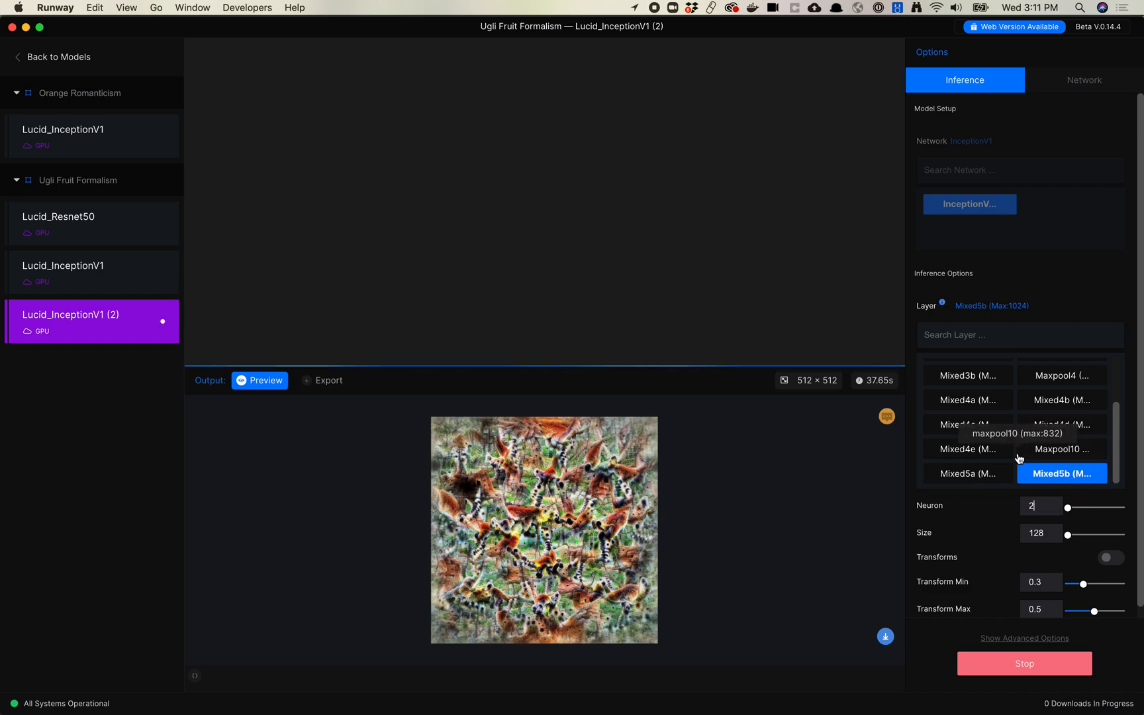
Choose the Mixed4a layer so neuron 2 regenerates at 128×128 with transforms off.
click(967, 400)
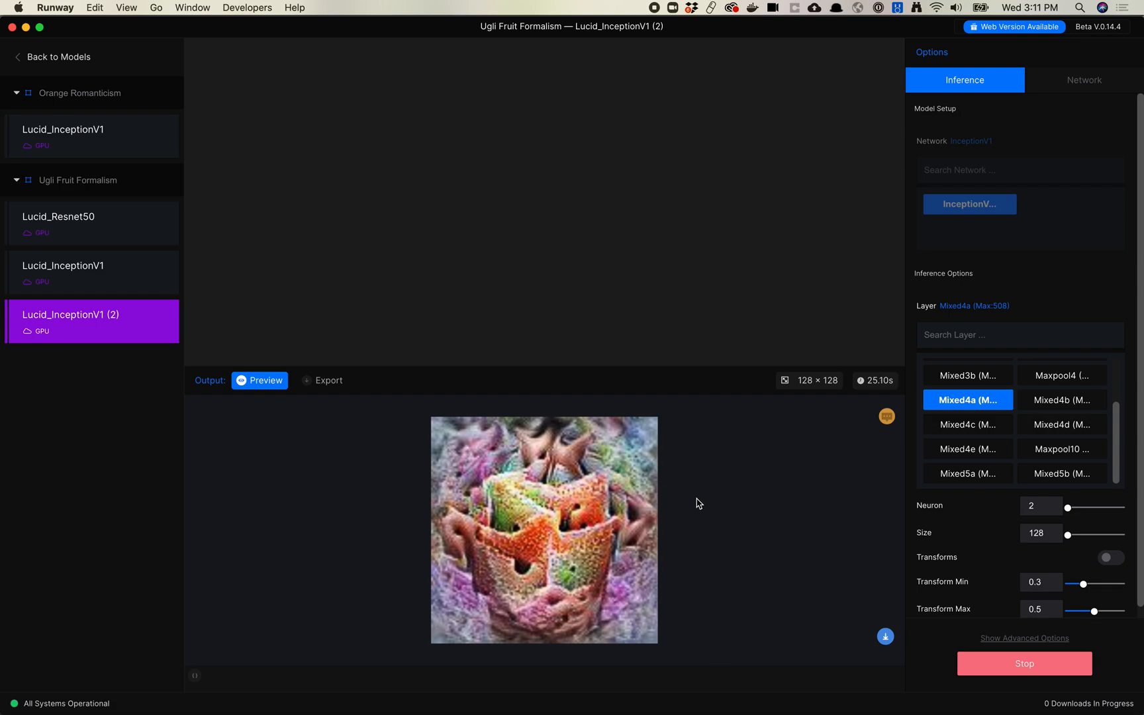
mouse_move(629, 539)
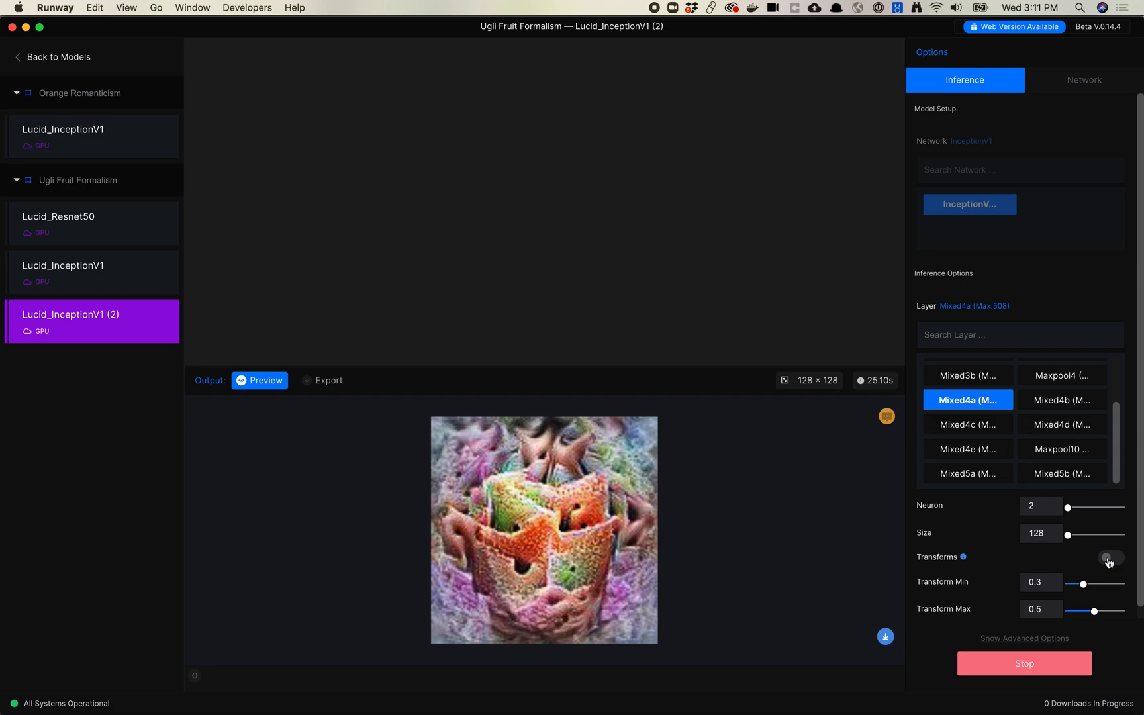
Toggle Transforms on and off repeatedly to compare the Mixed4a neuron 2 texture, ending with transforms off.
click(1109, 559)
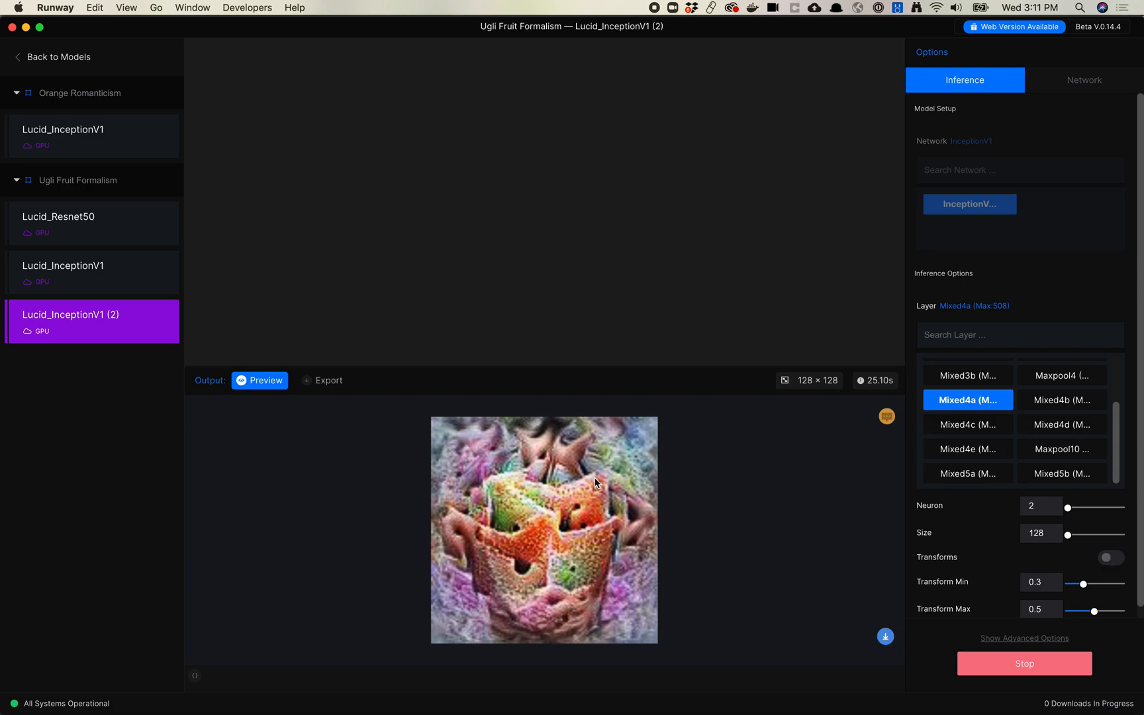
click(1109, 558)
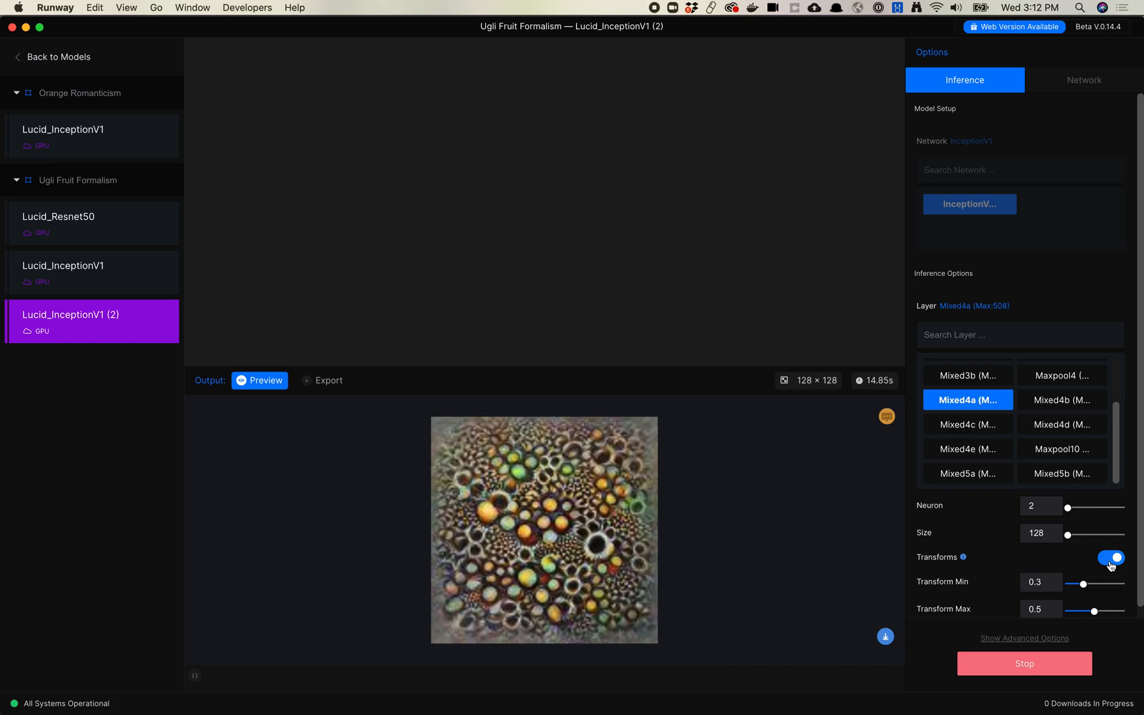
mouse_move(965, 534)
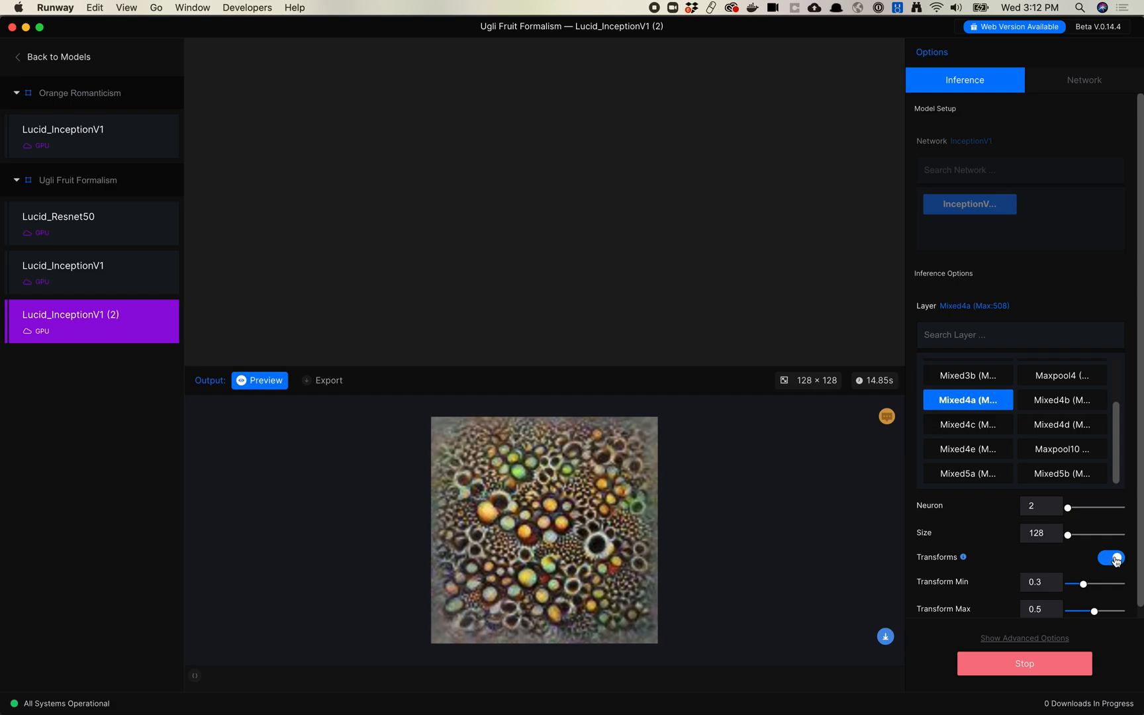
click(1113, 559)
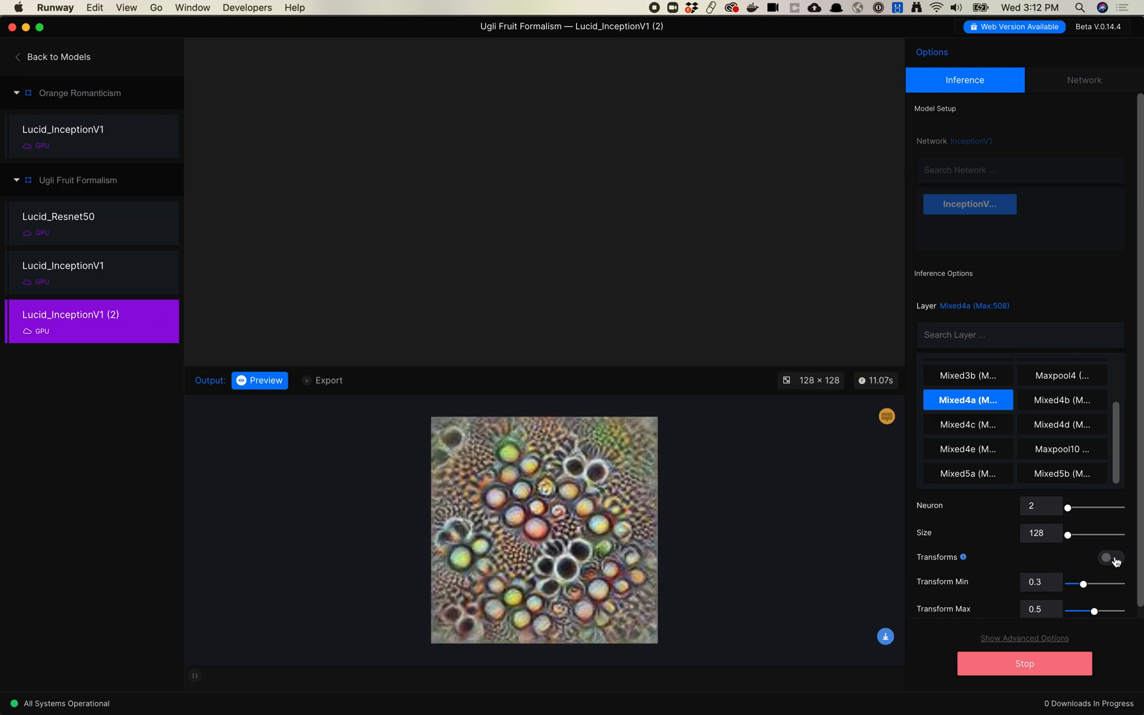
click(1110, 559)
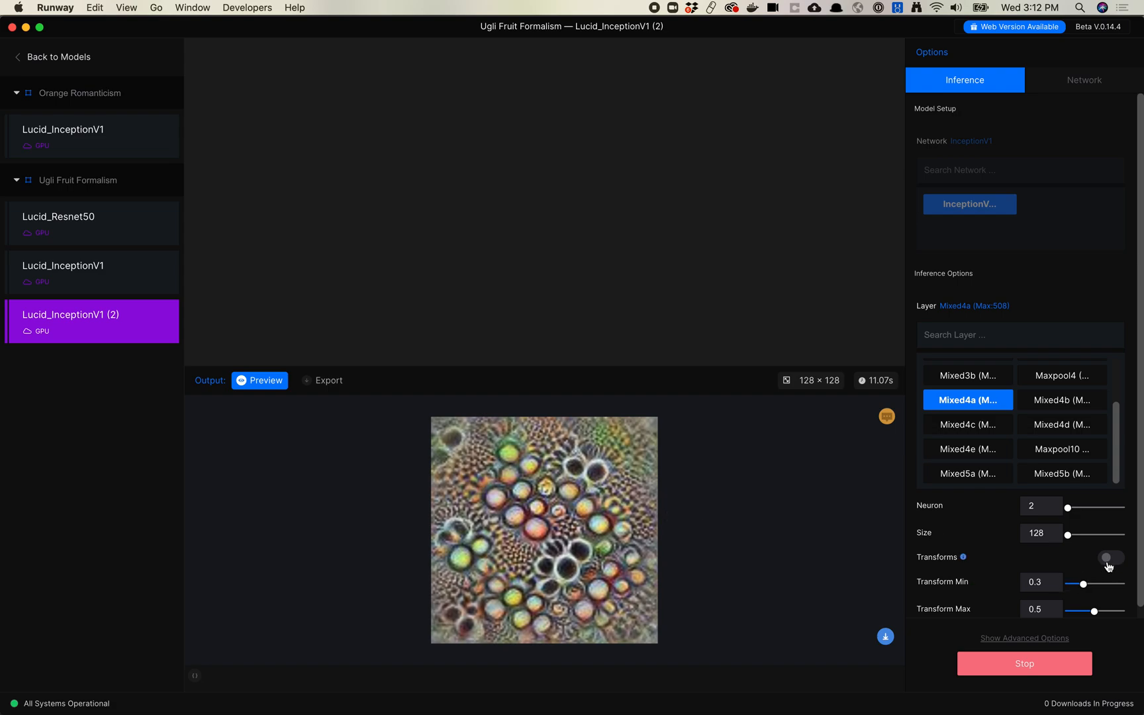
mouse_move(1108, 564)
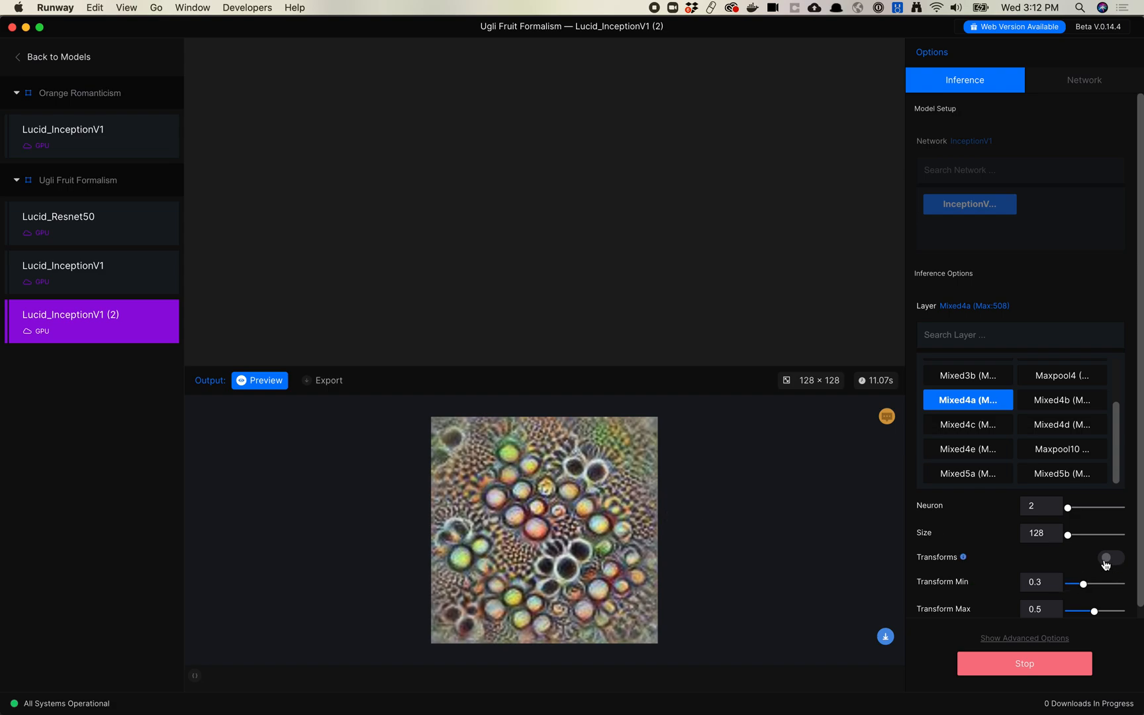
click(1110, 557)
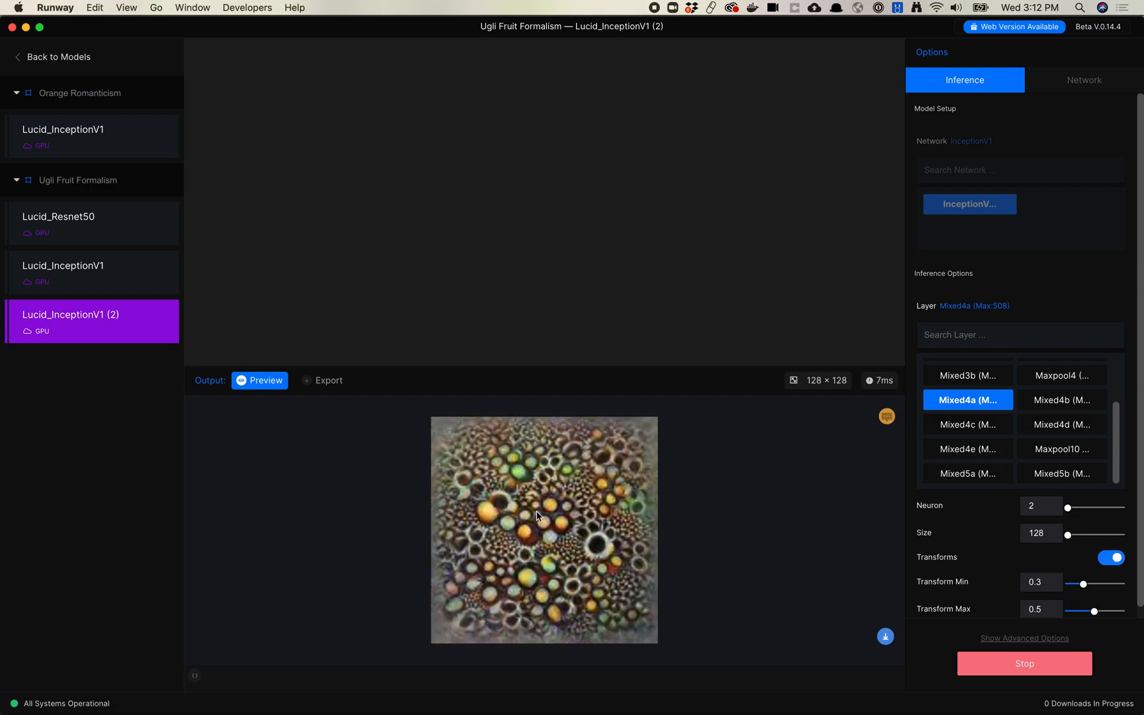
mouse_move(580, 483)
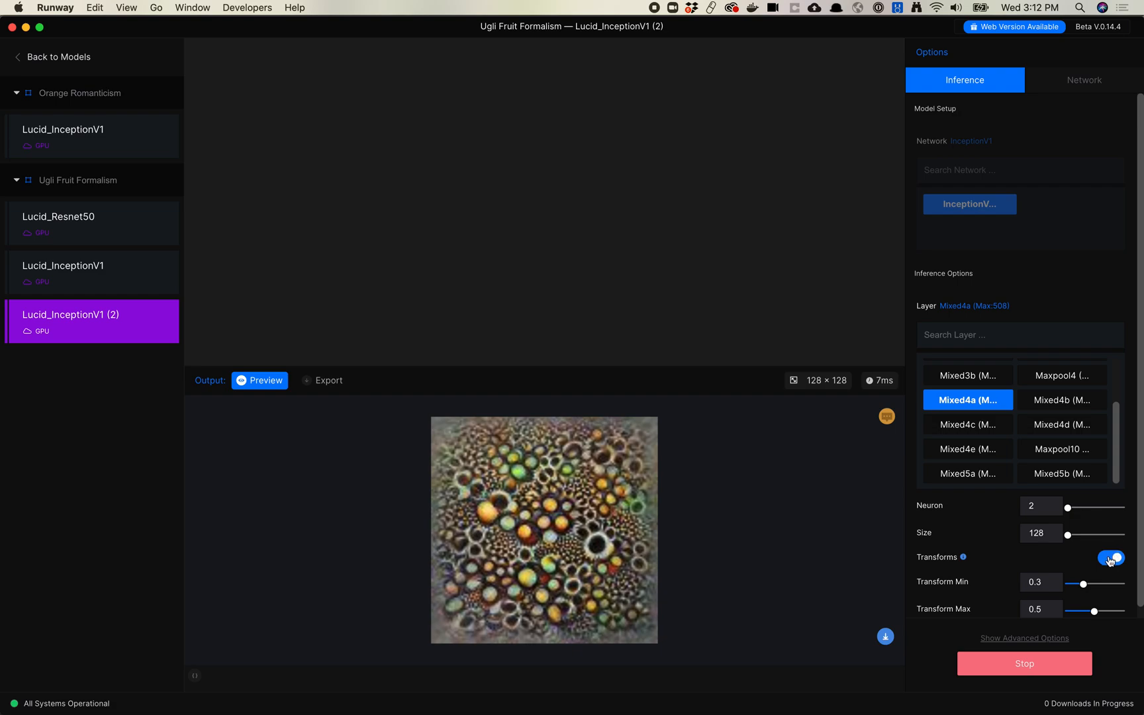
click(1110, 558)
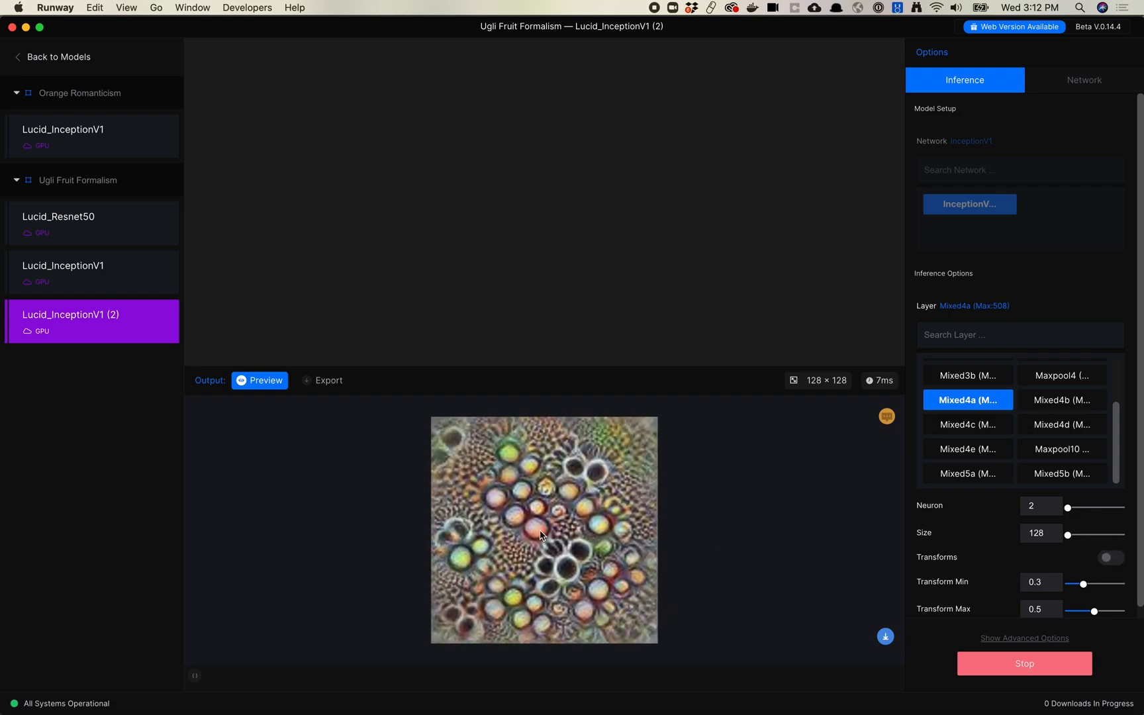
mouse_move(933, 525)
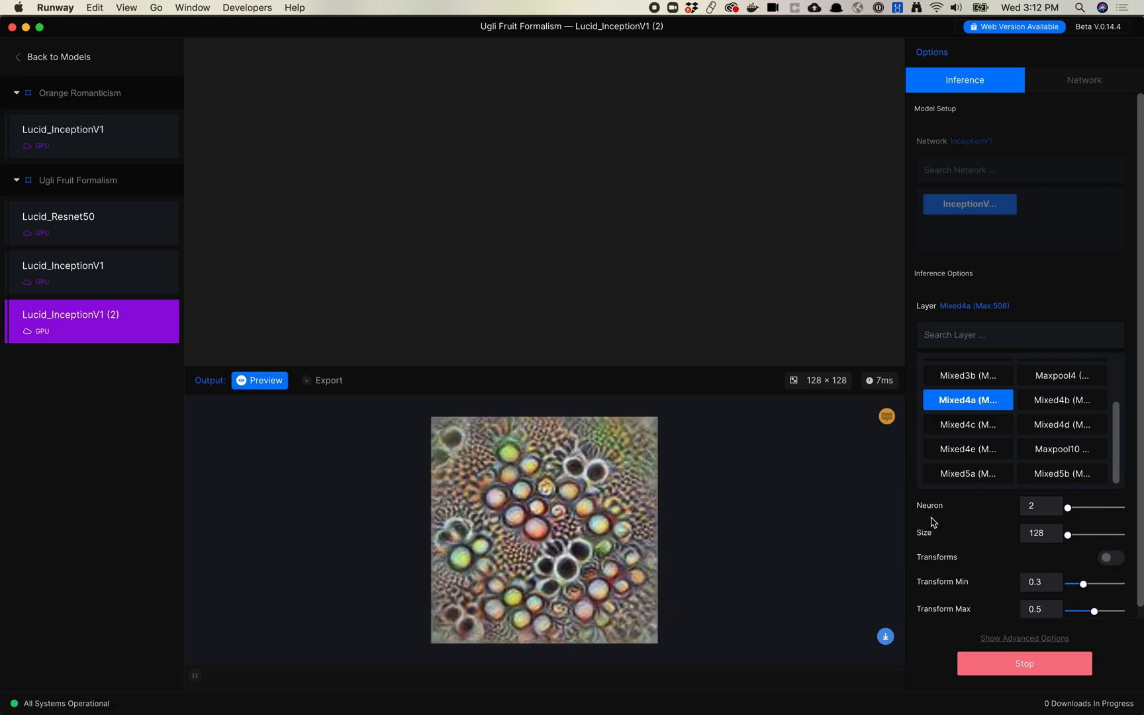
mouse_move(1106, 576)
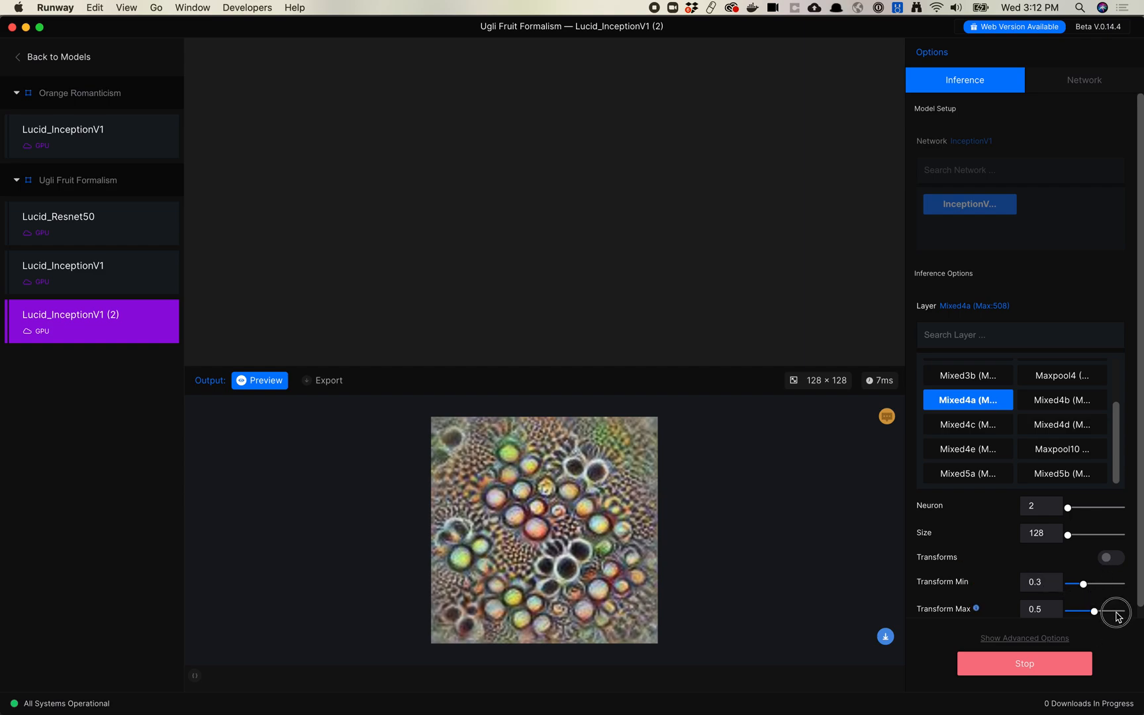
Raise Transform Max to 1, then compare the neuron 2 texture with transforms on and back off.
drag(1093, 612, 1122, 612)
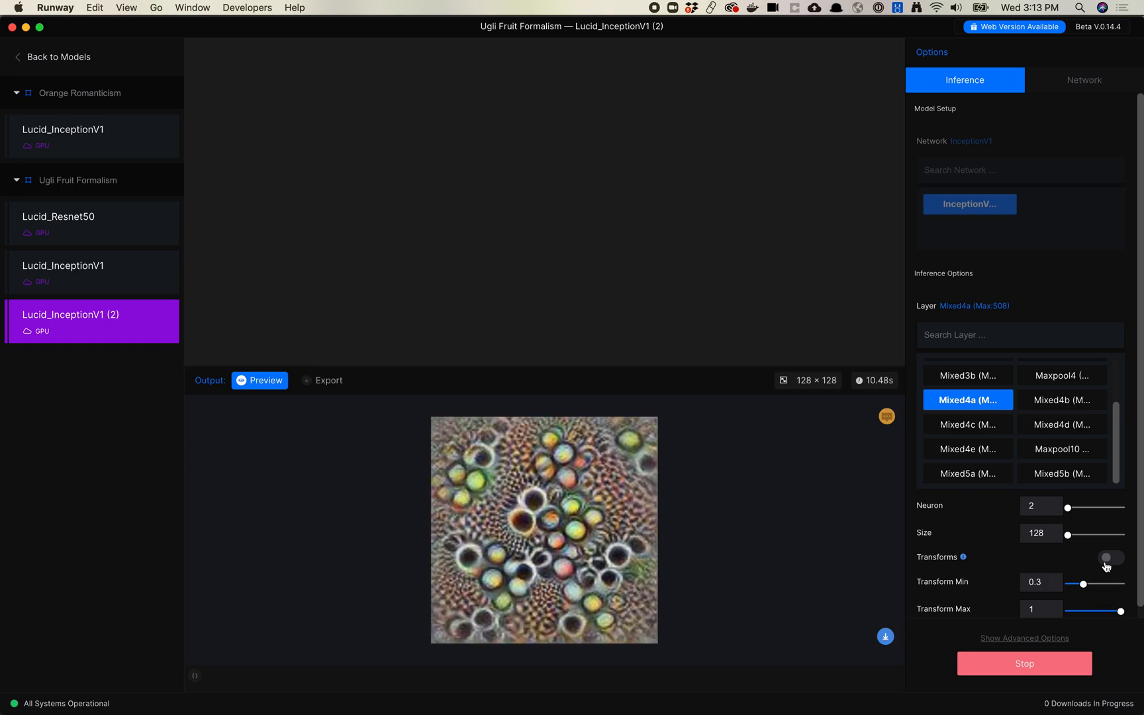
click(1110, 559)
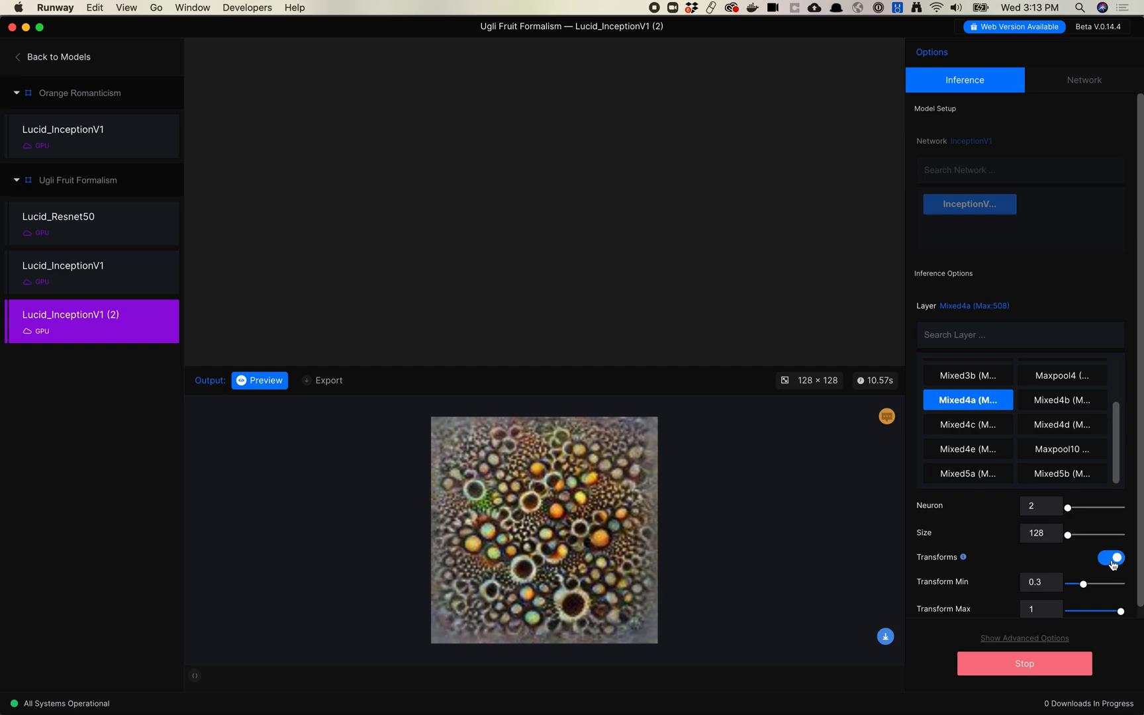
click(1110, 559)
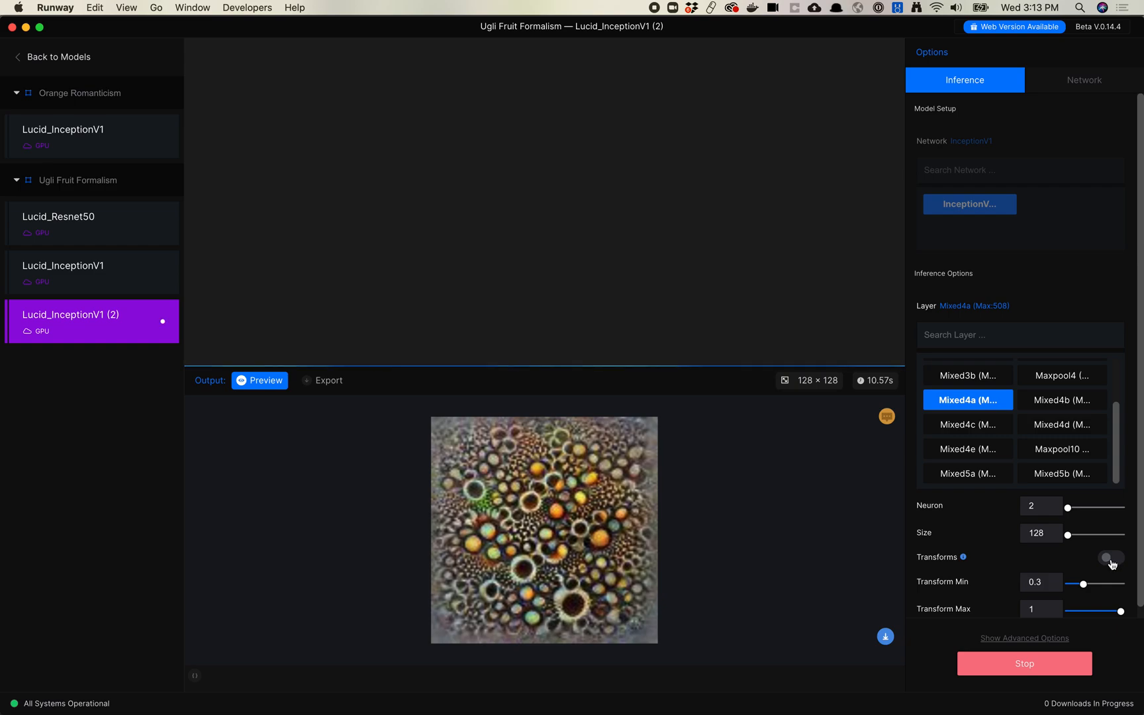